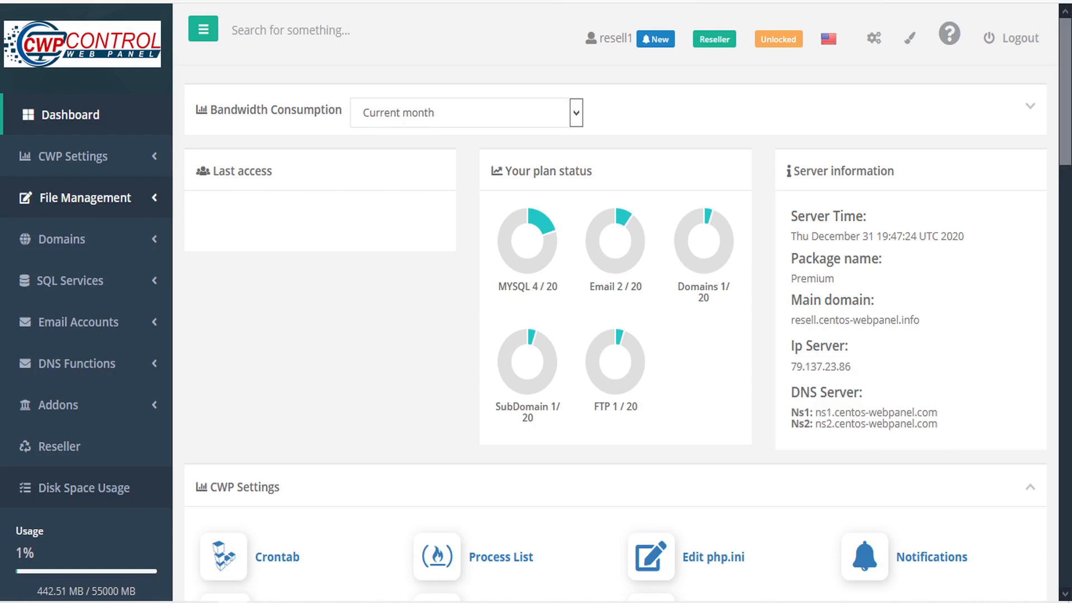
pyautogui.moveTo(152, 197)
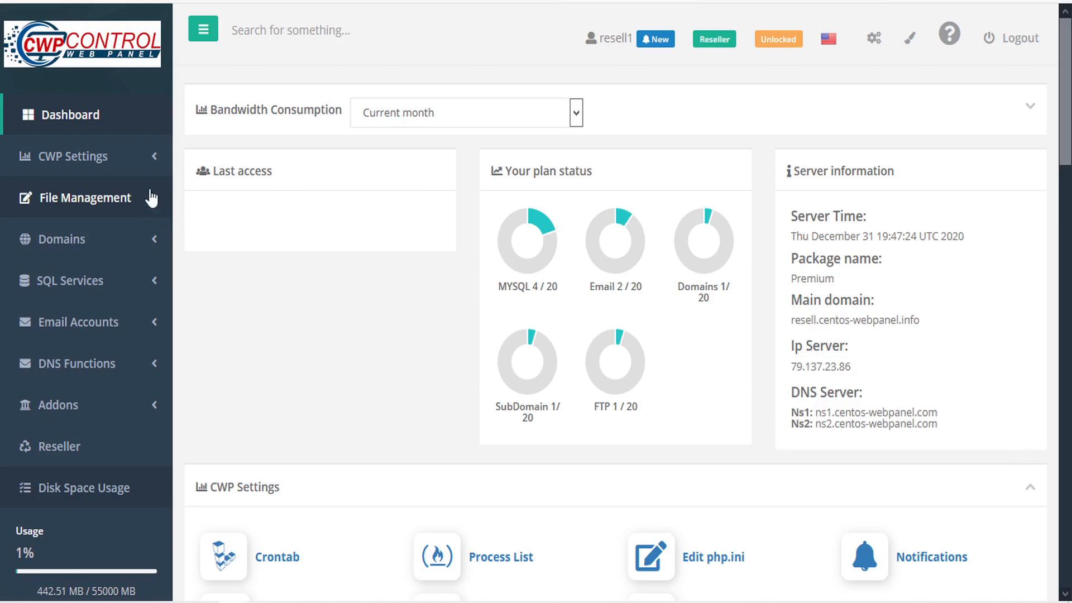
# Step: Expand the File Management sidebar menu and bring the dashboard's File Management tools into view
pyautogui.click(87, 197)
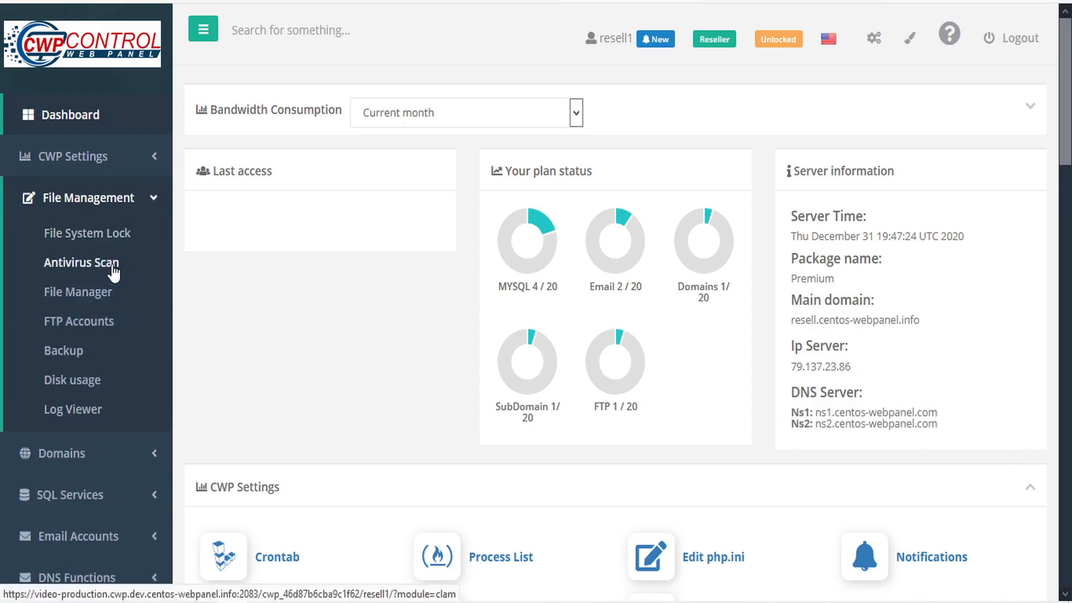
pyautogui.scroll(-3)
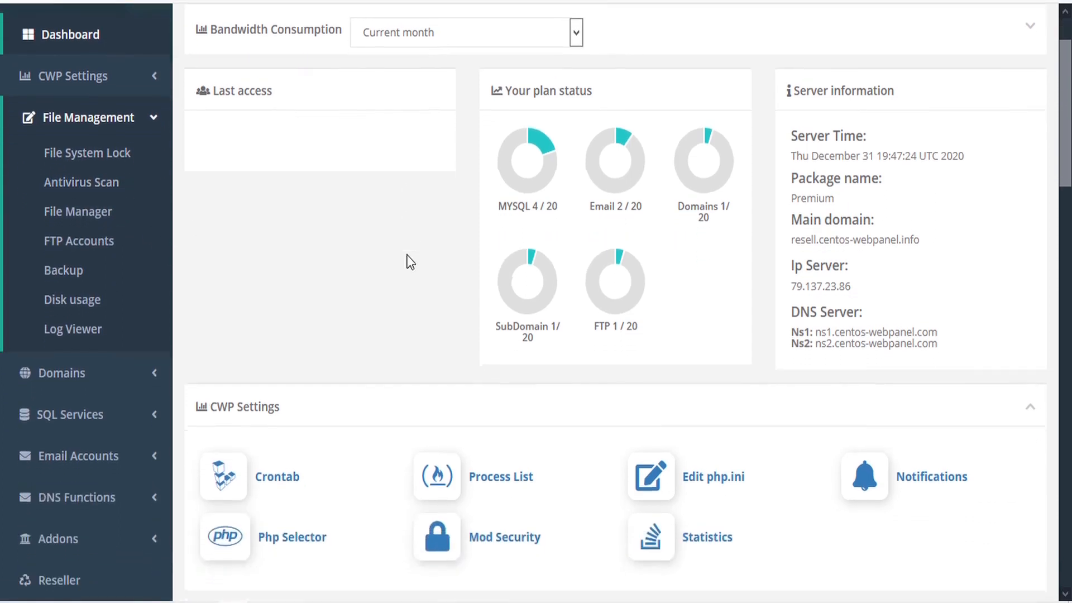
pyautogui.scroll(-3)
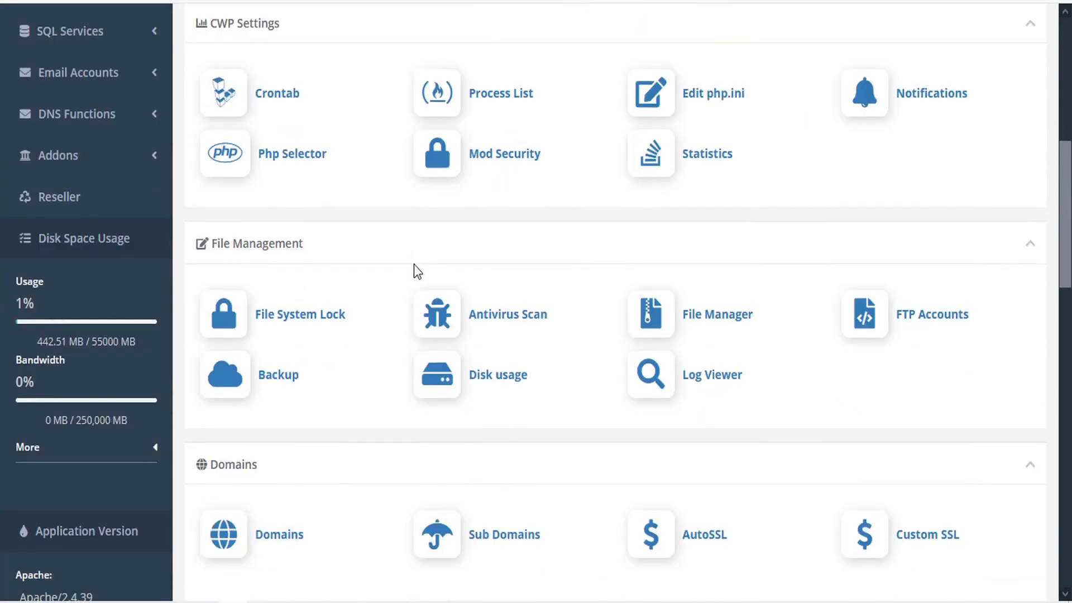
pyautogui.moveTo(513, 321)
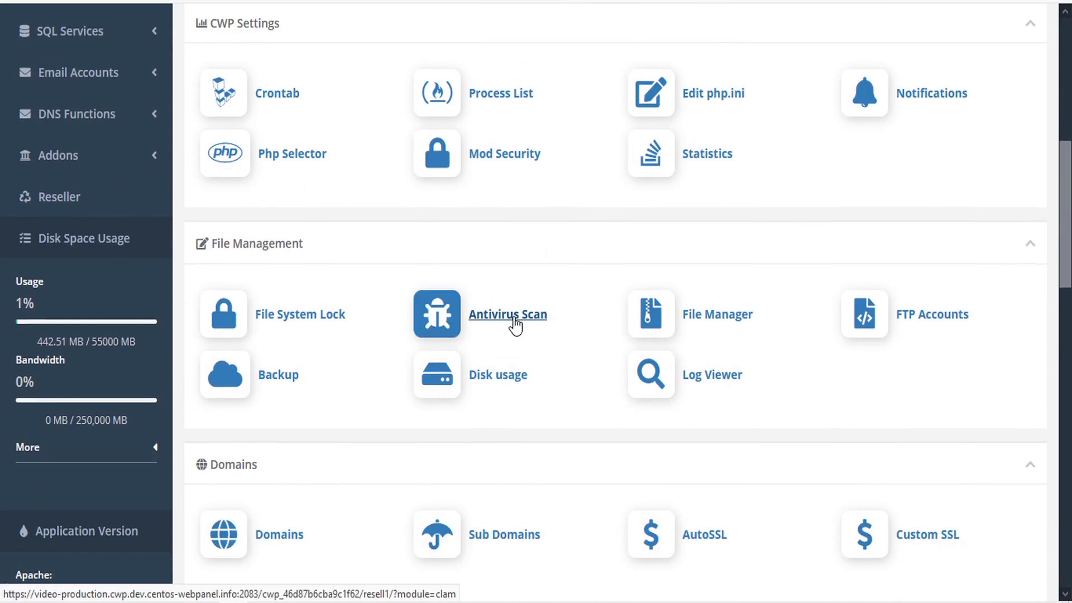
# Step: Open the Antivirus Scan page from the File Management tools
pyautogui.click(507, 315)
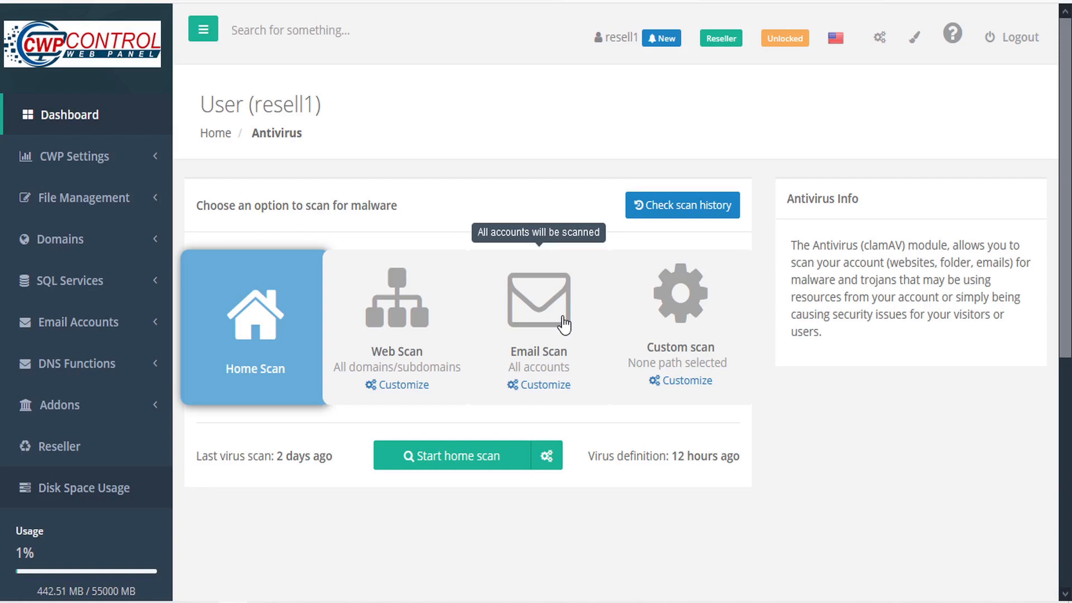
pyautogui.moveTo(241, 358)
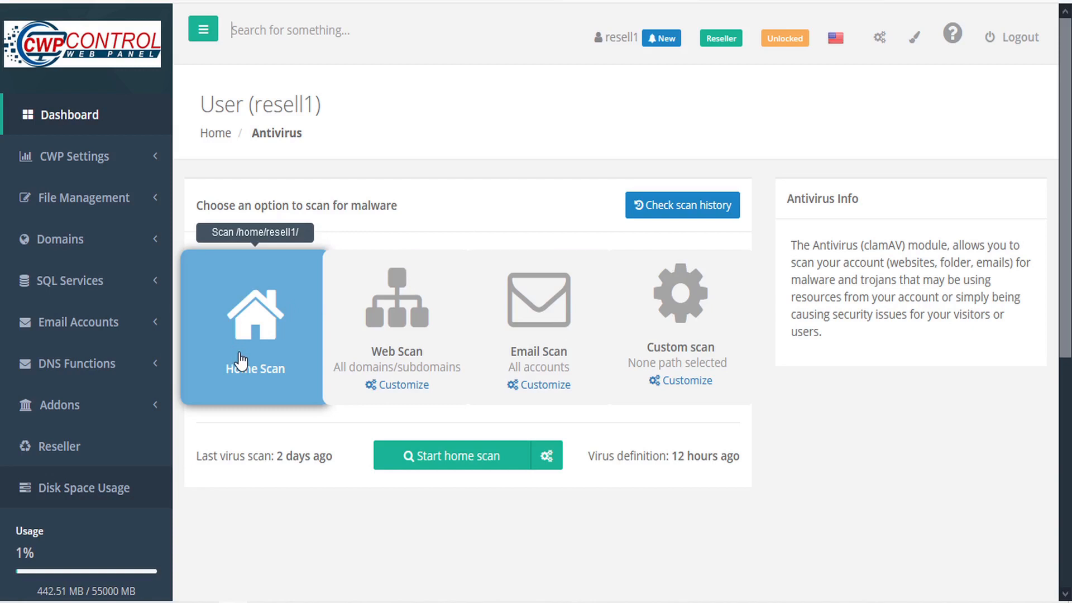
pyautogui.moveTo(419, 323)
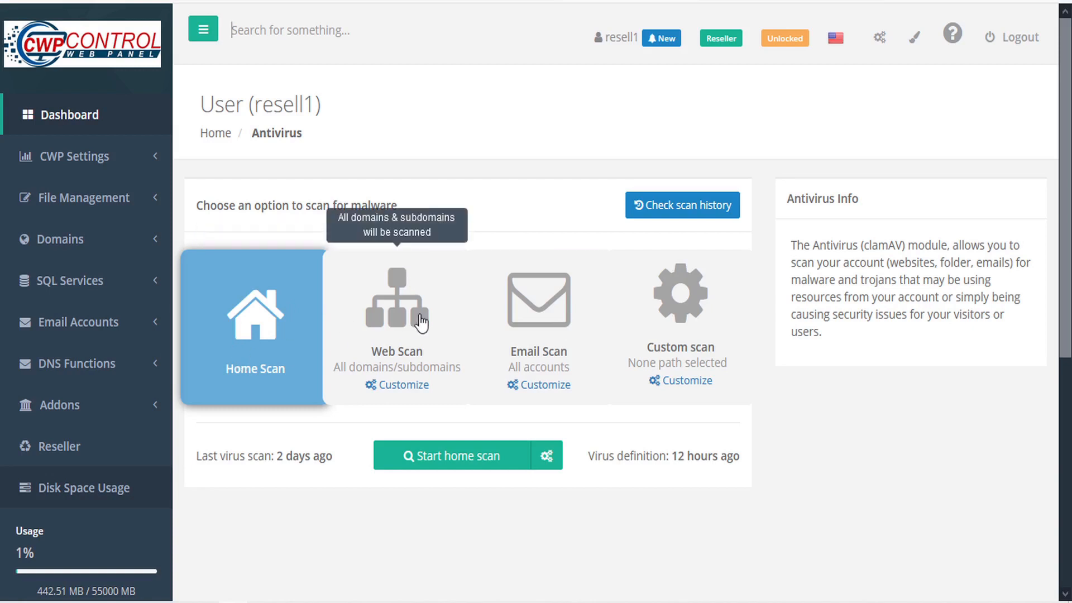
pyautogui.moveTo(543, 324)
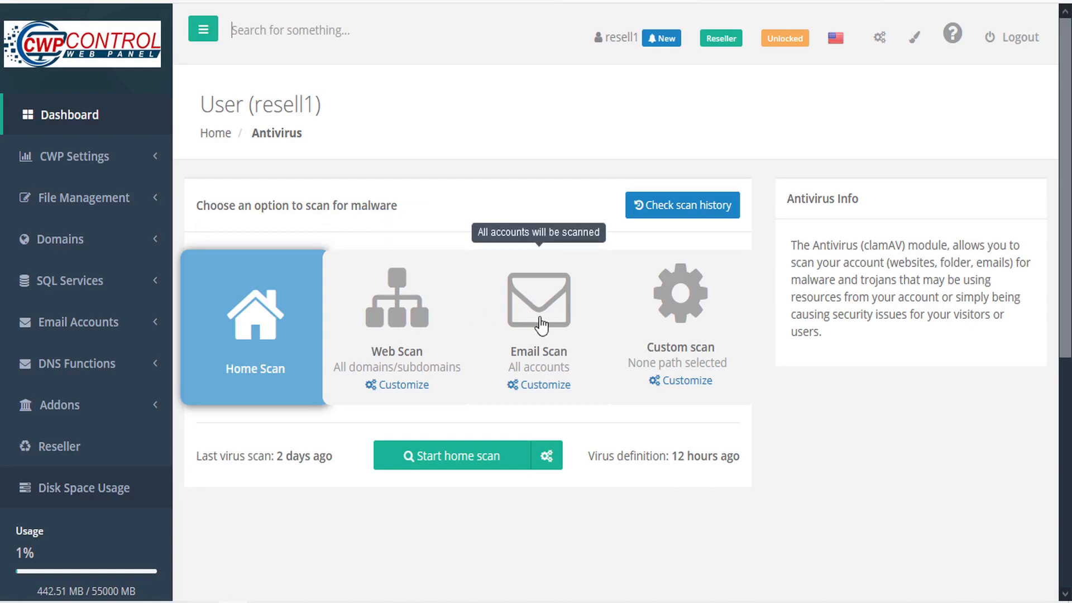
pyautogui.moveTo(726, 323)
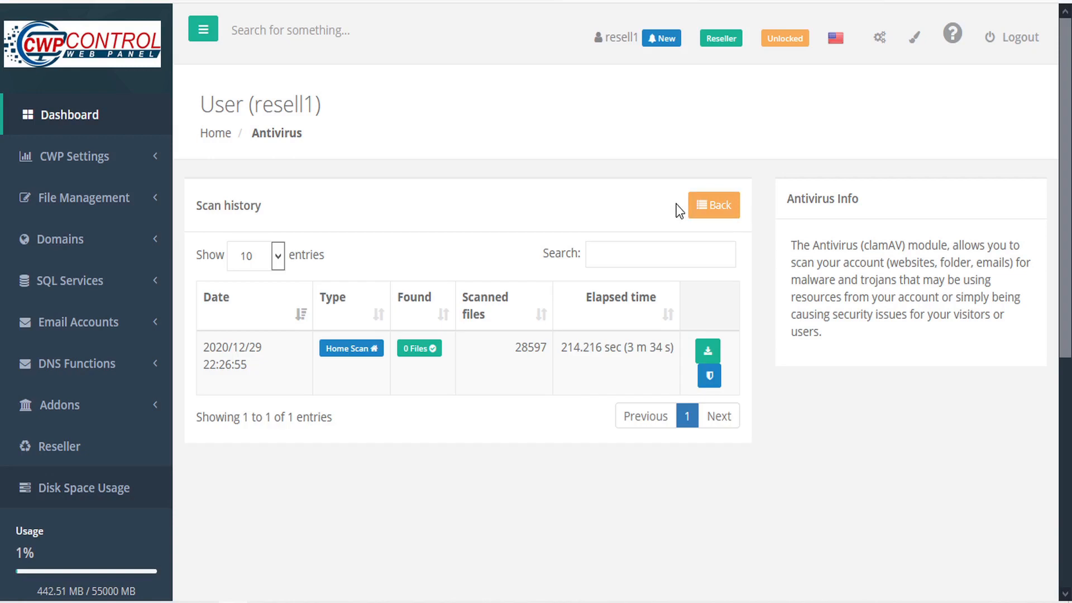
pyautogui.moveTo(380, 229)
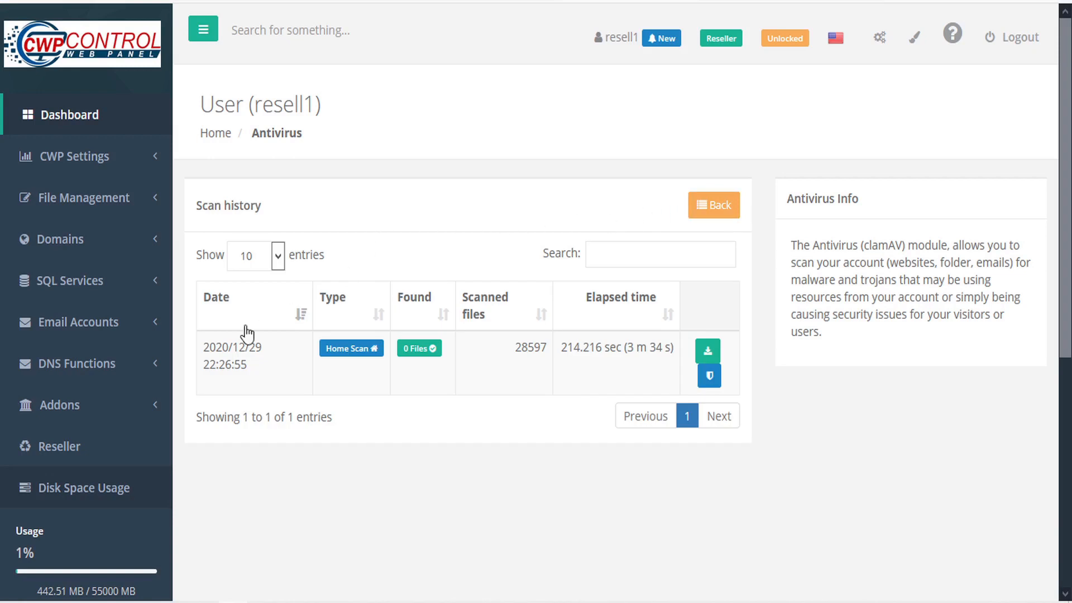
pyautogui.moveTo(433, 323)
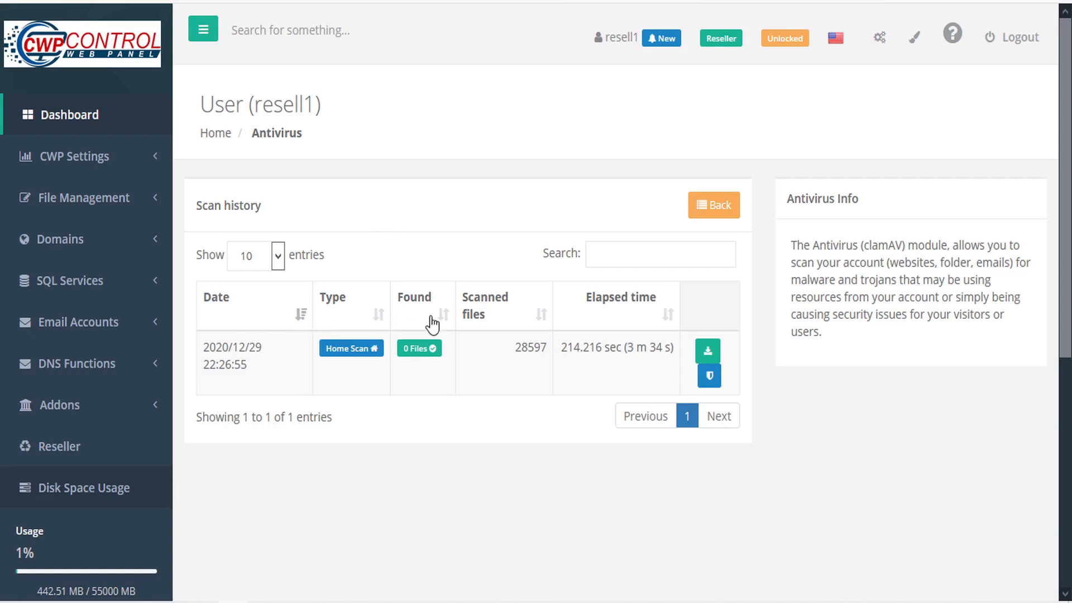
pyautogui.moveTo(519, 324)
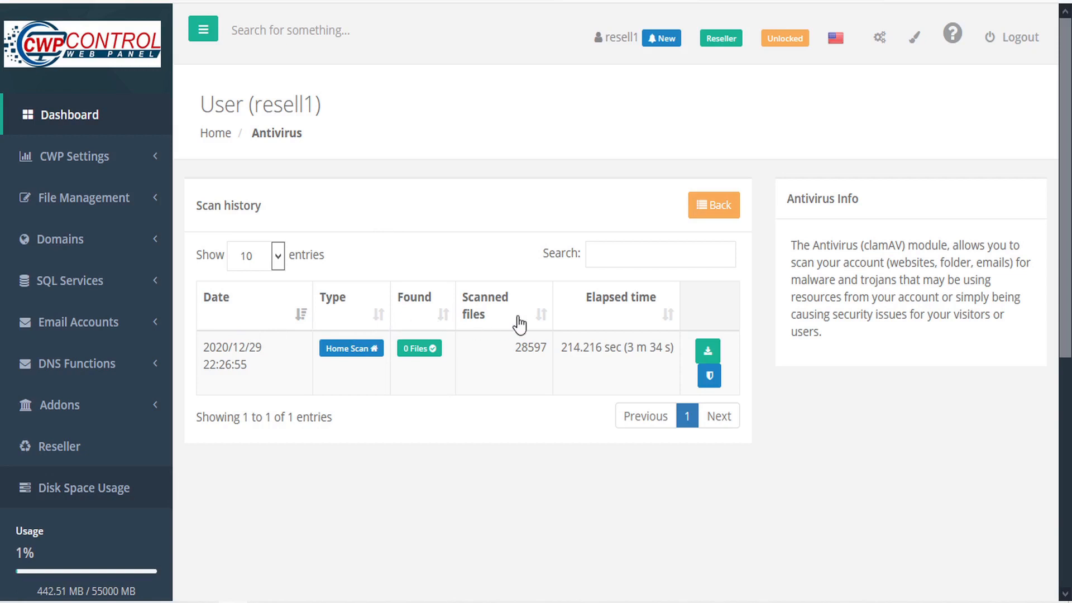
pyautogui.moveTo(708, 349)
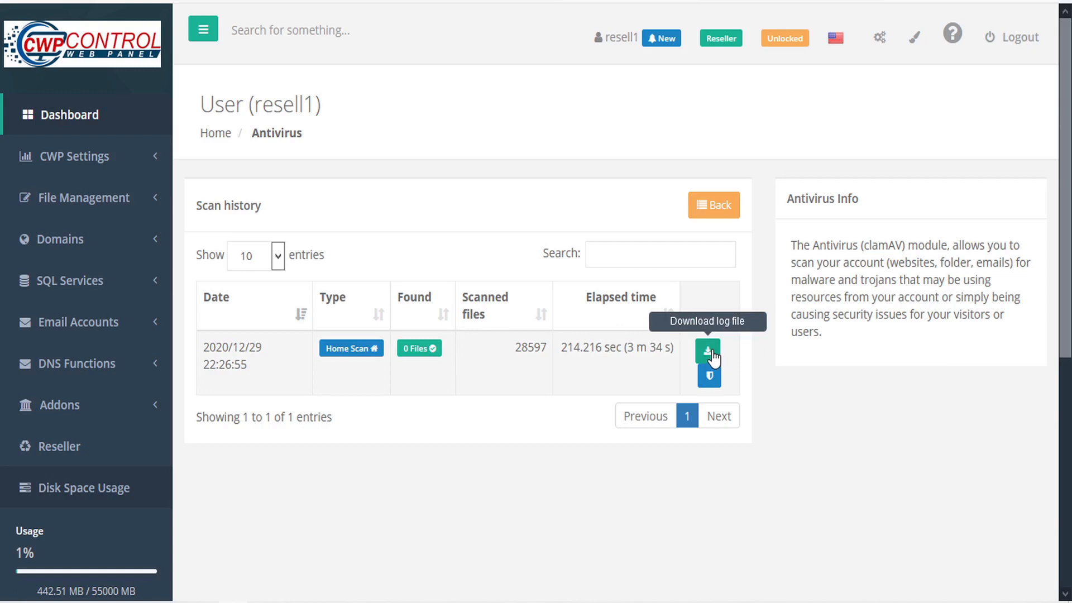
pyautogui.moveTo(710, 380)
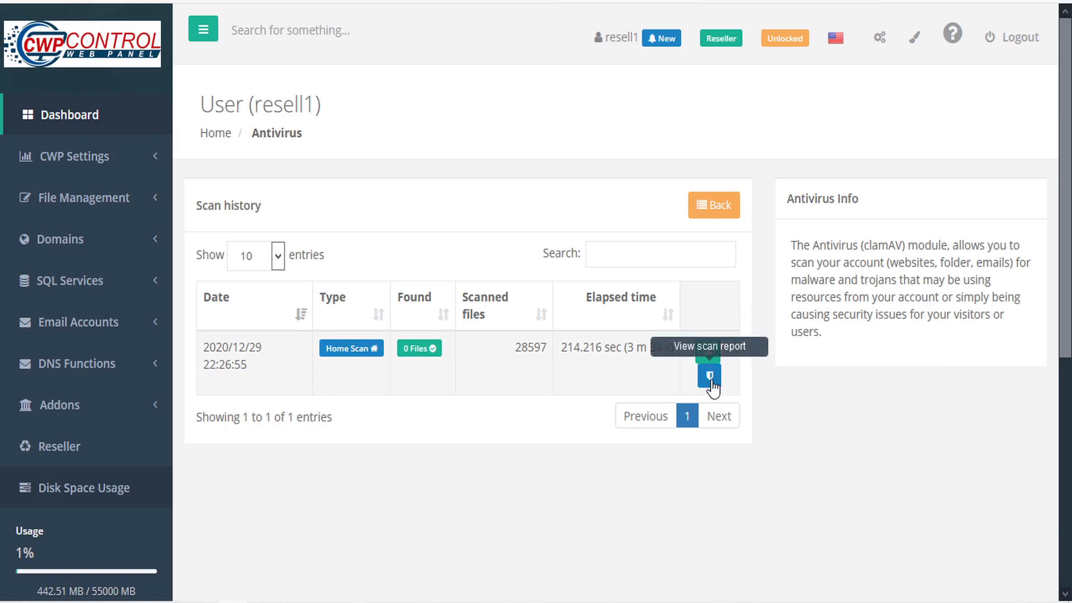
# Step: View the earlier home scan's report and its log-file prompt, then return to the scan options
pyautogui.click(708, 373)
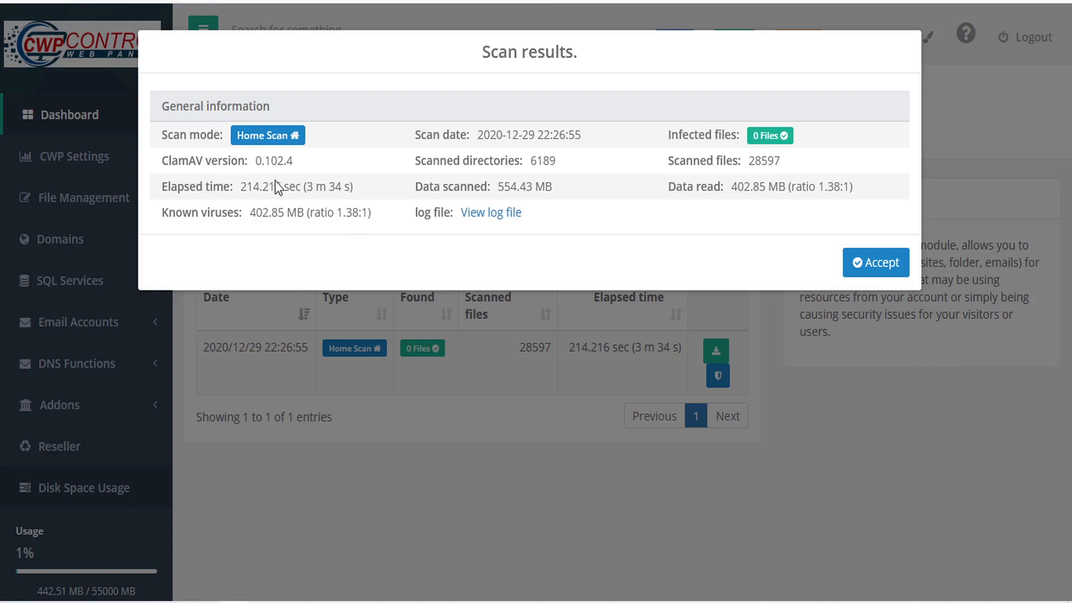
pyautogui.moveTo(466, 143)
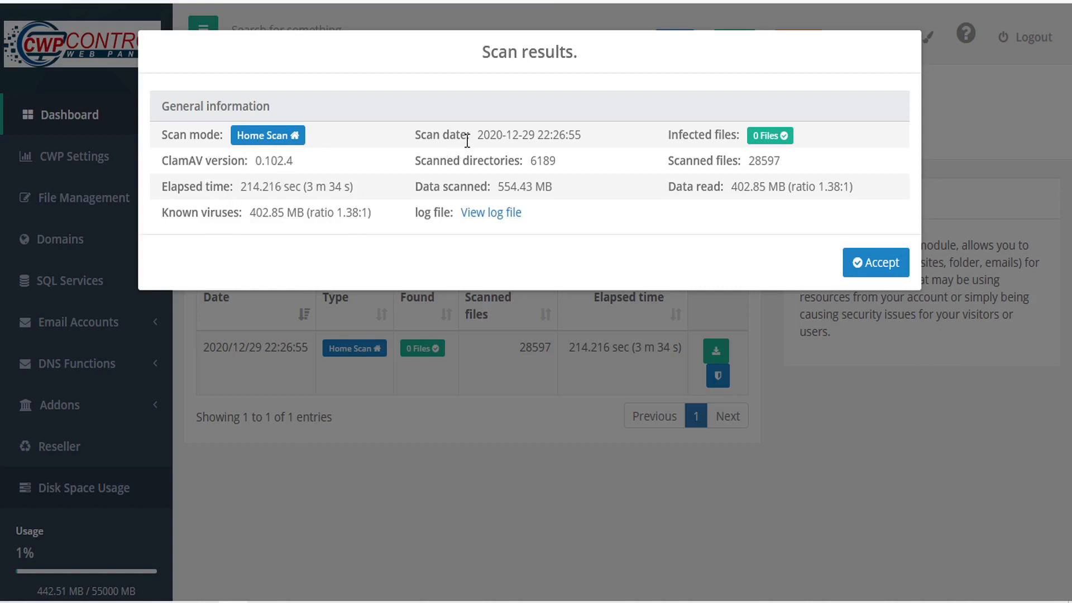
pyautogui.moveTo(510, 173)
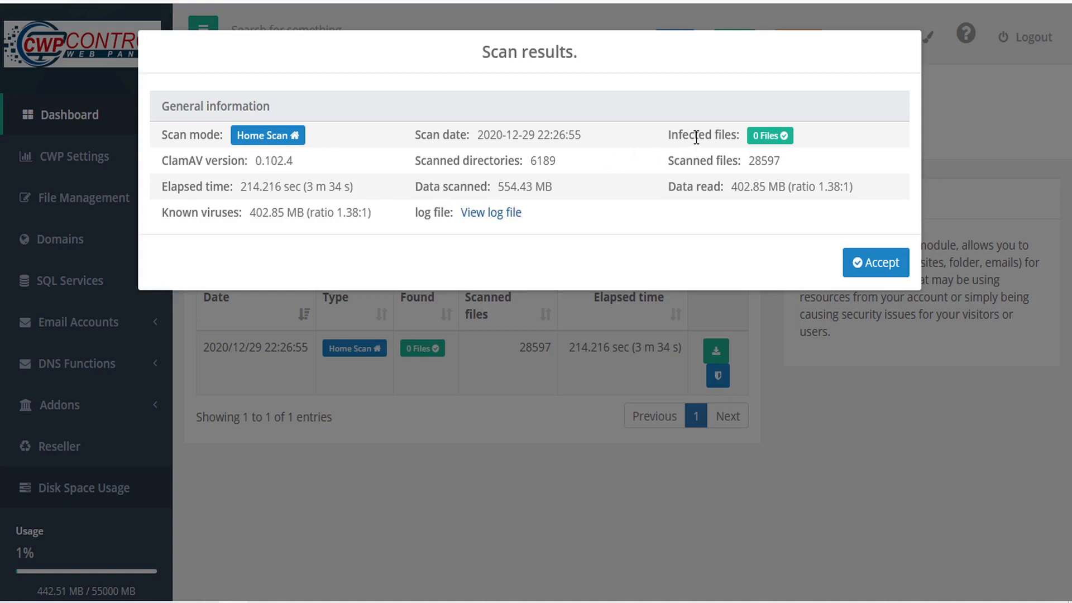
pyautogui.moveTo(706, 196)
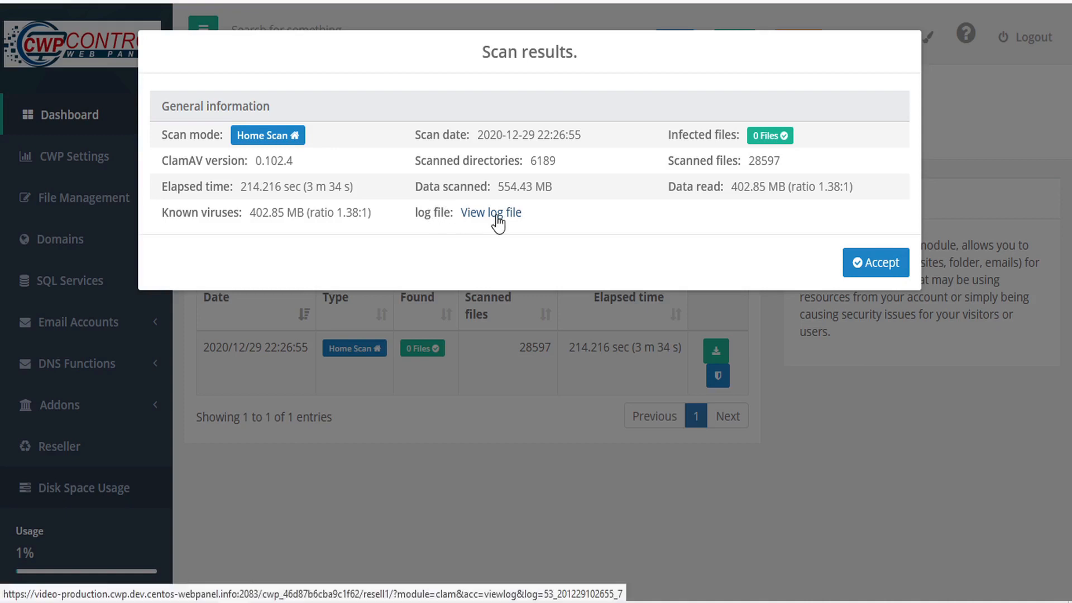
pyautogui.click(492, 212)
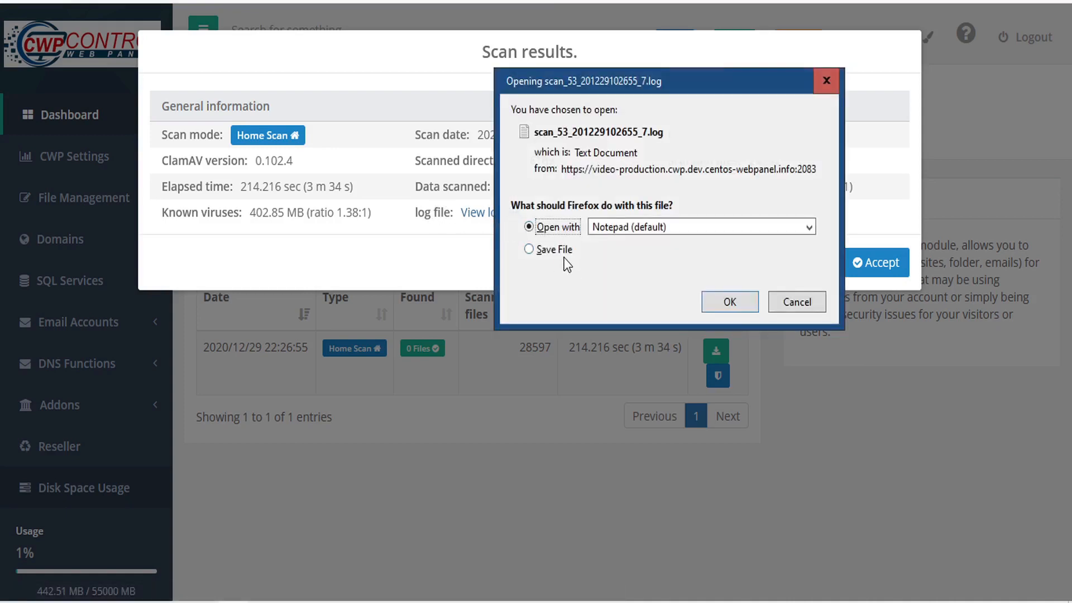
pyautogui.click(798, 302)
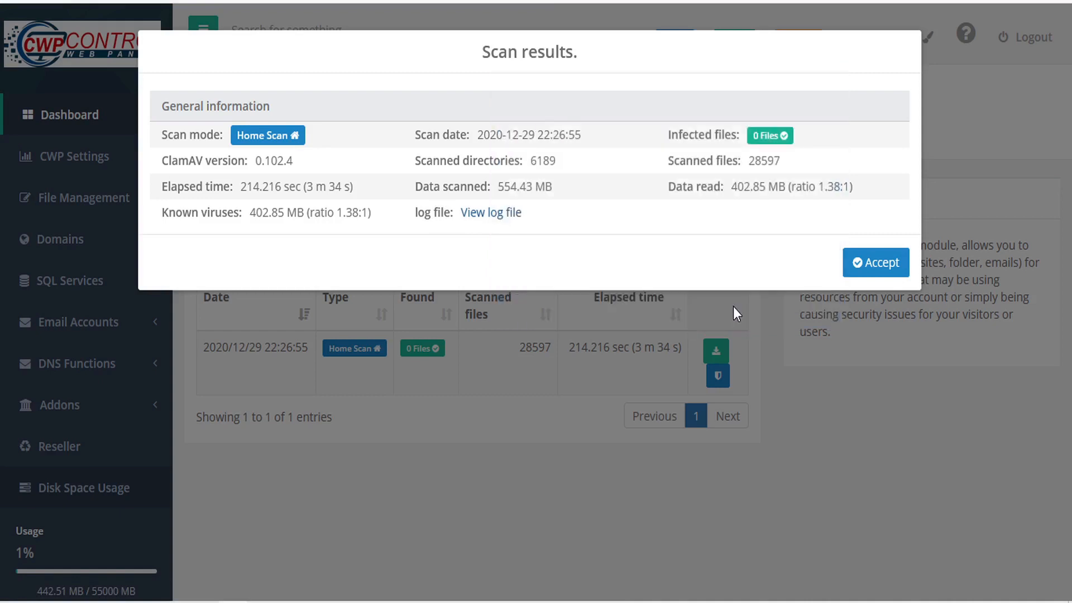
pyautogui.click(491, 212)
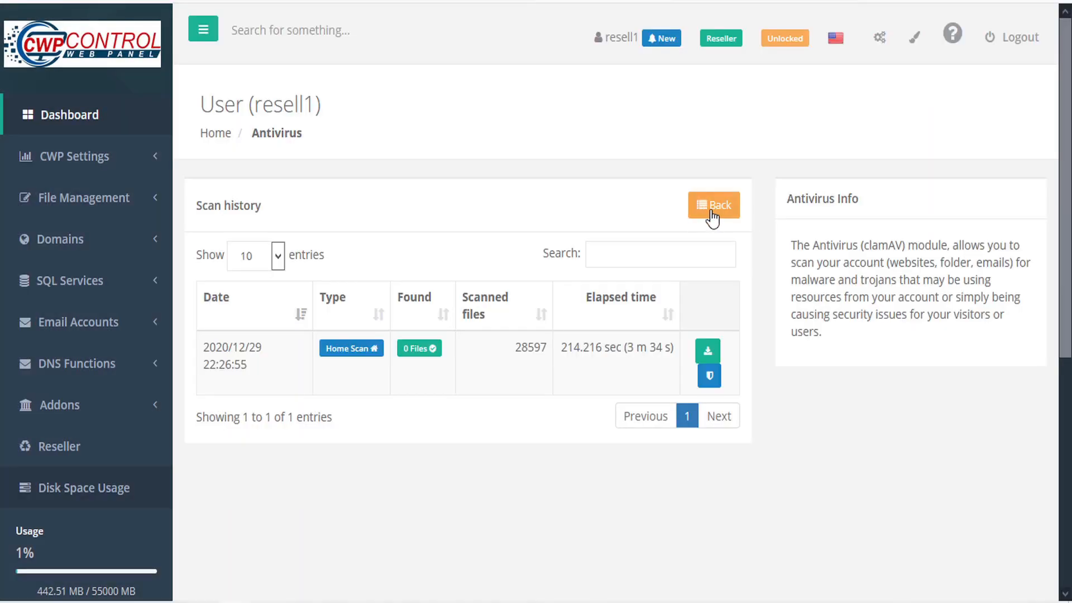
pyautogui.click(713, 205)
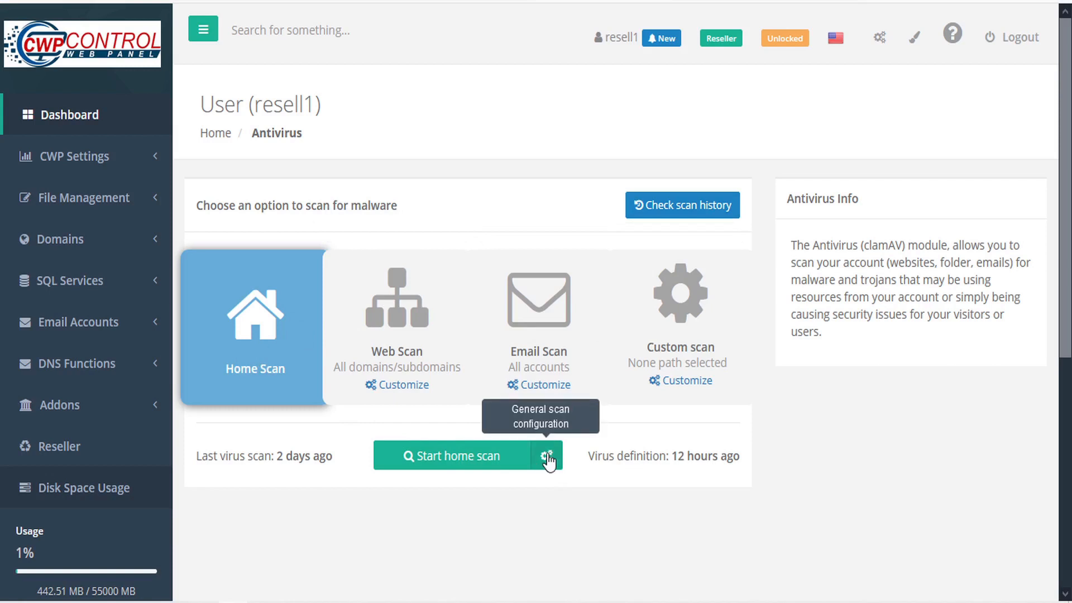
pyautogui.moveTo(550, 470)
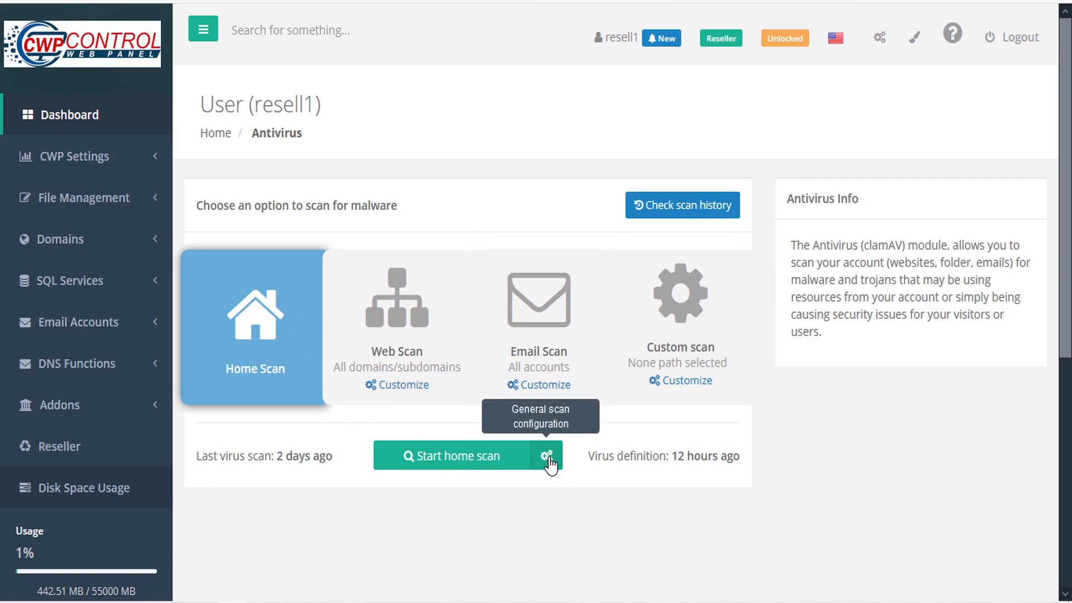
# Step: Review the General scan configuration's advanced alert and certificate options, all set to No
pyautogui.click(546, 457)
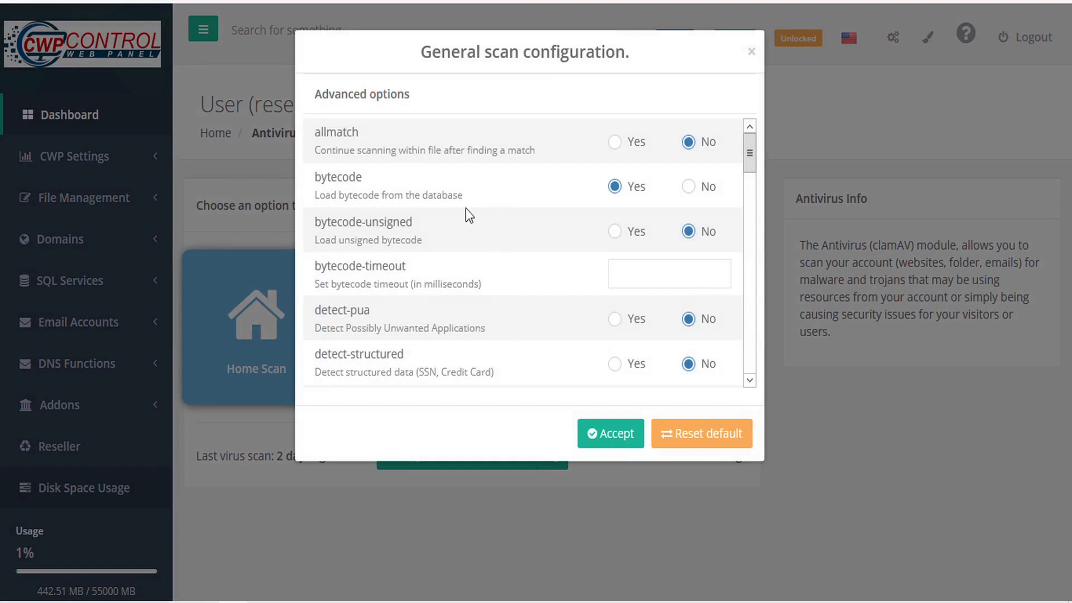
pyautogui.moveTo(471, 151)
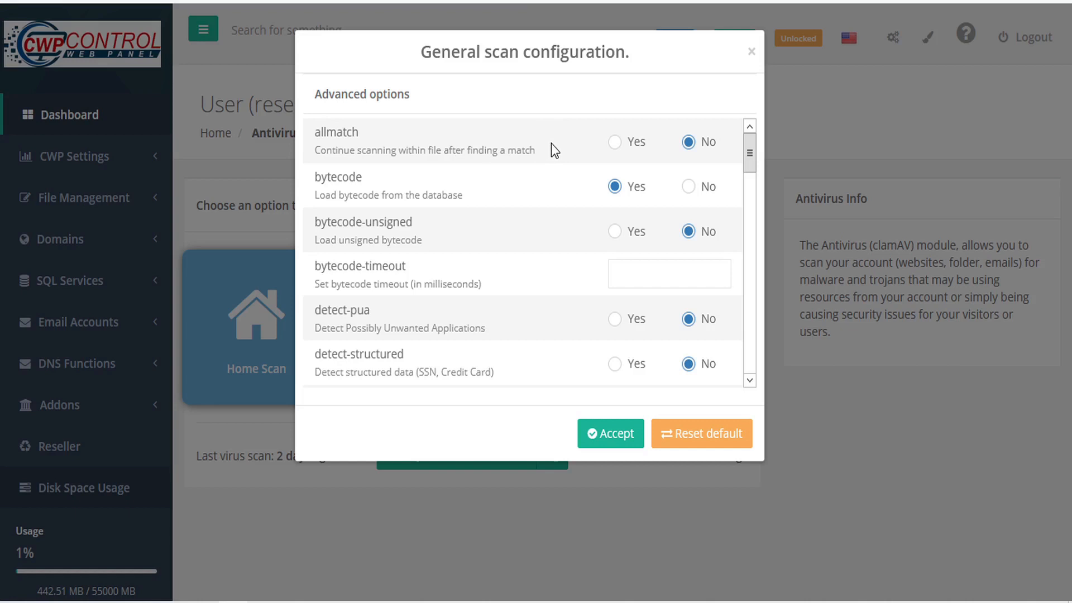
pyautogui.moveTo(536, 196)
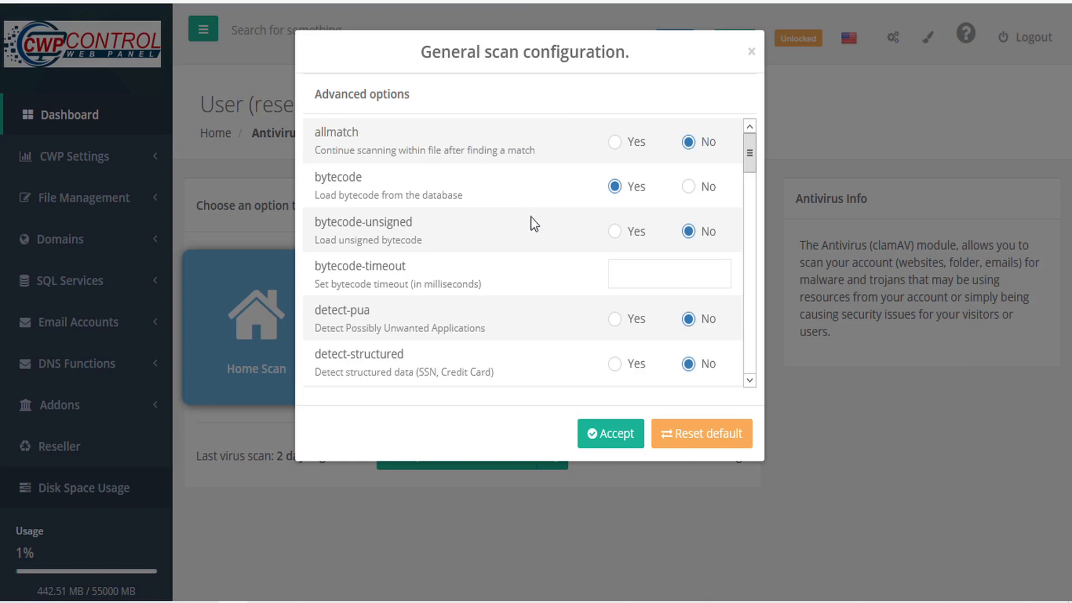
pyautogui.moveTo(527, 242)
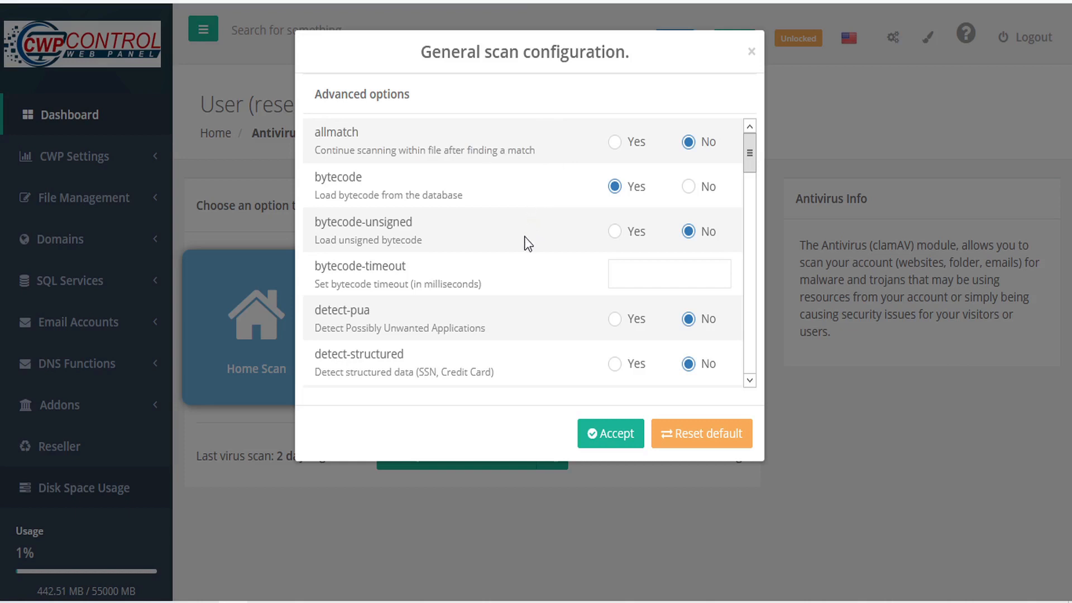
pyautogui.moveTo(532, 291)
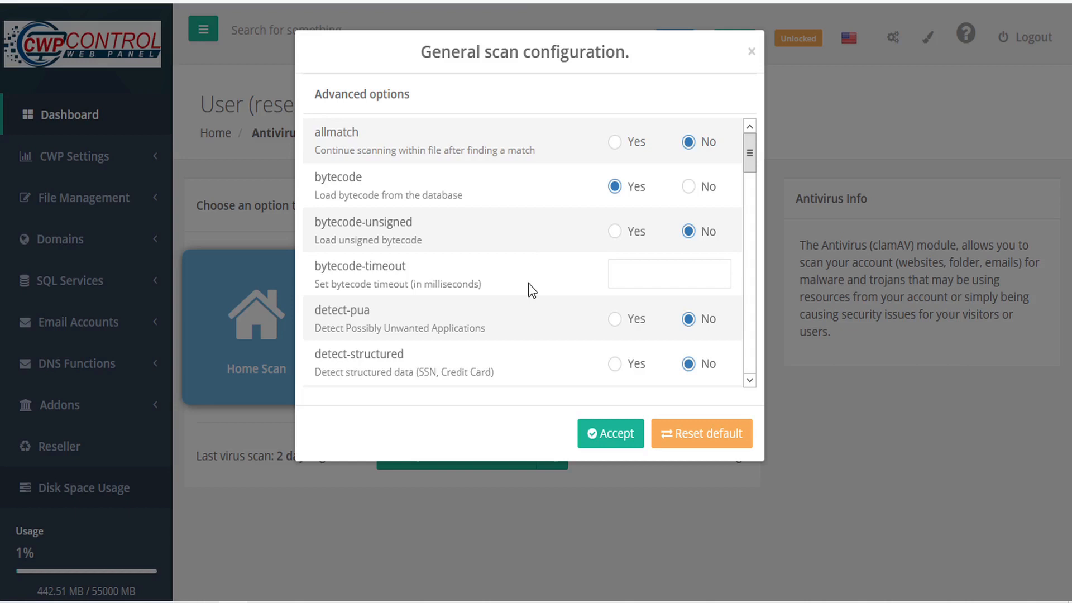
pyautogui.moveTo(545, 328)
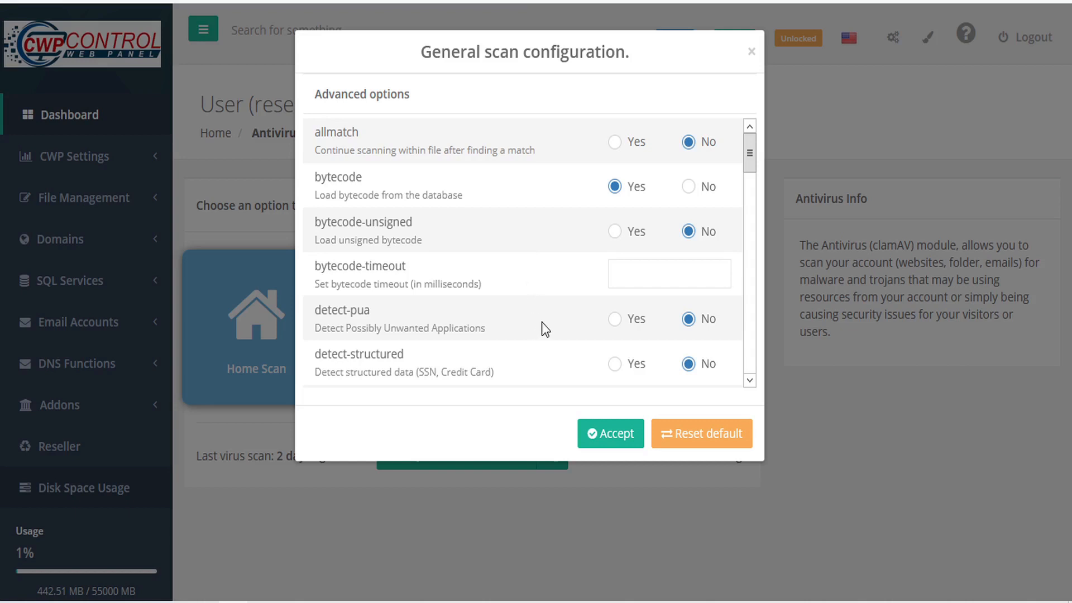
pyautogui.moveTo(558, 375)
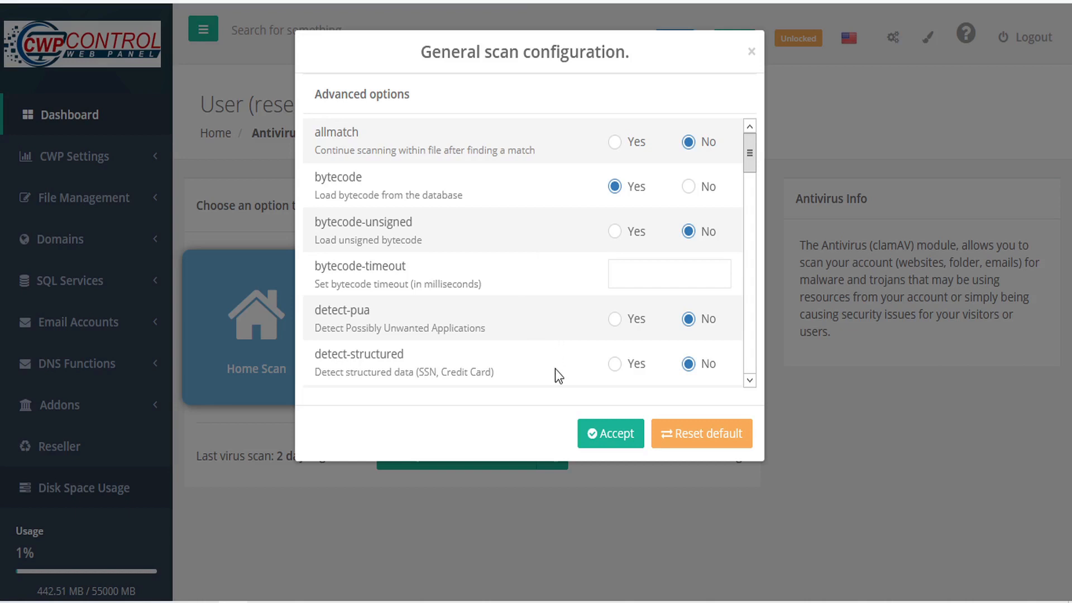
pyautogui.moveTo(409, 375)
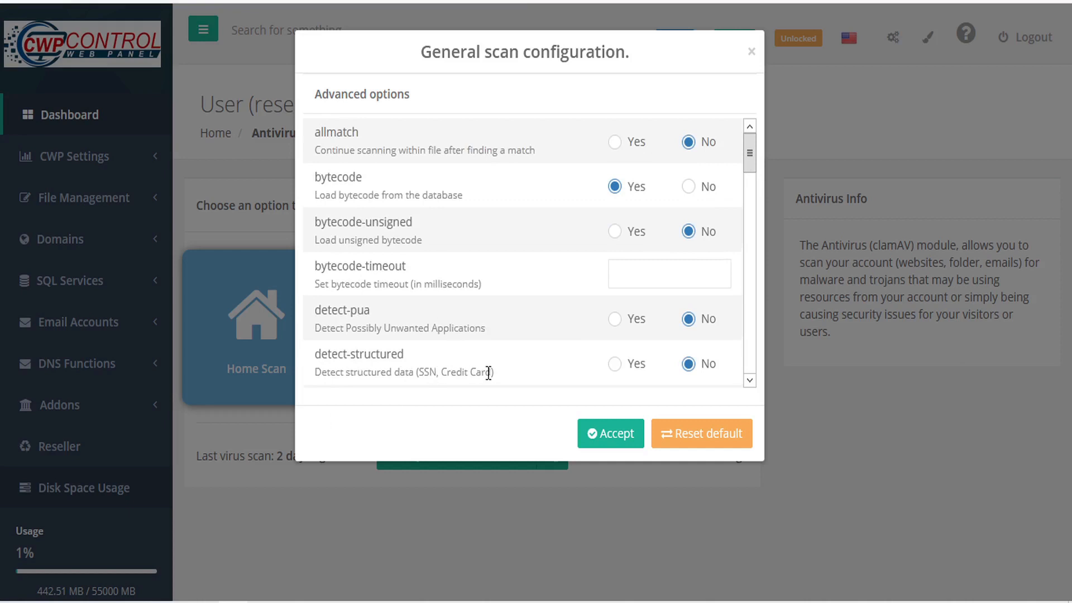
pyautogui.scroll(-3)
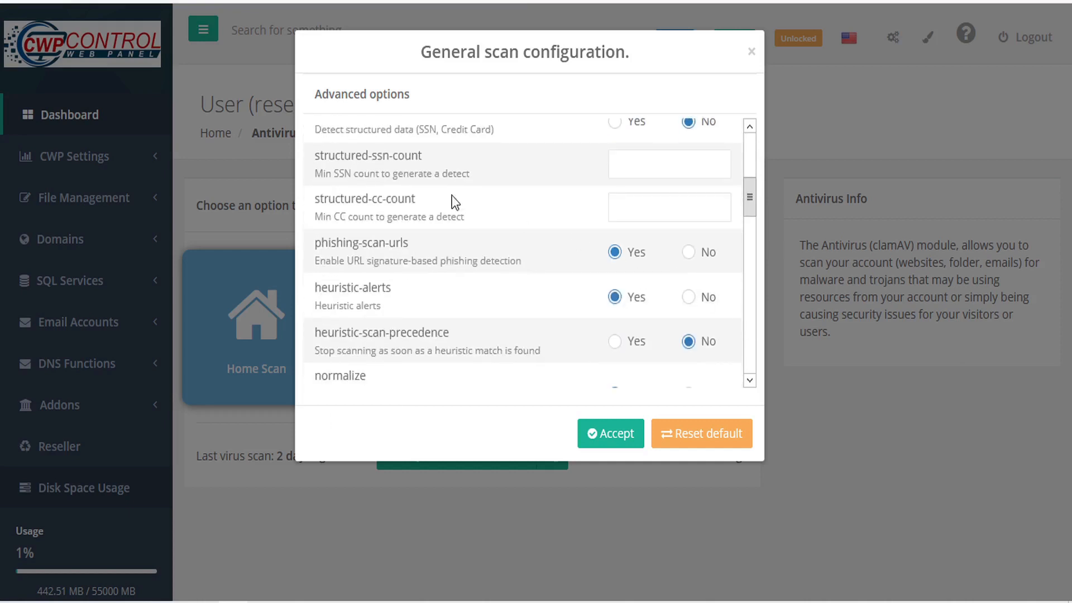
pyautogui.moveTo(436, 160)
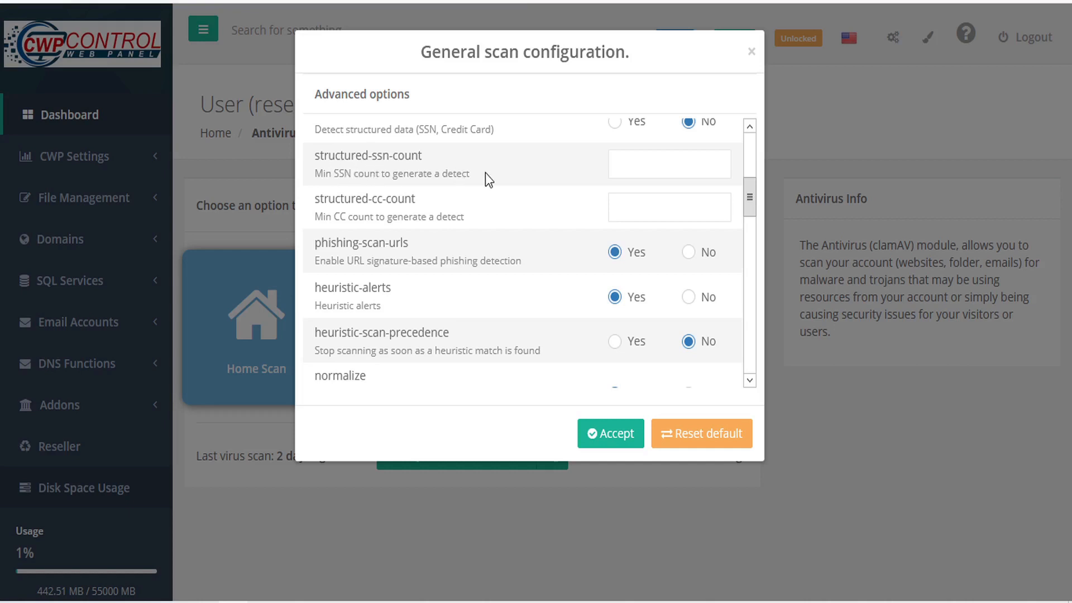
pyautogui.moveTo(426, 208)
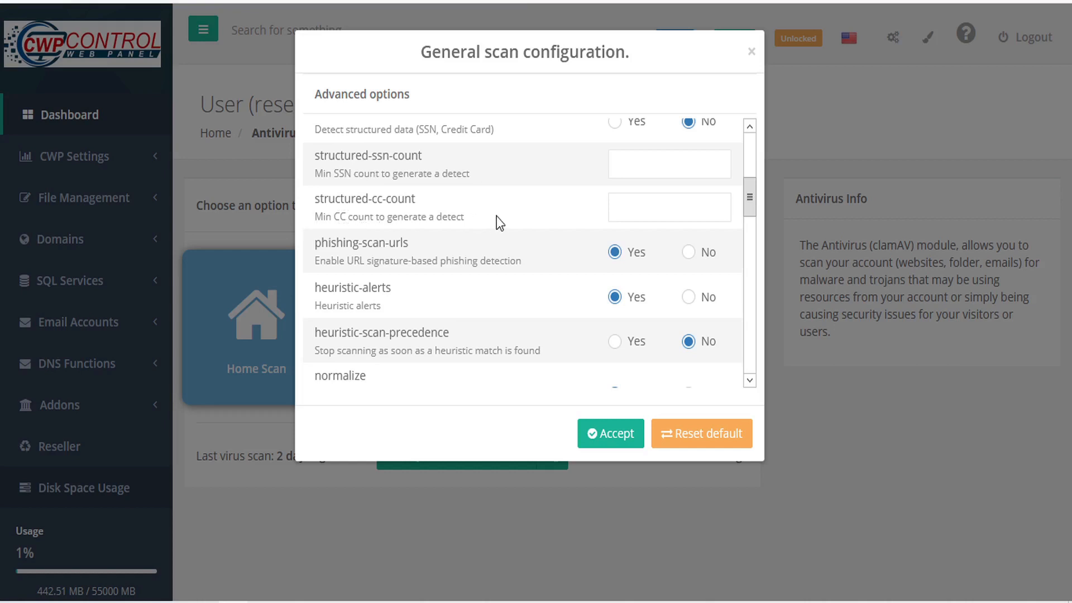
pyautogui.moveTo(348, 268)
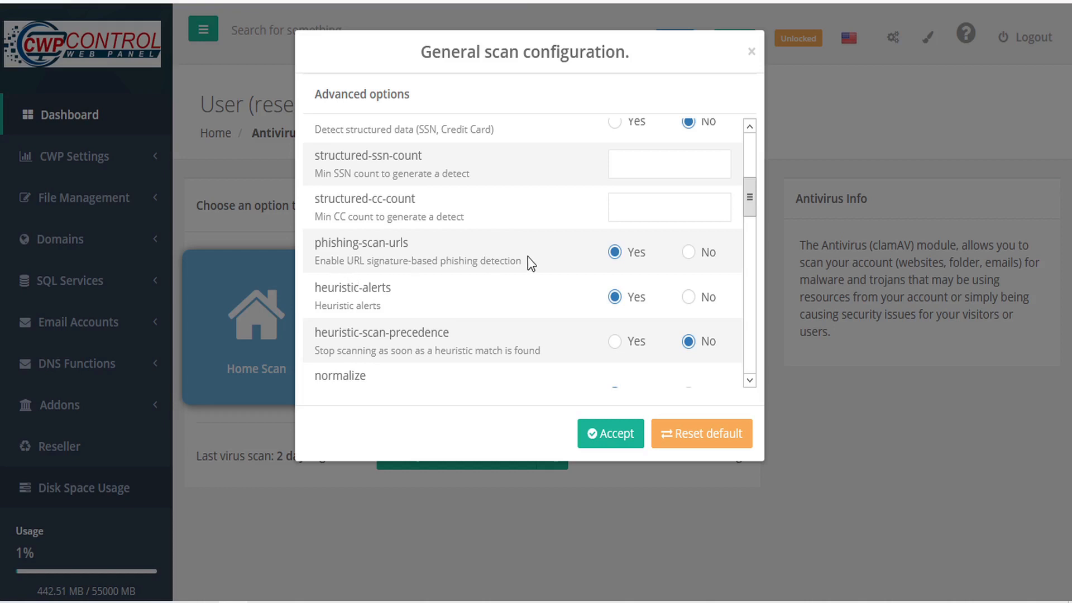
pyautogui.moveTo(392, 310)
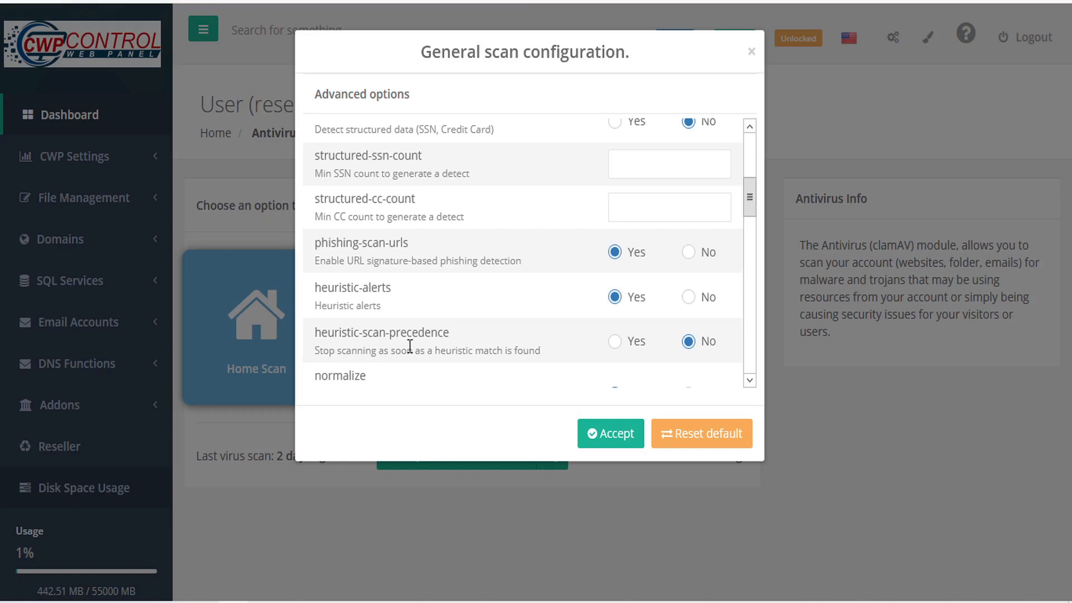
pyautogui.moveTo(555, 344)
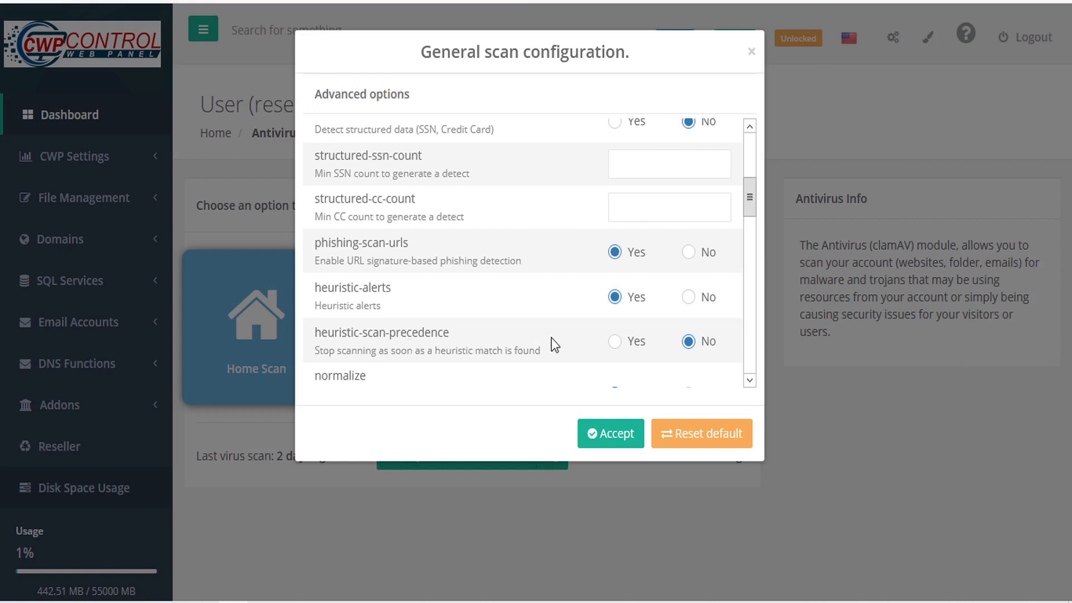
pyautogui.moveTo(745, 346)
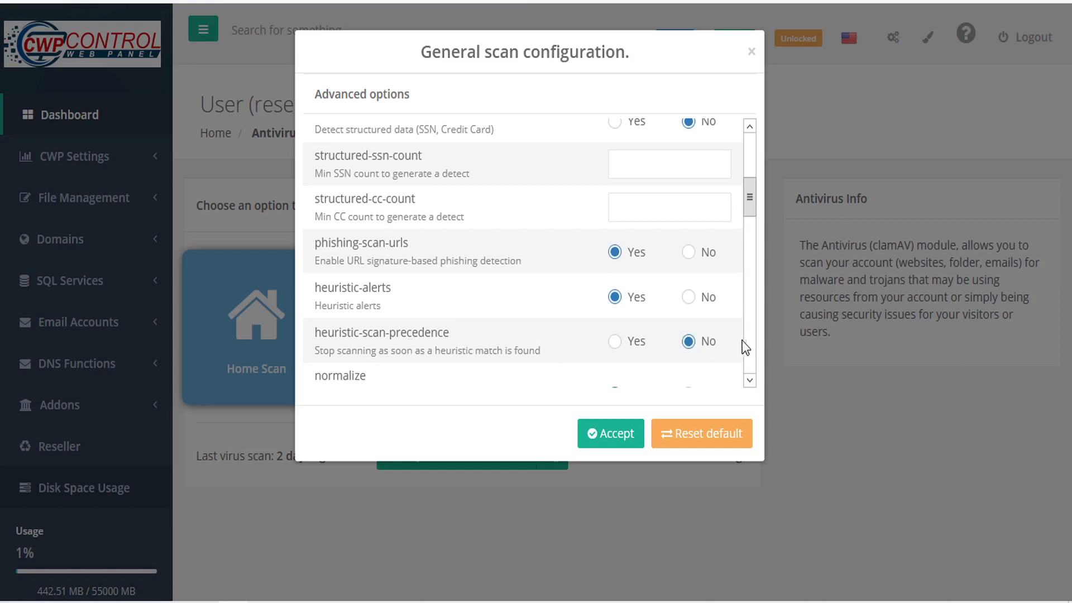
pyautogui.scroll(-3)
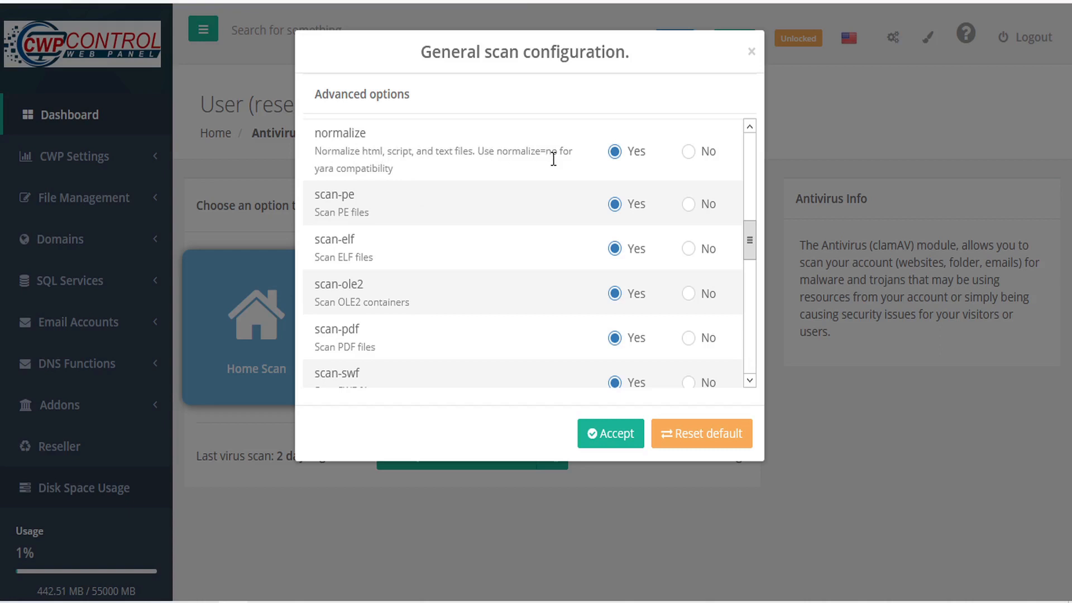
pyautogui.moveTo(418, 173)
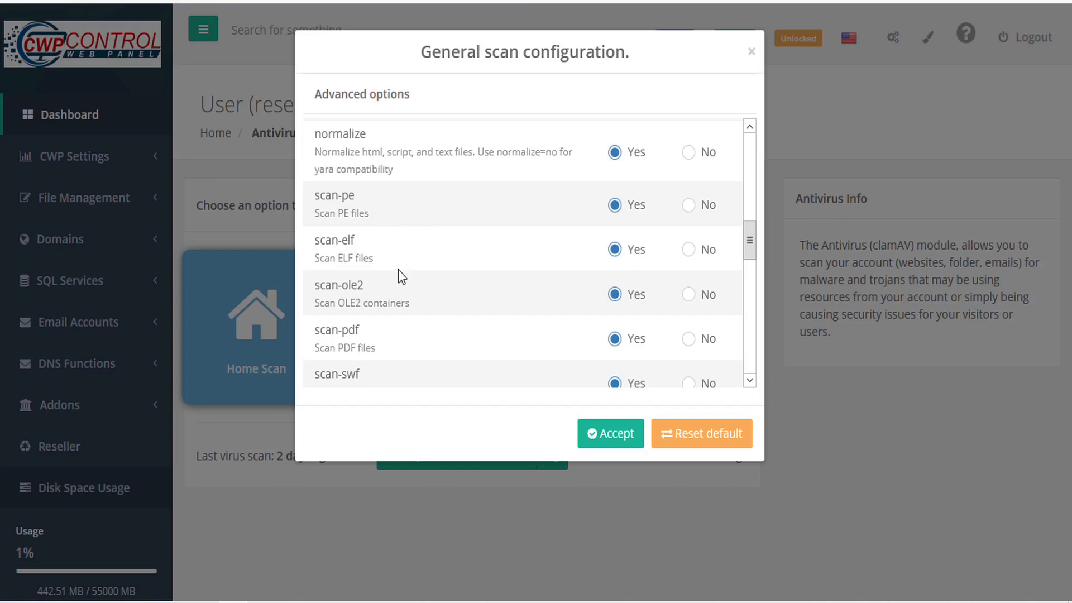
pyautogui.moveTo(435, 306)
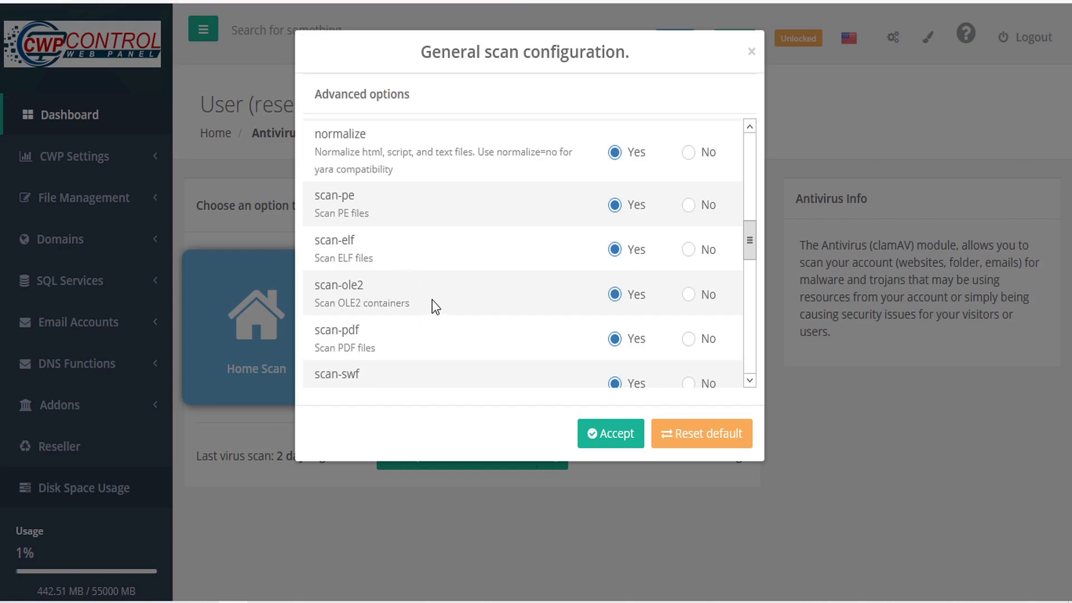
pyautogui.moveTo(435, 346)
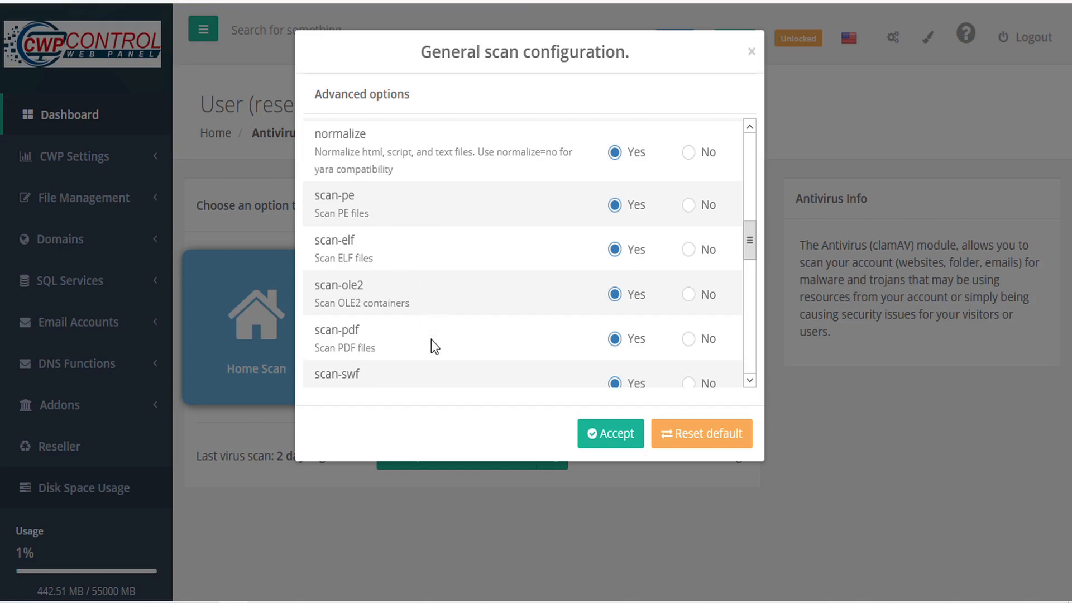
pyautogui.scroll(-3)
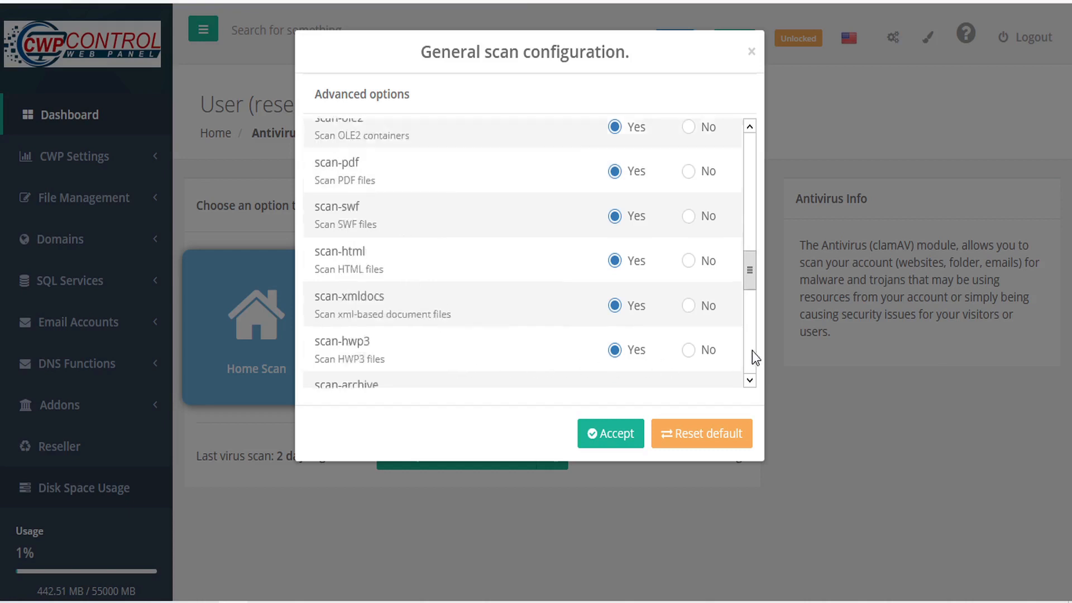
pyautogui.scroll(-3)
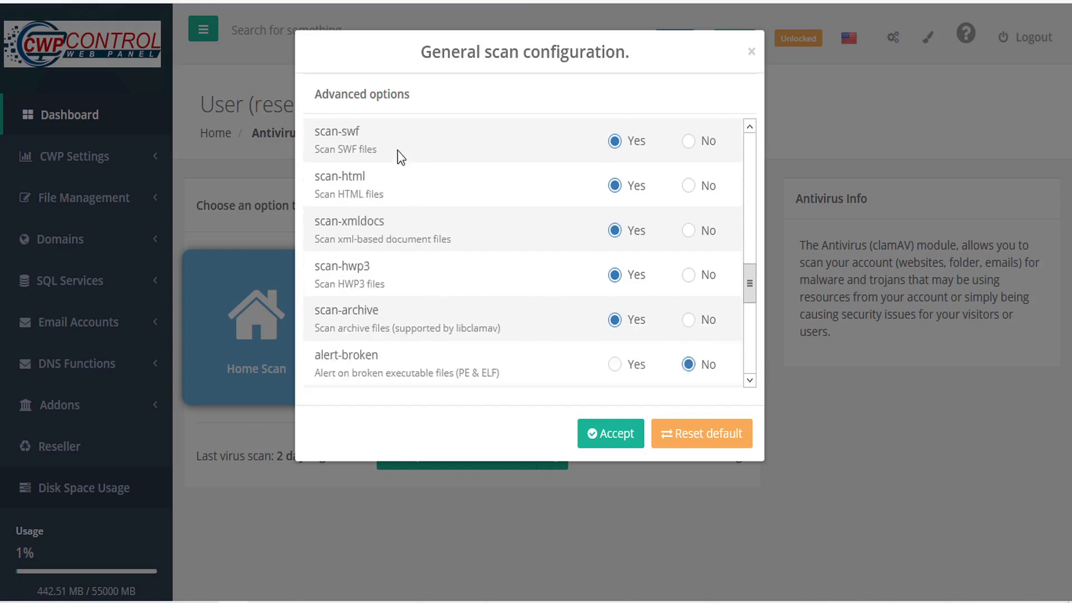
pyautogui.moveTo(404, 201)
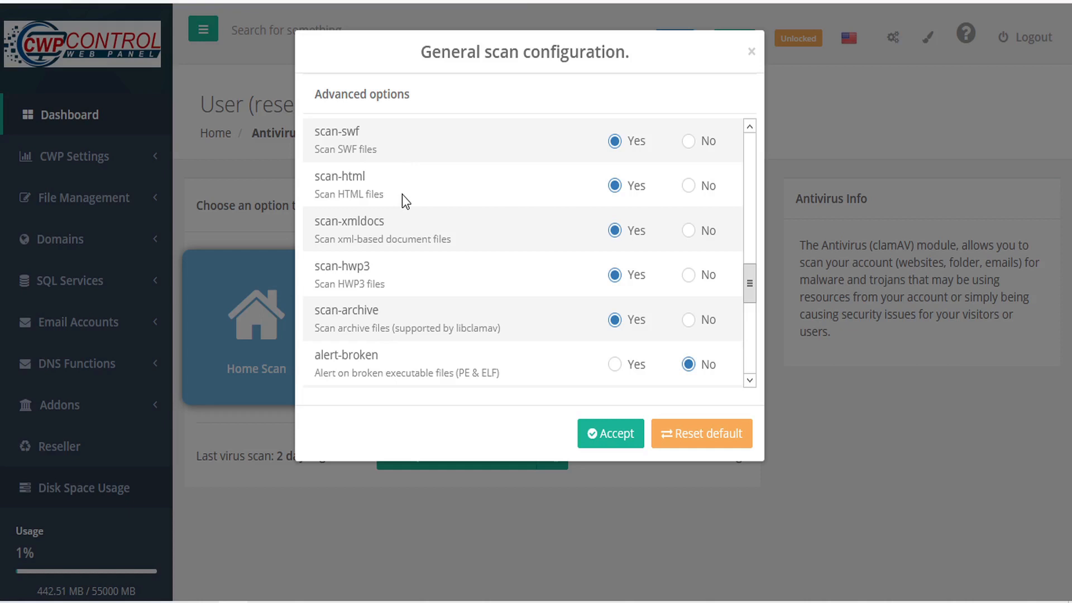
pyautogui.moveTo(484, 245)
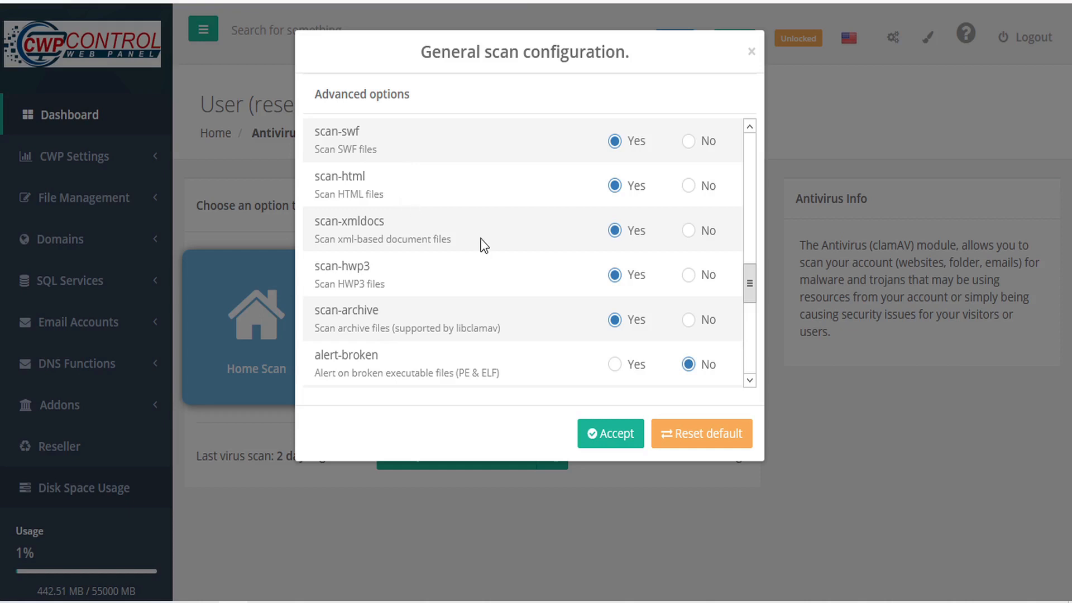
pyautogui.moveTo(417, 293)
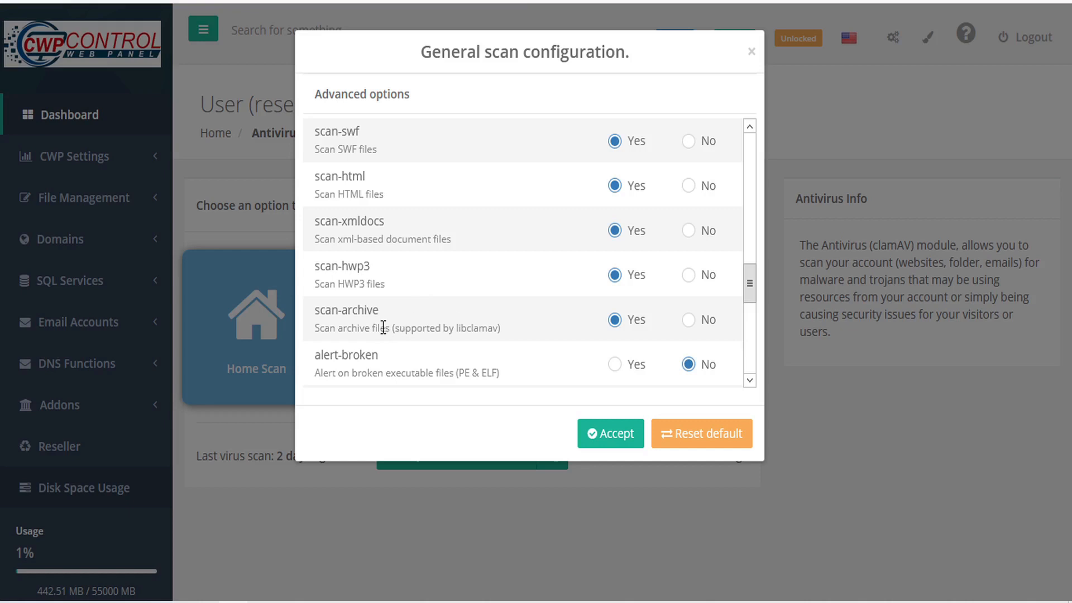
pyautogui.moveTo(460, 373)
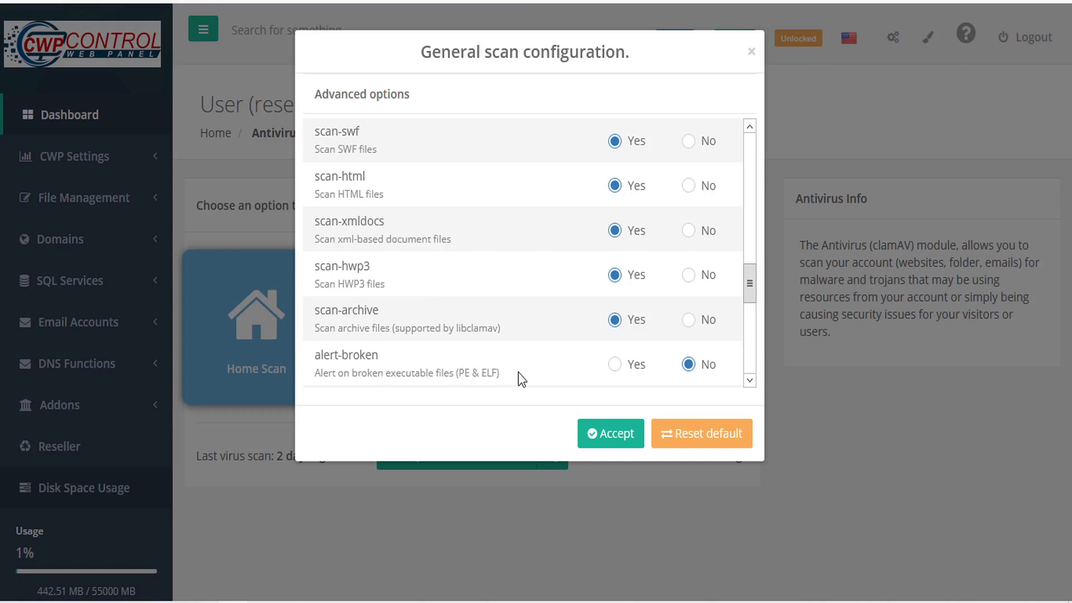
pyautogui.scroll(-3)
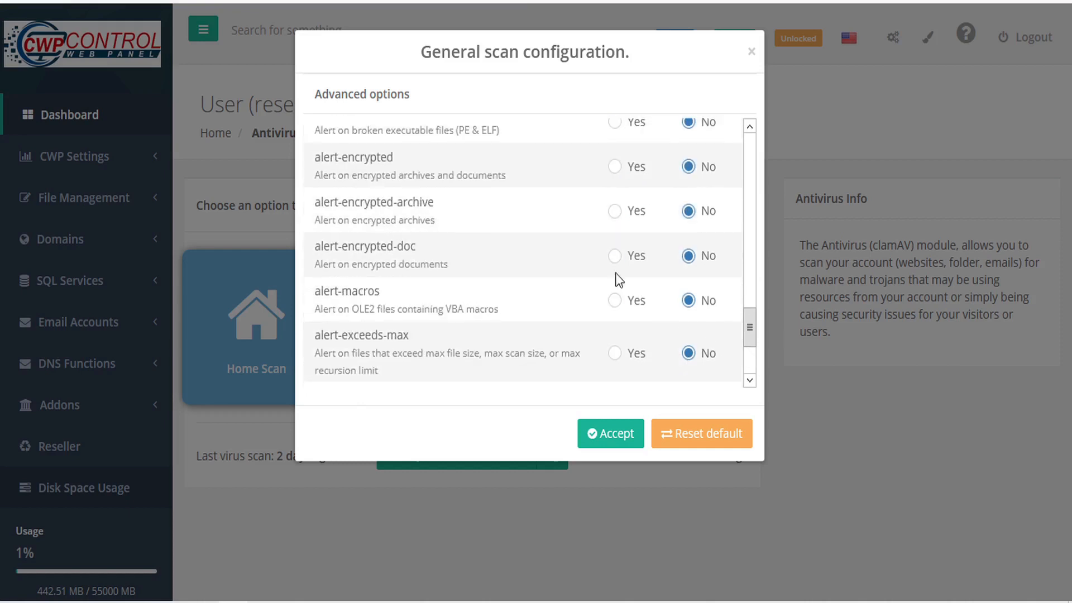
pyautogui.moveTo(516, 181)
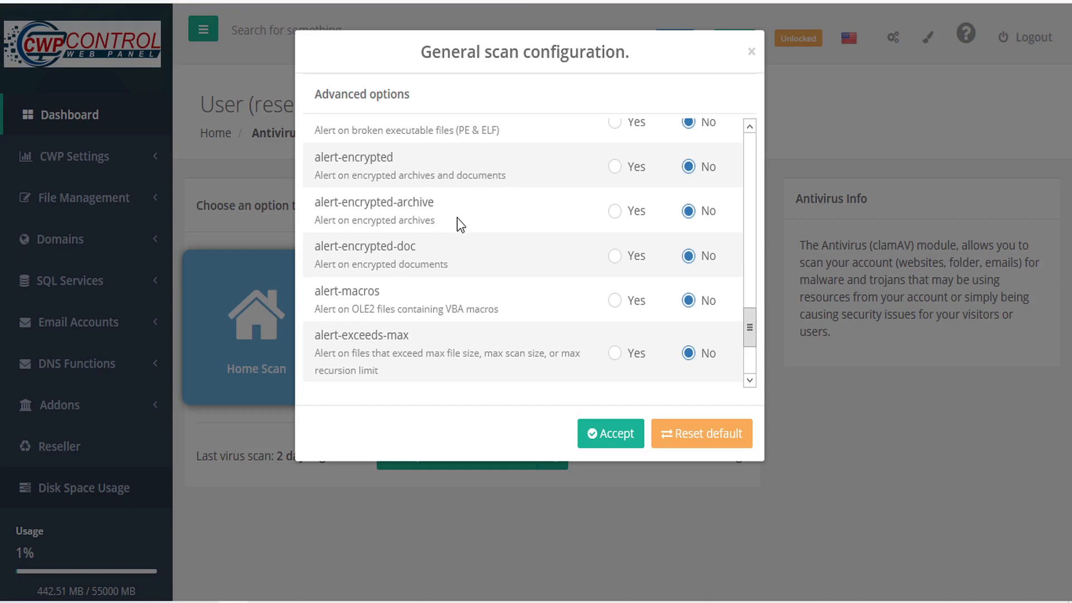
pyautogui.moveTo(484, 268)
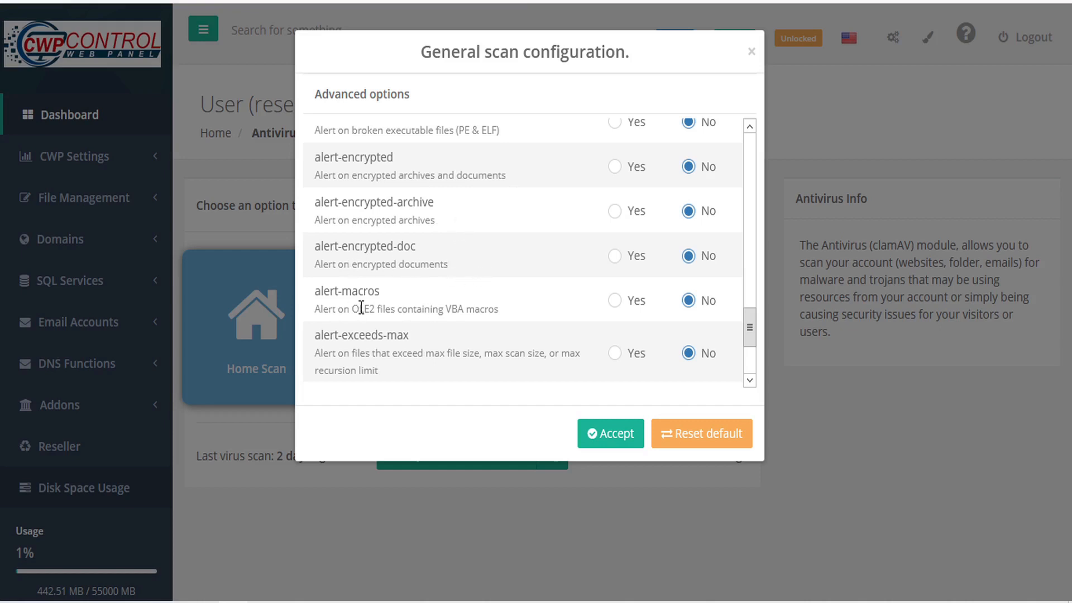
pyautogui.moveTo(539, 311)
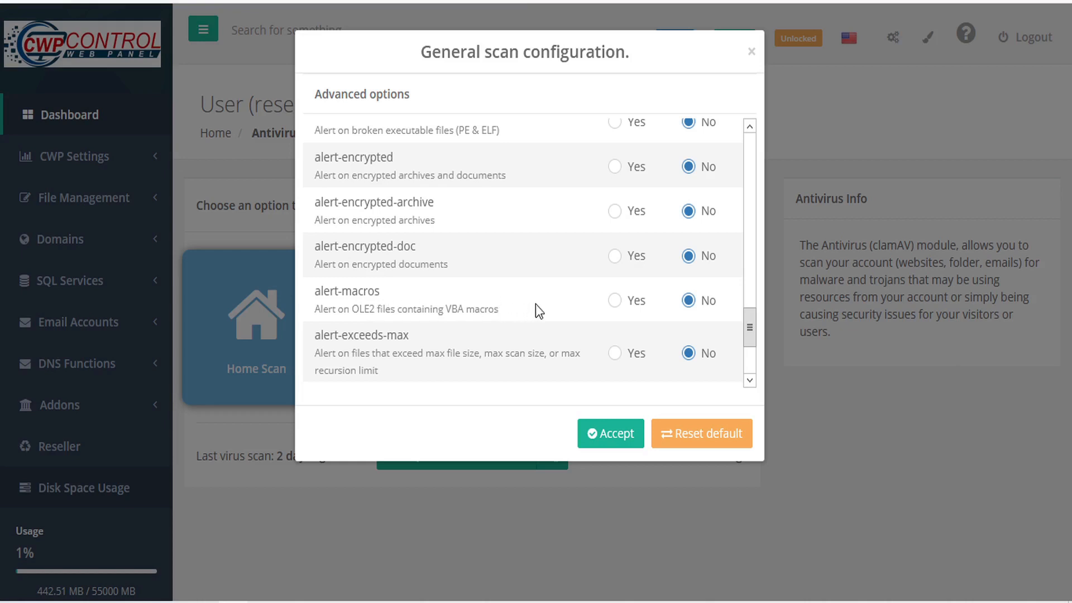
pyautogui.moveTo(447, 372)
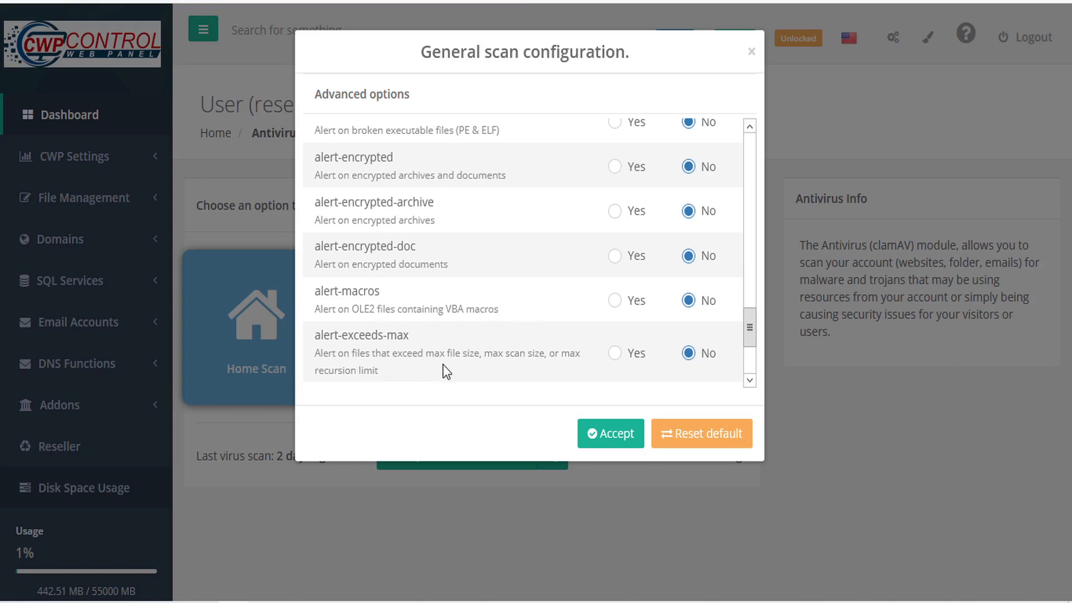
pyautogui.moveTo(429, 378)
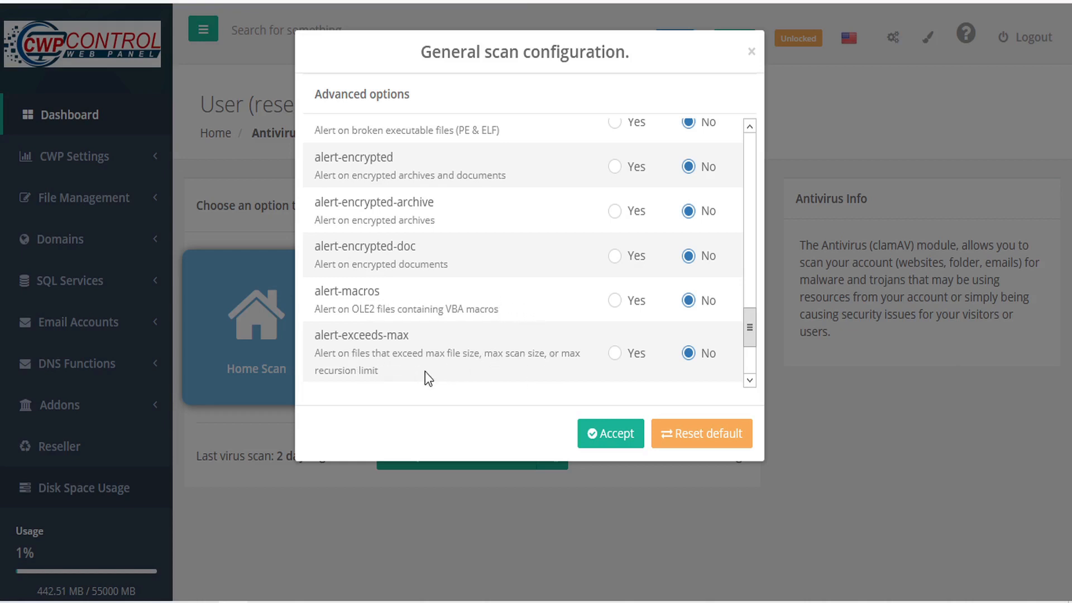
pyautogui.moveTo(750, 369)
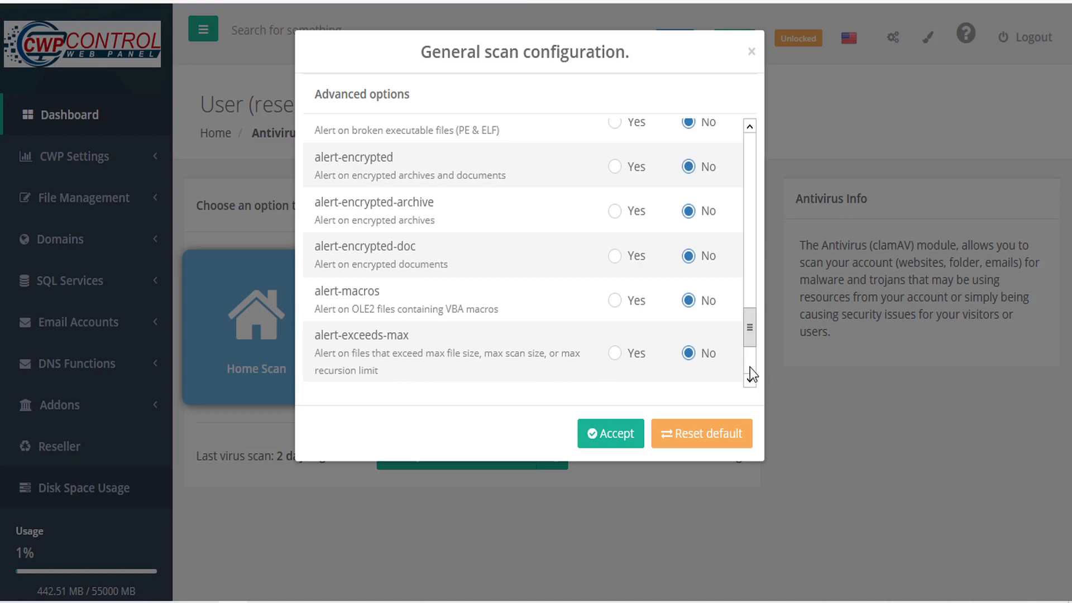
pyautogui.scroll(-3)
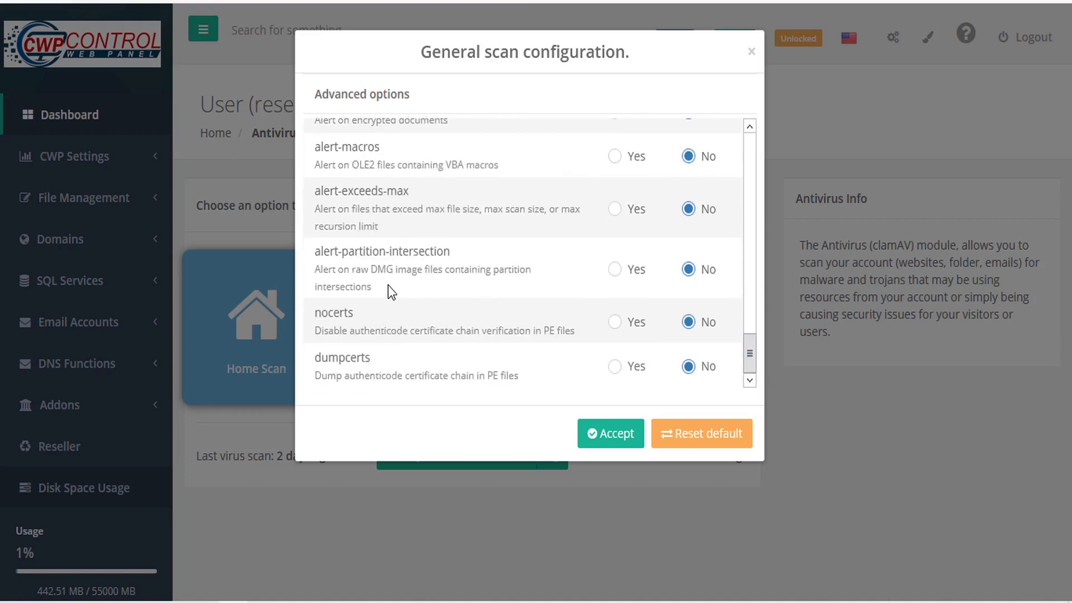
pyautogui.moveTo(421, 291)
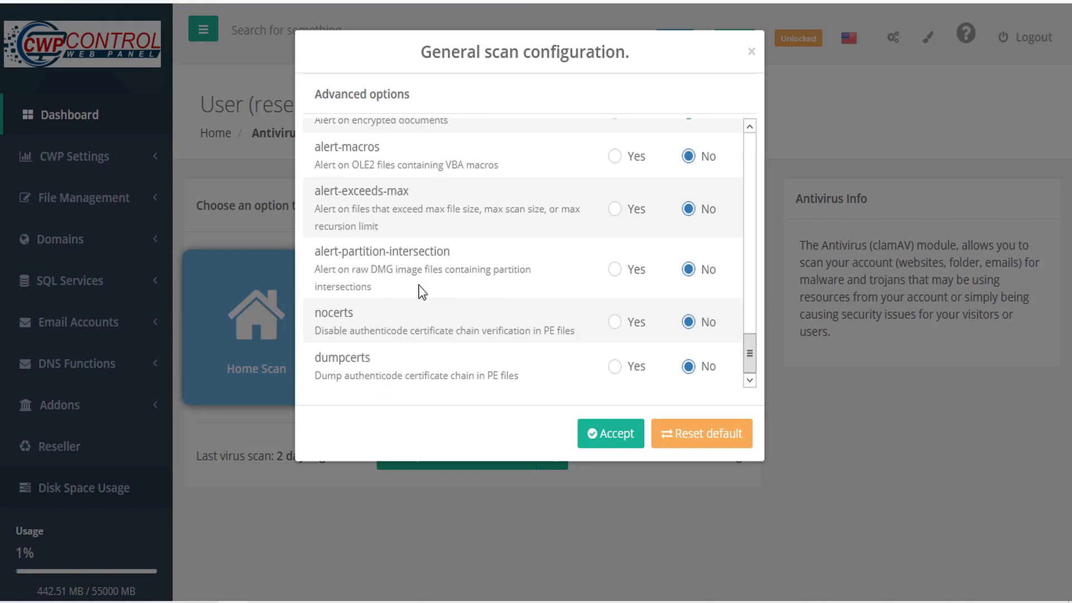
pyautogui.moveTo(362, 320)
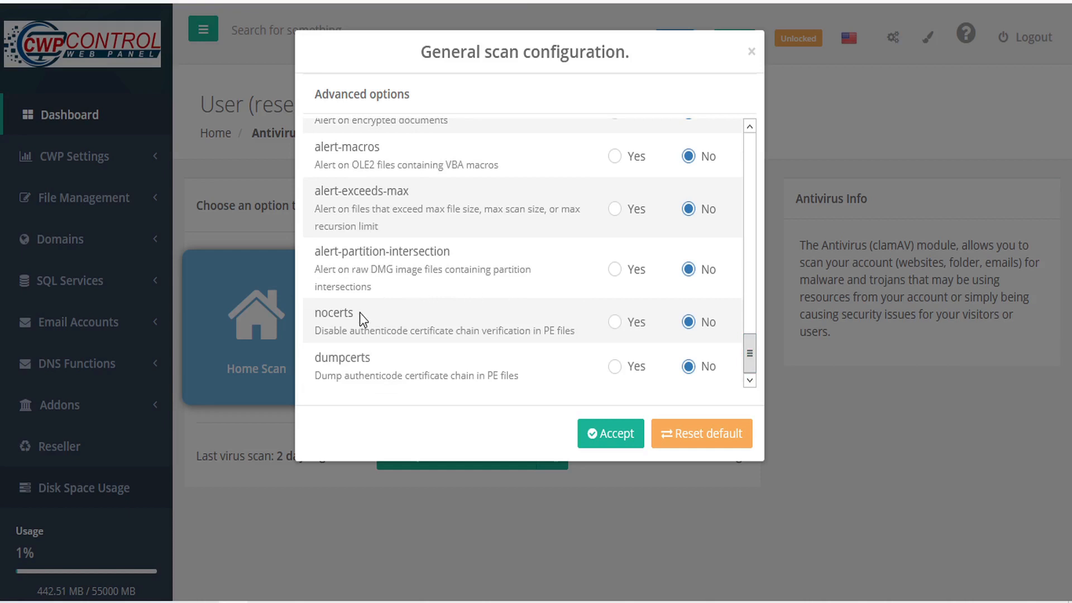
pyautogui.moveTo(492, 348)
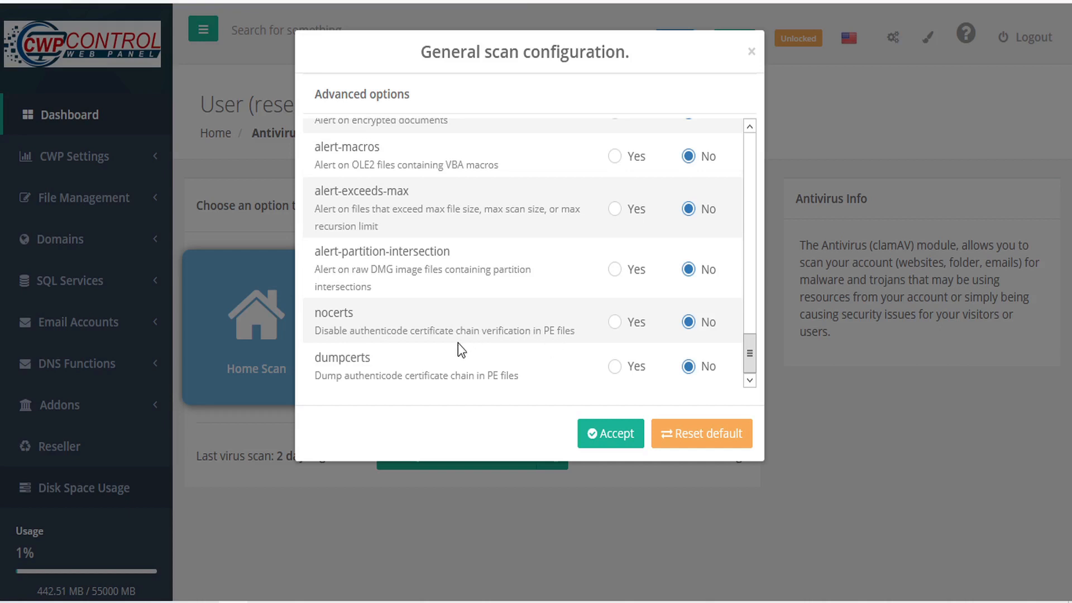
pyautogui.moveTo(431, 400)
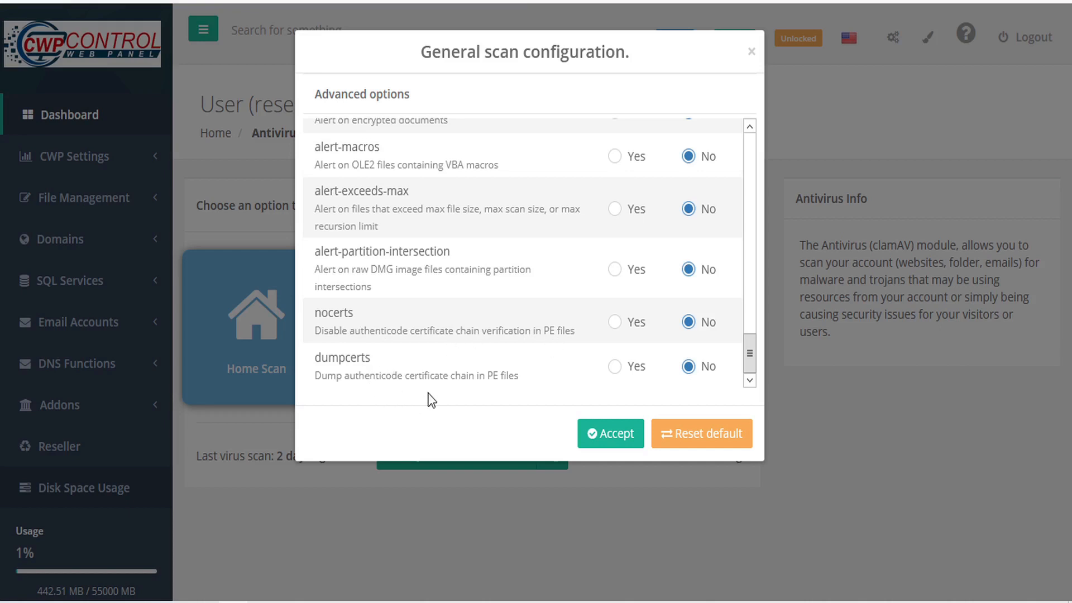
pyautogui.moveTo(534, 389)
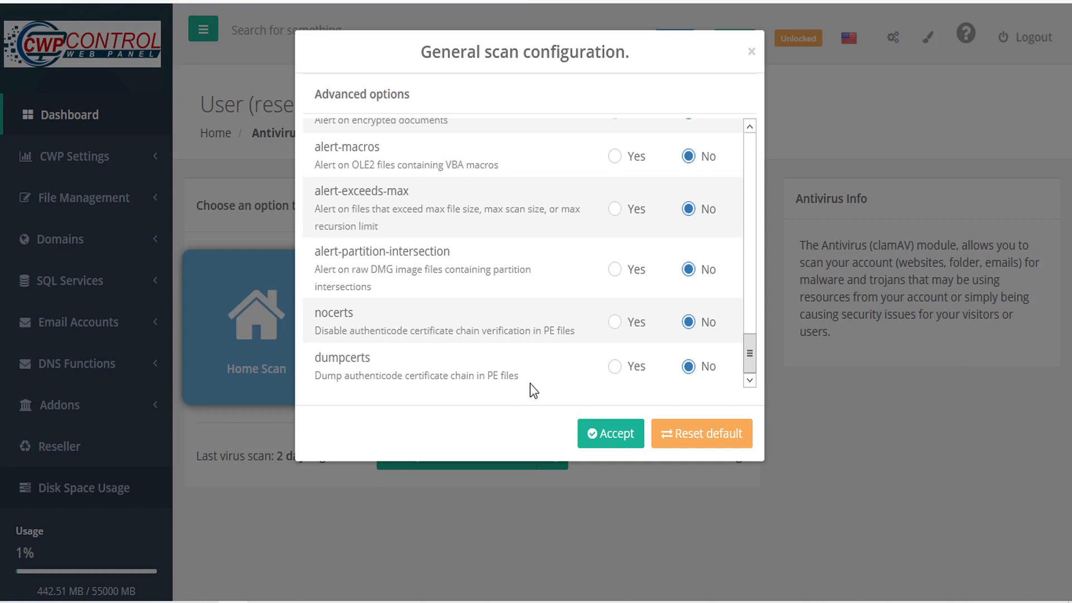
pyautogui.moveTo(615, 367)
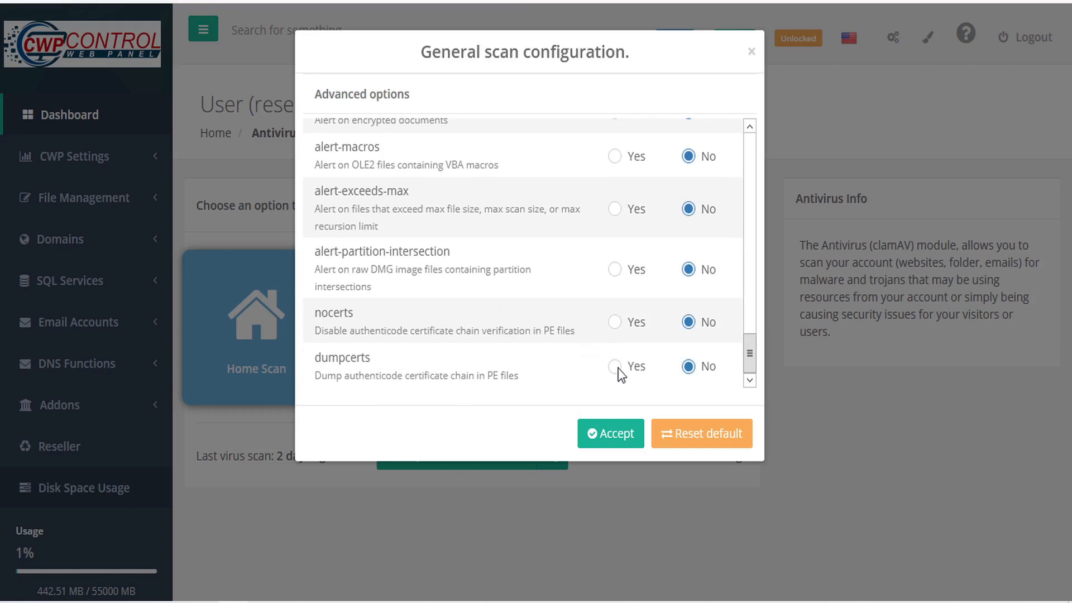
# Step: Set dumpcerts to Yes and accept the General scan configuration
pyautogui.click(615, 366)
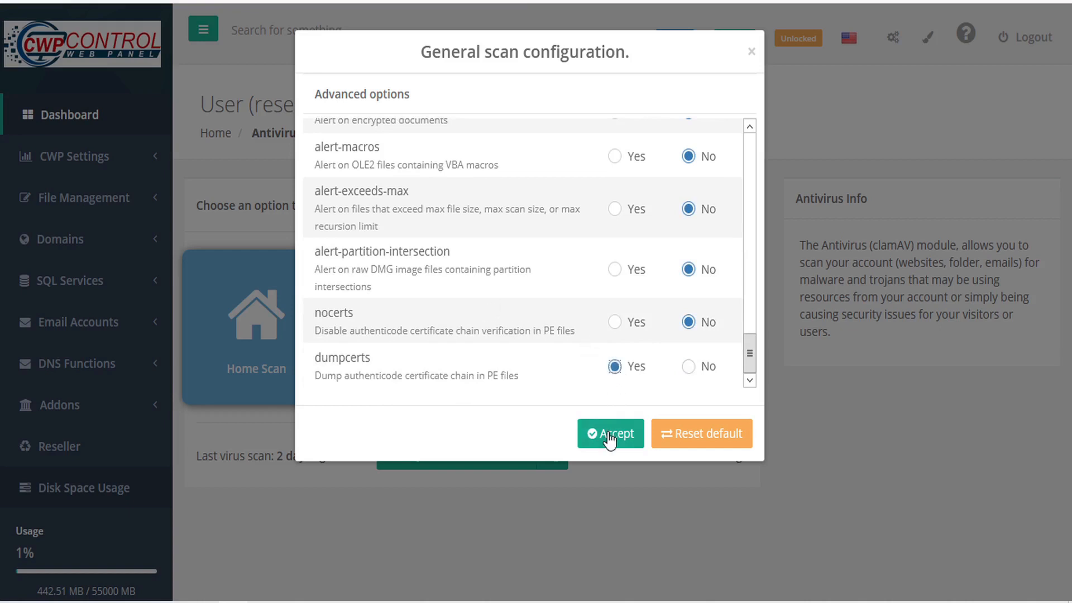
pyautogui.click(611, 433)
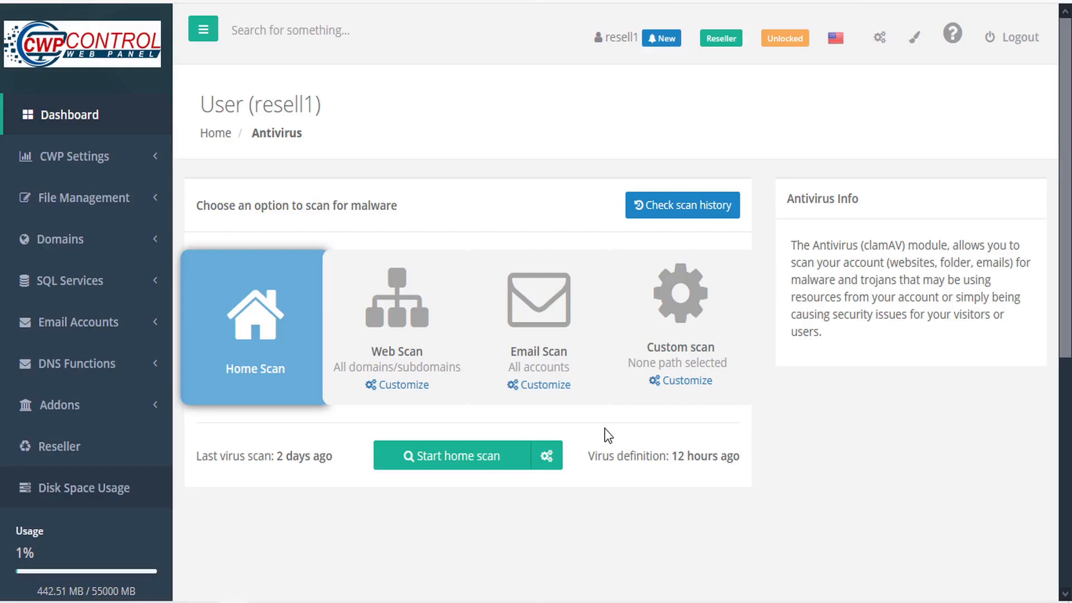
pyautogui.moveTo(442, 462)
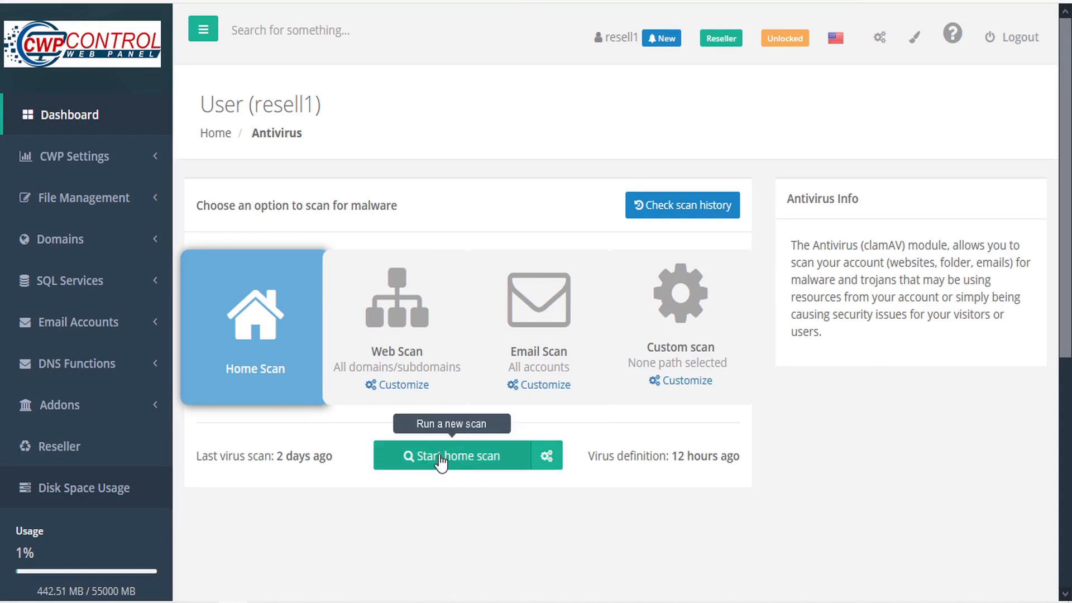
# Step: Start a new home scan of the account for malware
pyautogui.click(451, 456)
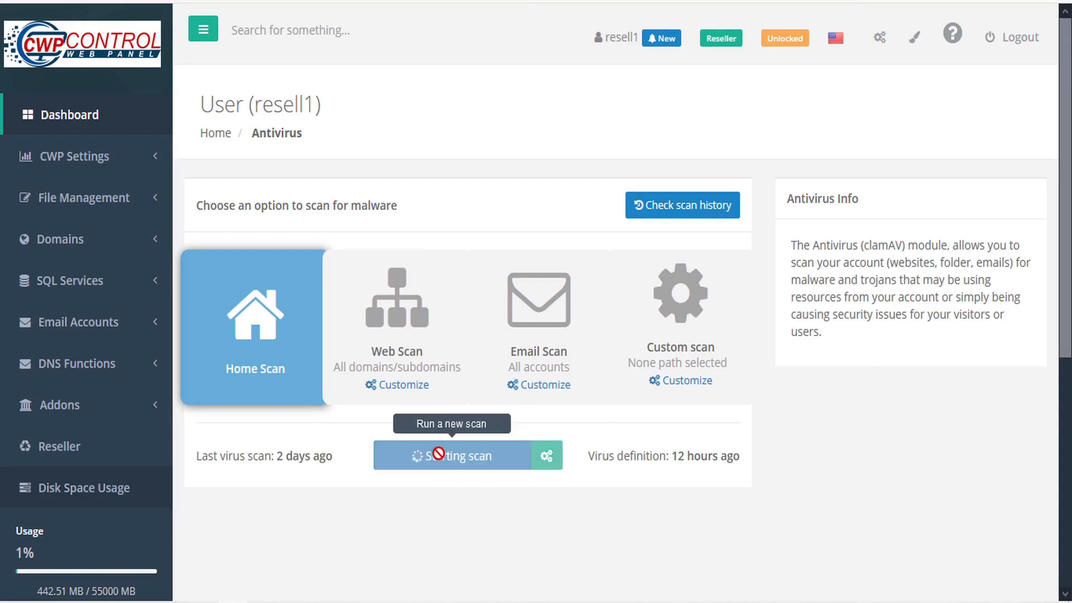
pyautogui.click(453, 456)
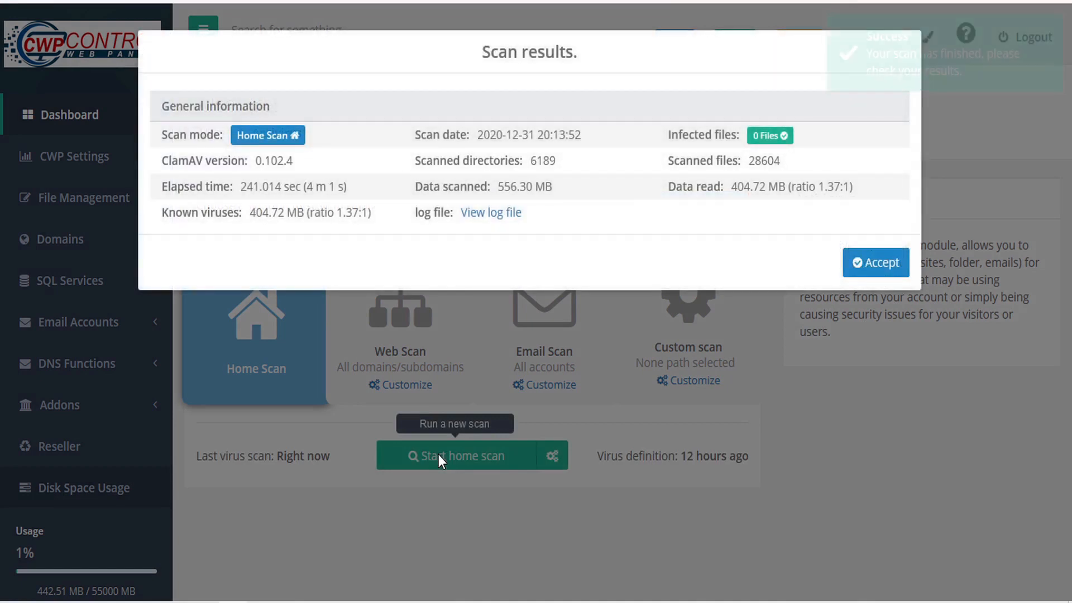
pyautogui.moveTo(491, 221)
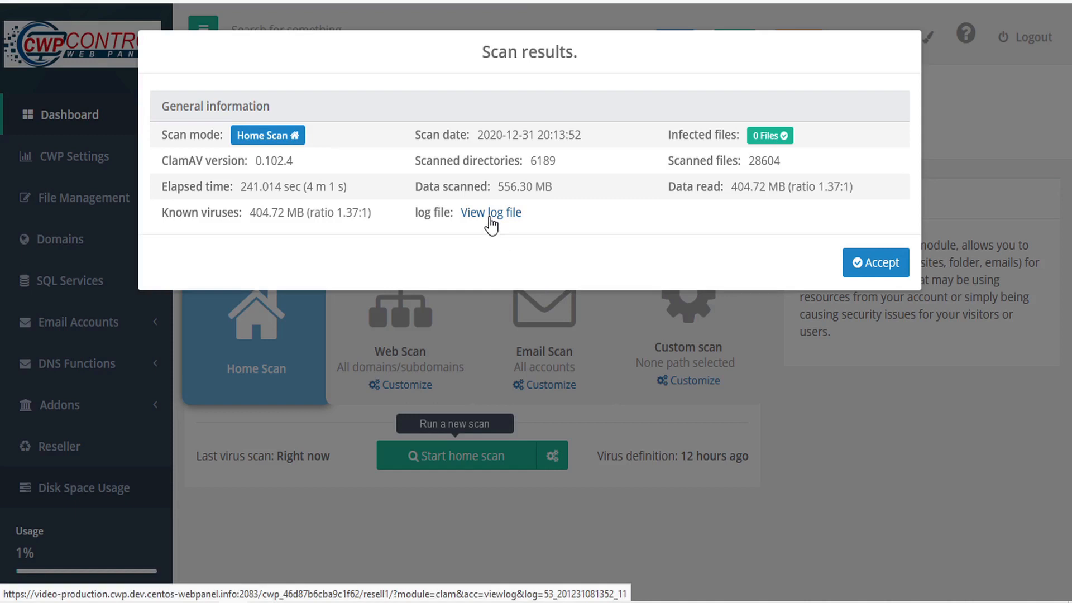
# Step: Check the home scan's log-file prompt, cancel it and dismiss the 0-infected results
pyautogui.click(490, 212)
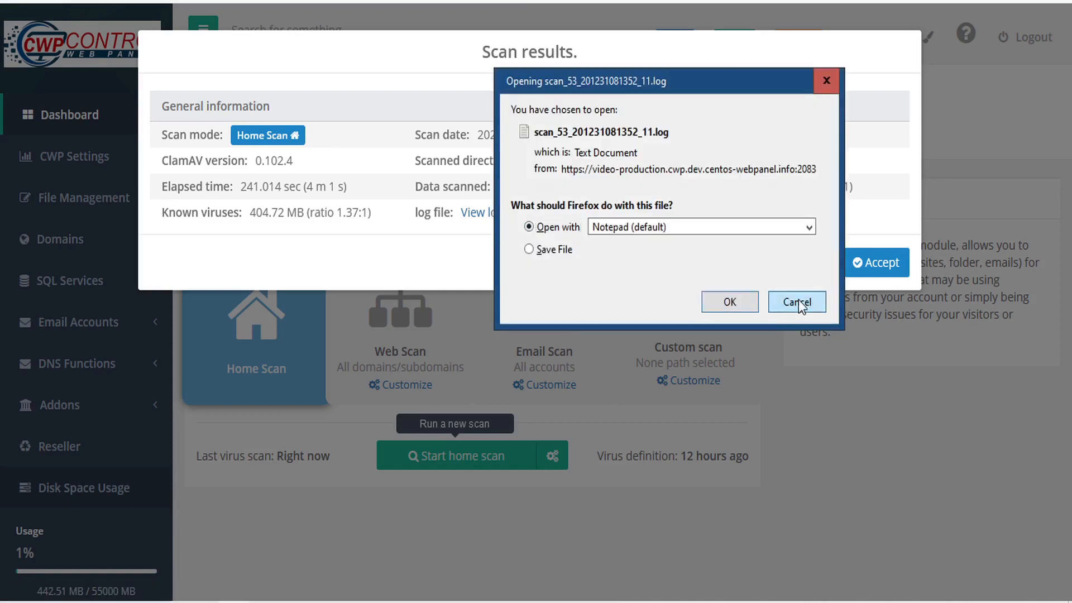
pyautogui.click(797, 302)
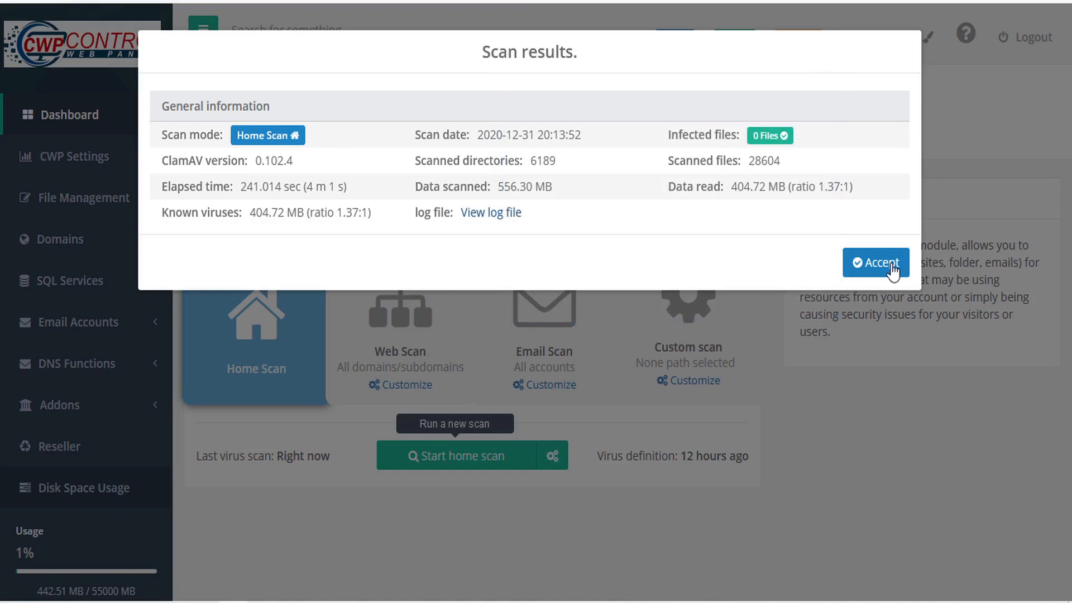
pyautogui.click(875, 262)
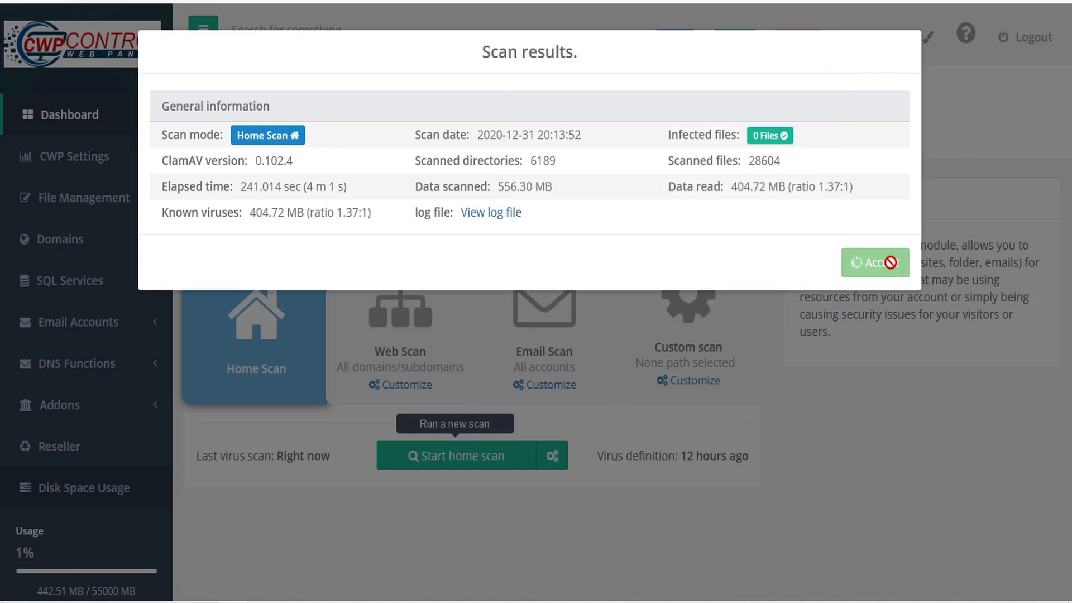
pyautogui.click(875, 262)
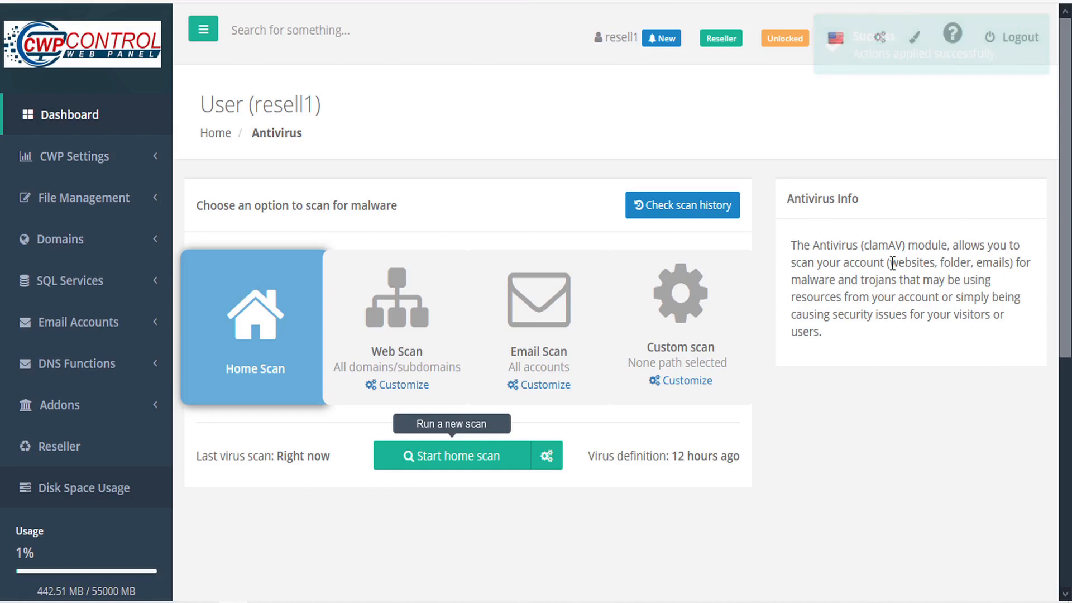
# Step: Customize the web scan to exclude resell and forum.resell domains, keeping only resellz.centos-webpanel.info
pyautogui.click(396, 315)
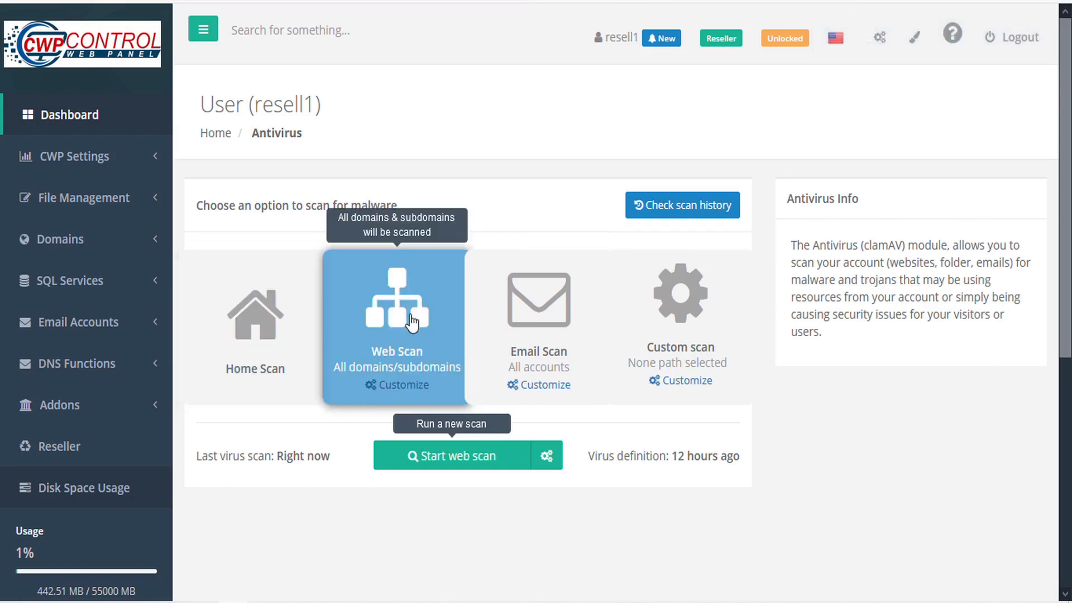
pyautogui.click(401, 384)
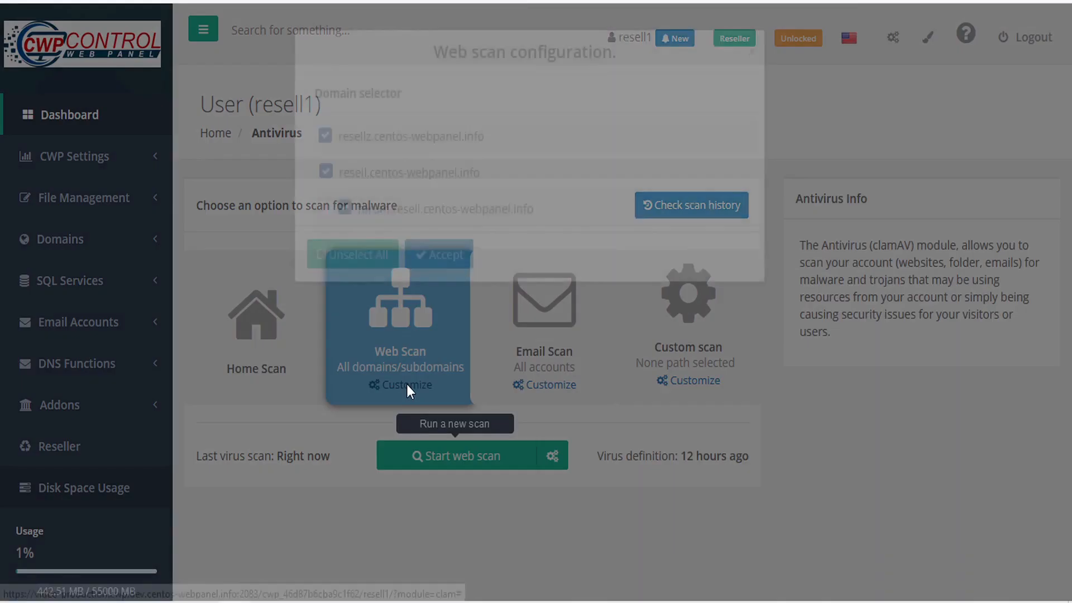
pyautogui.click(406, 384)
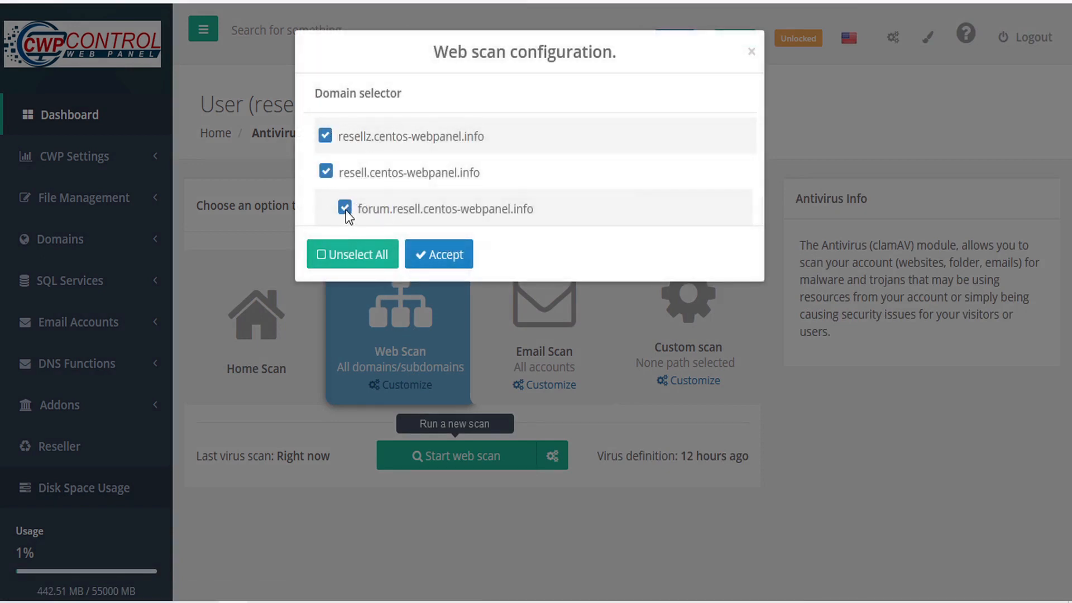
pyautogui.click(344, 208)
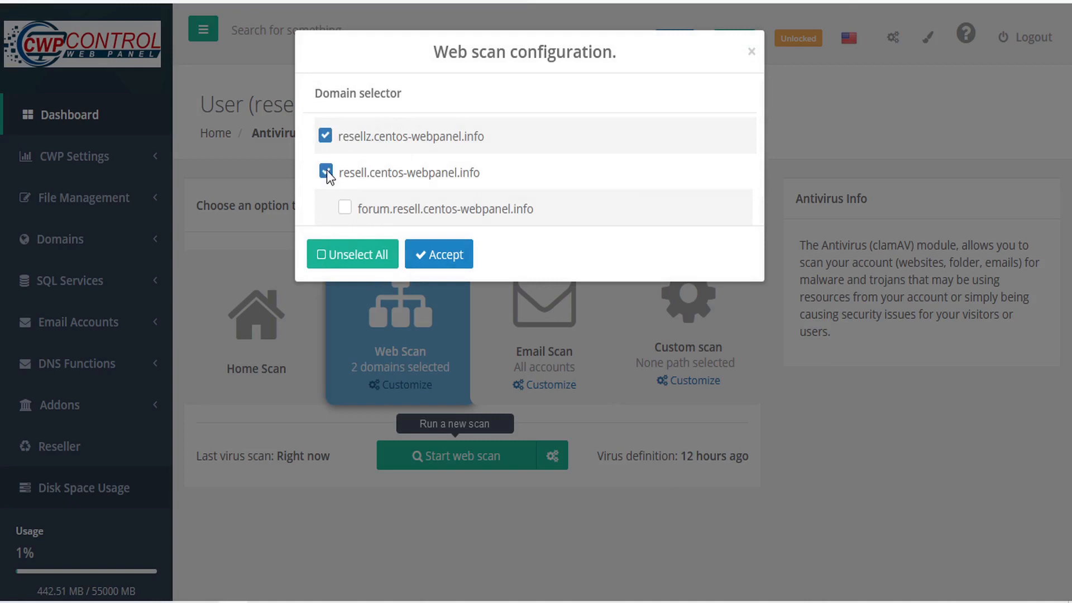
pyautogui.click(326, 172)
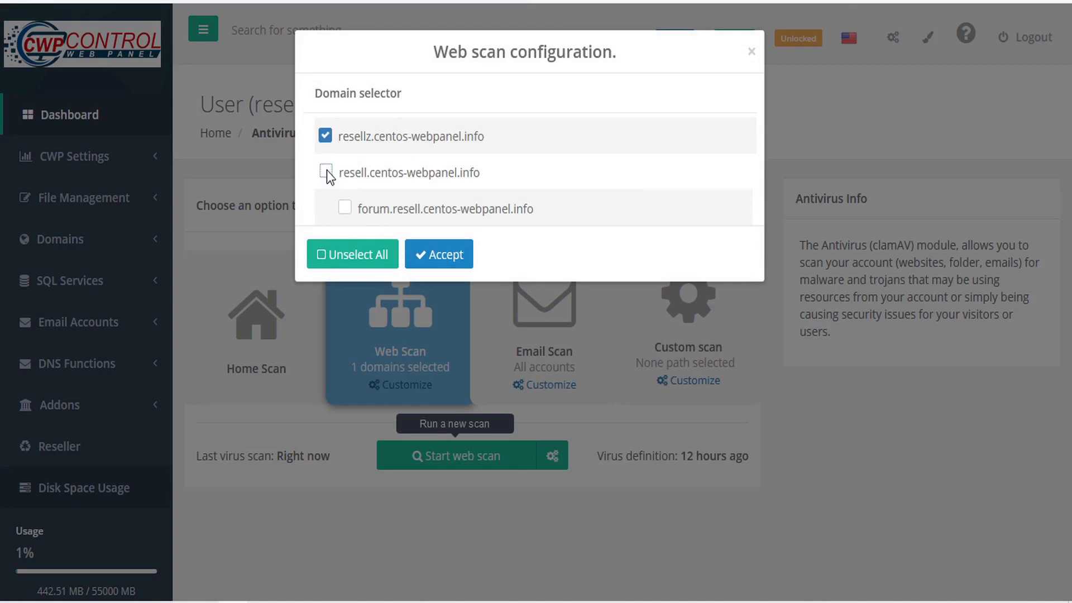
pyautogui.click(438, 254)
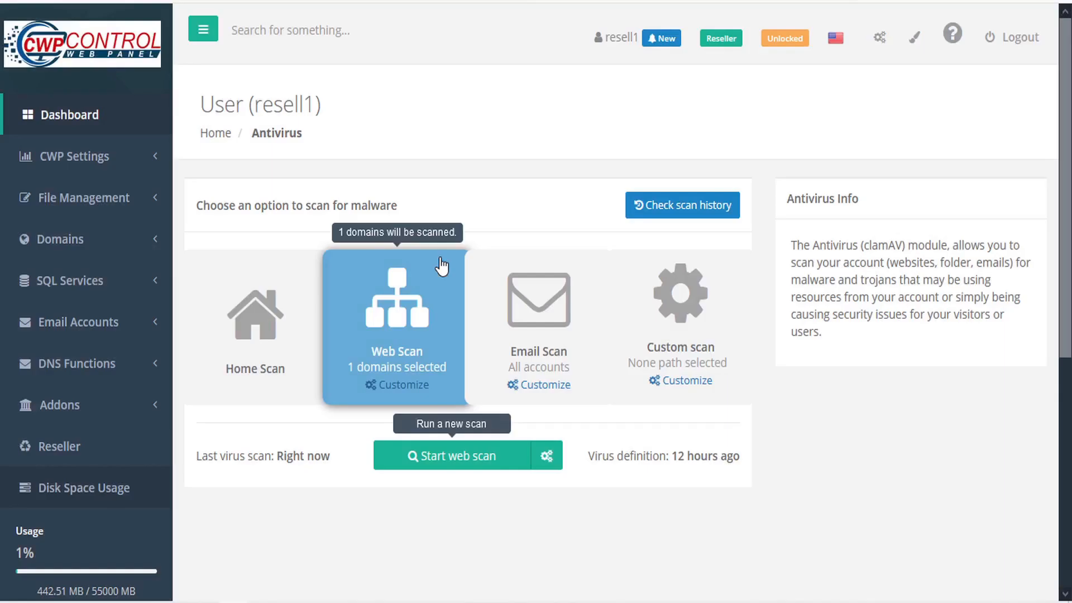
pyautogui.moveTo(547, 462)
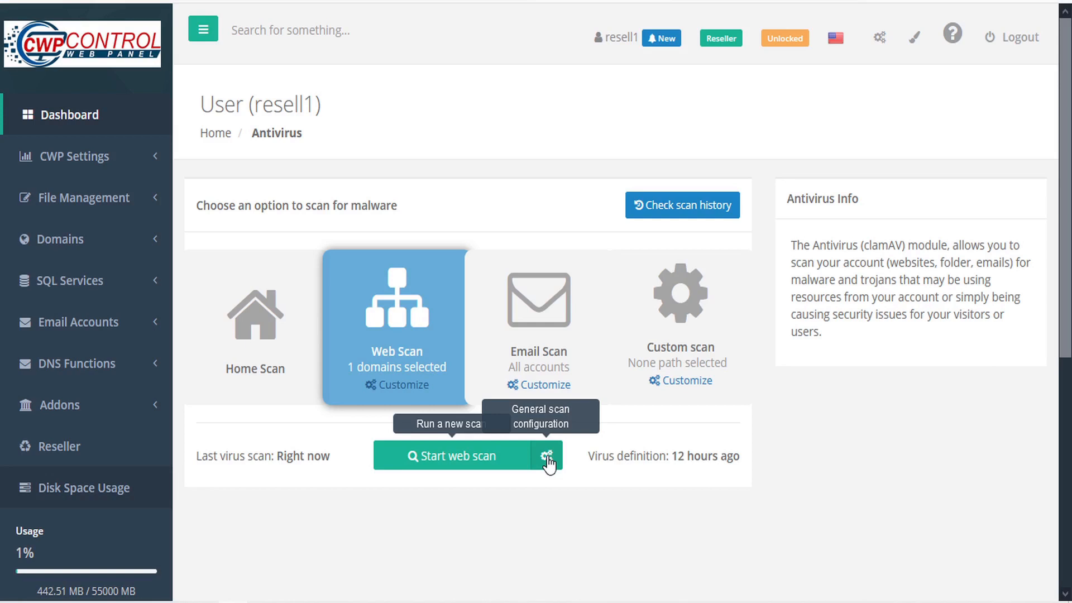
# Step: Keep the general scan configuration unchanged and start the web scan of the selected domain
pyautogui.click(548, 457)
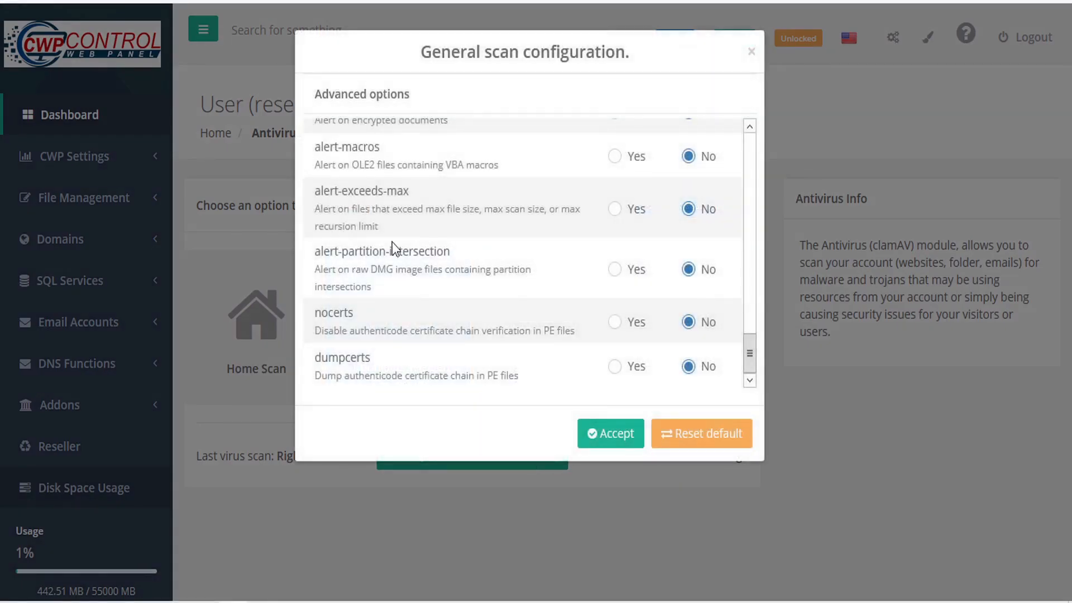
pyautogui.moveTo(610, 417)
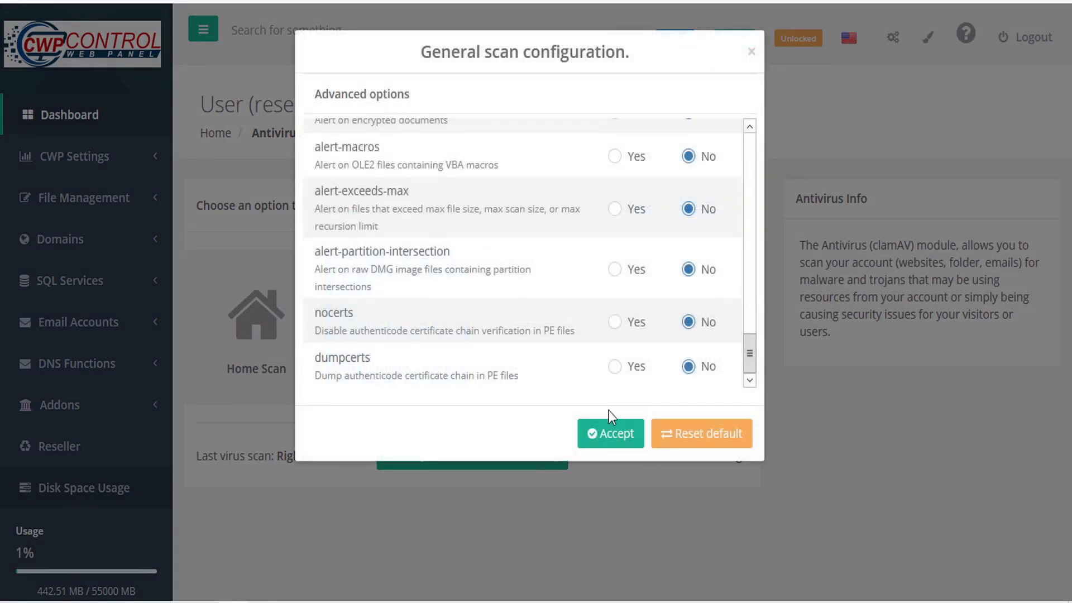
pyautogui.click(610, 433)
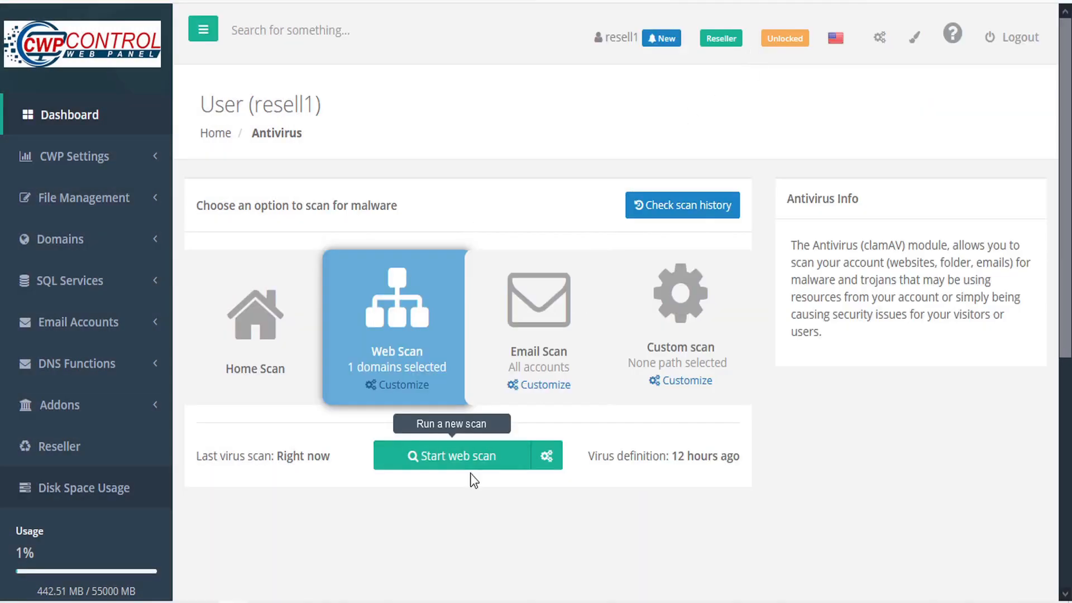
pyautogui.click(453, 455)
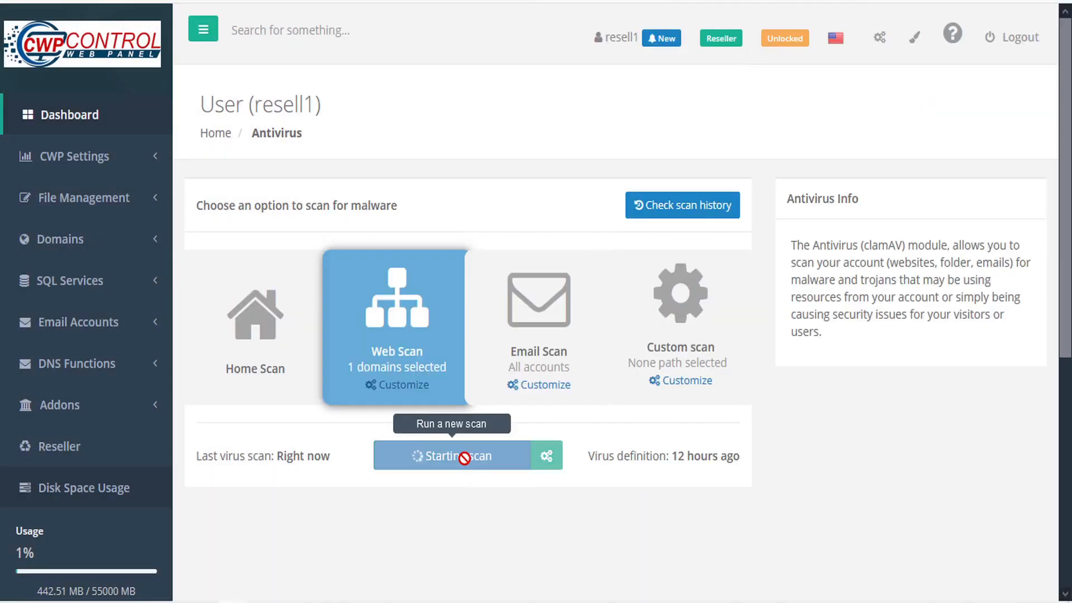
pyautogui.click(452, 456)
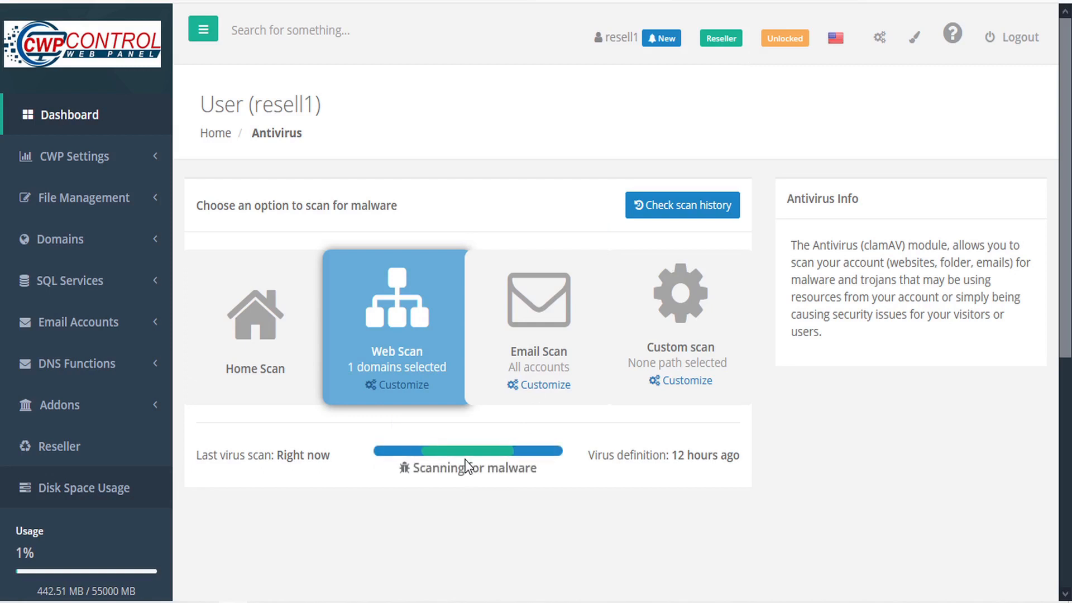
pyautogui.moveTo(458, 509)
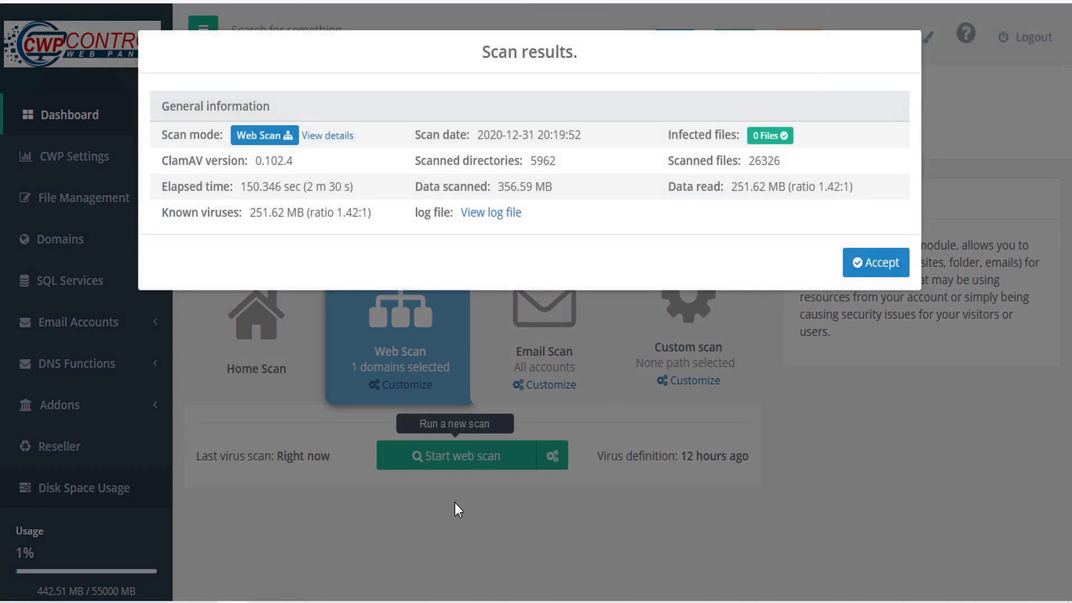
pyautogui.moveTo(460, 367)
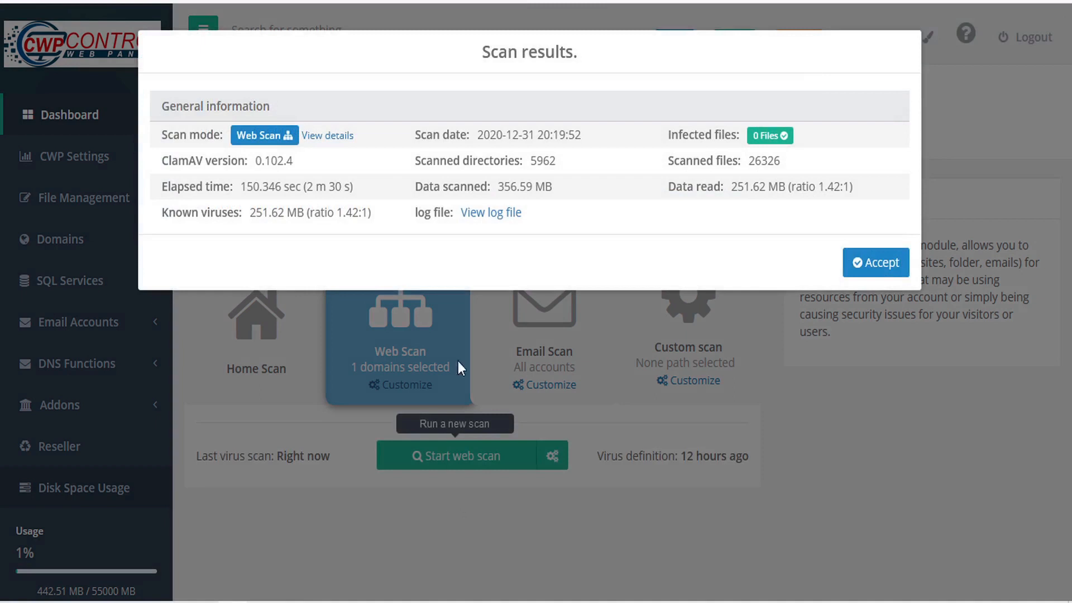
pyautogui.moveTo(489, 216)
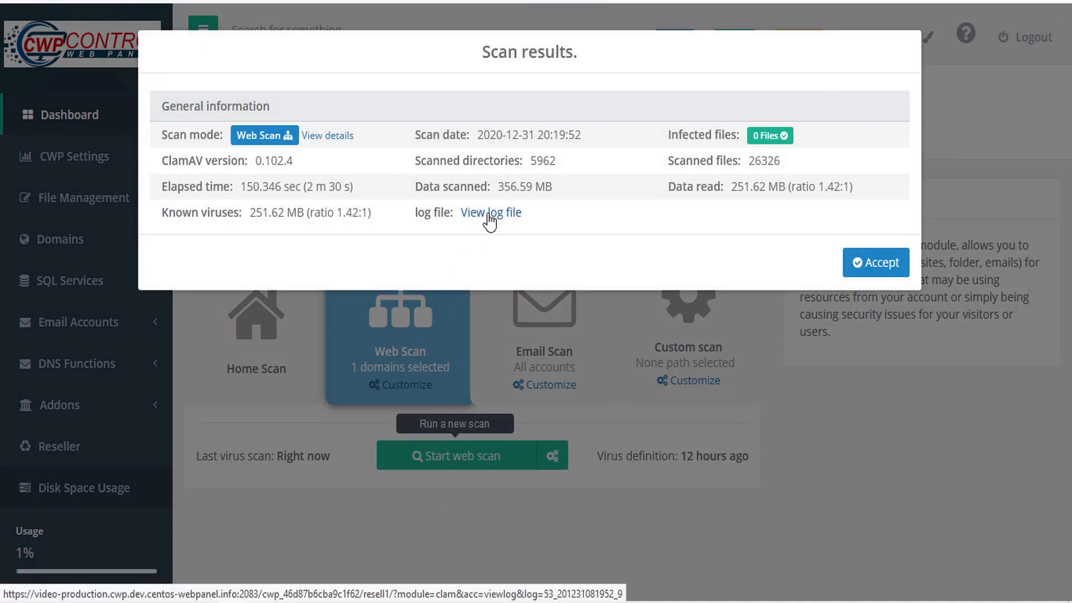
# Step: Check the web scan's log-file prompt, cancel it and close the 0-infected results
pyautogui.click(491, 212)
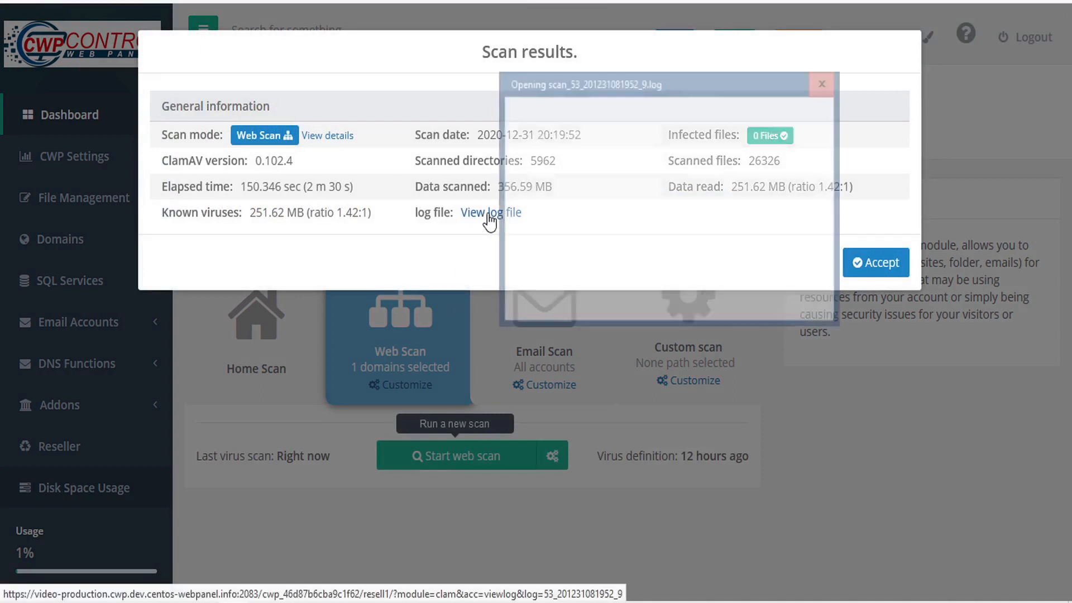
pyautogui.click(822, 84)
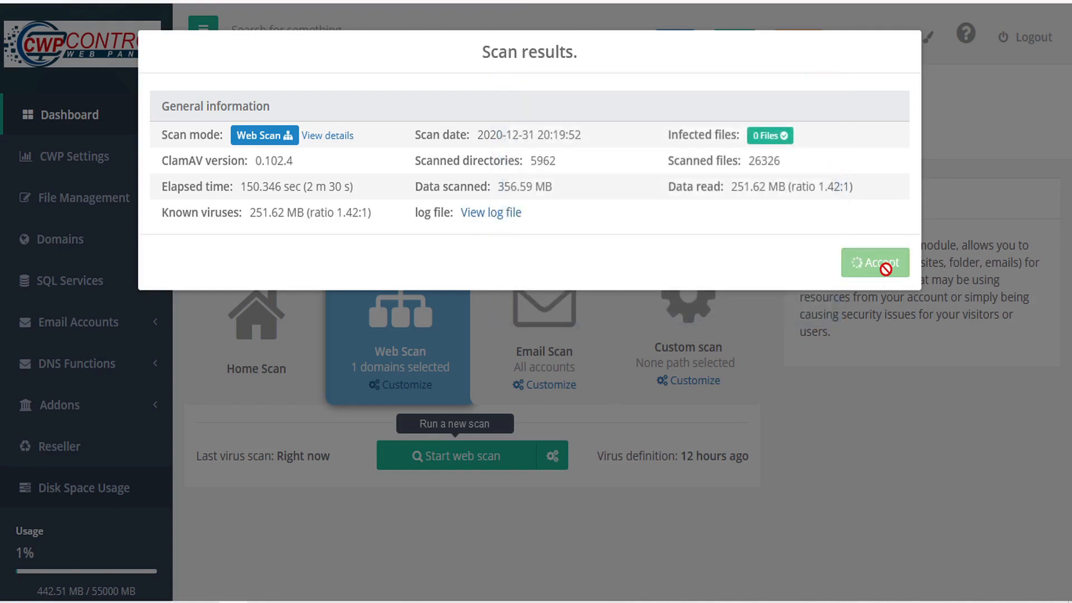
pyautogui.click(876, 262)
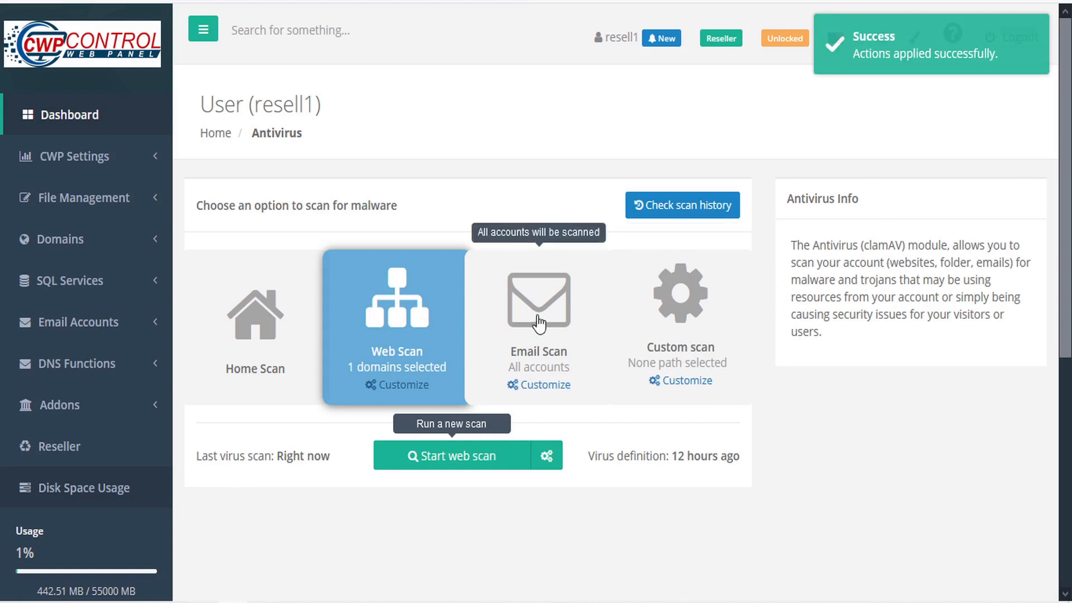
# Step: Exclude resellz.centos-webpanel.info from the email scan, keep phishing-sigs Yes, and accept
pyautogui.click(544, 384)
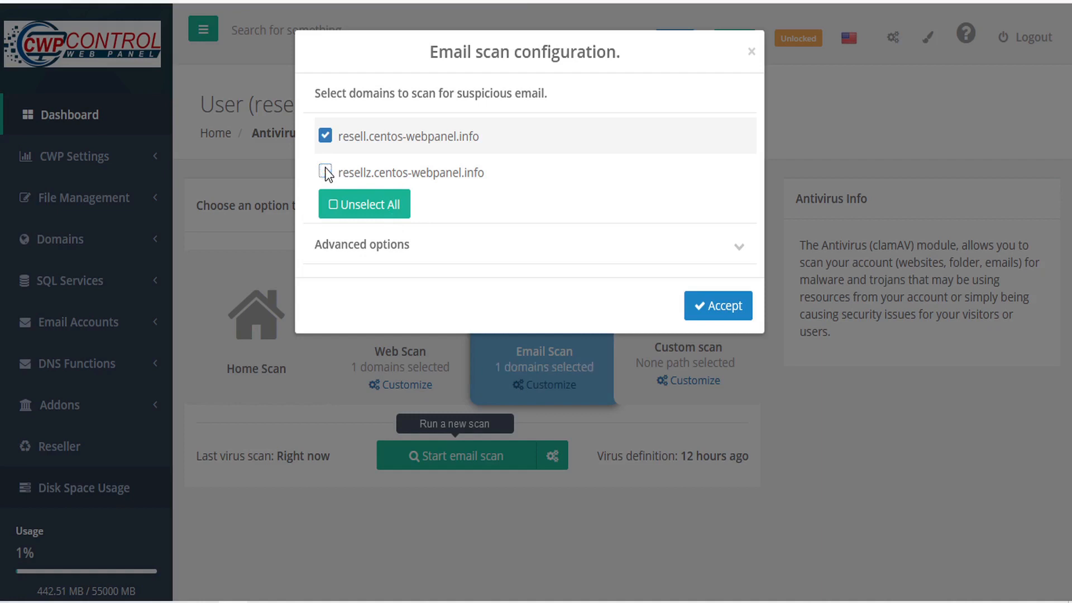
pyautogui.click(739, 247)
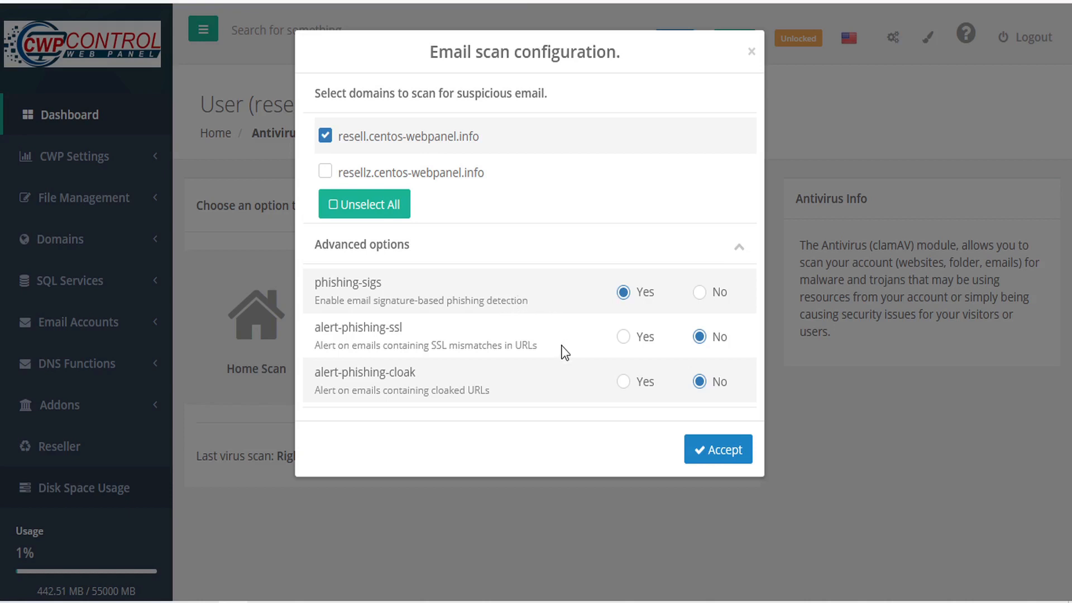
pyautogui.moveTo(567, 354)
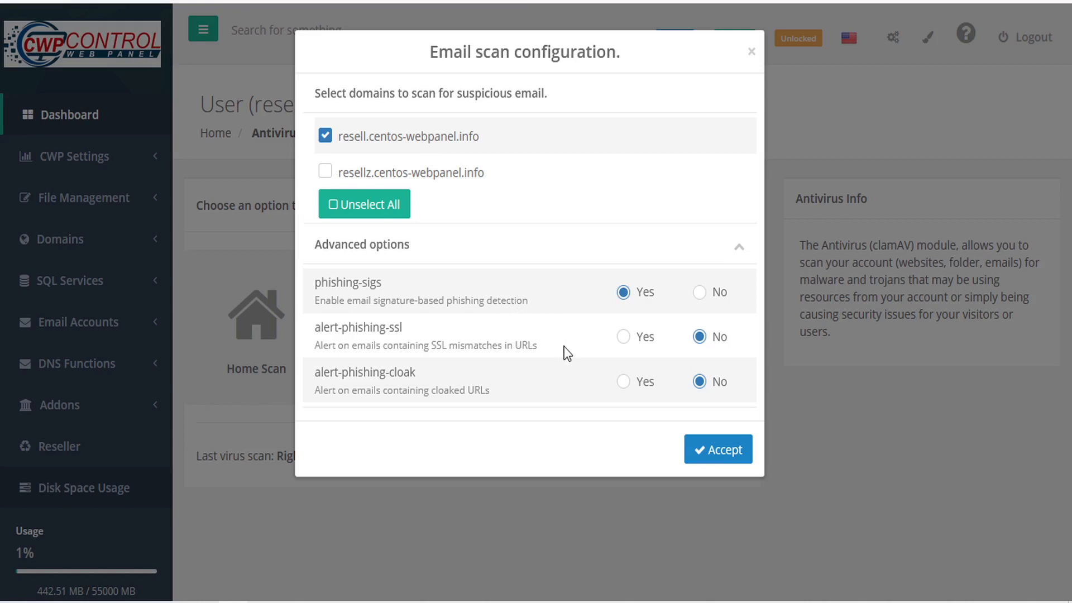
pyautogui.moveTo(544, 395)
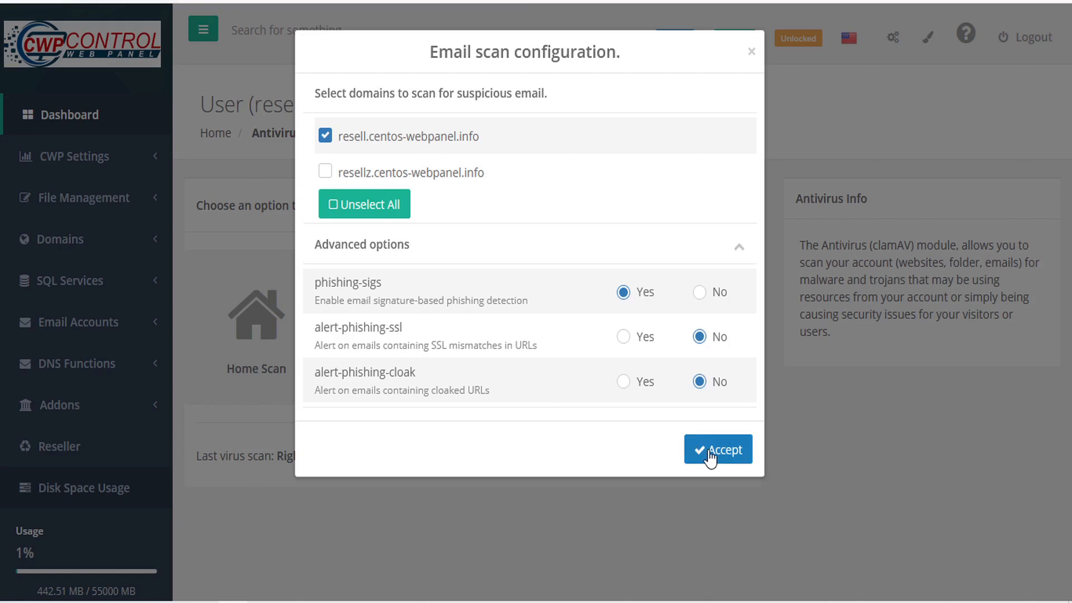
pyautogui.click(718, 449)
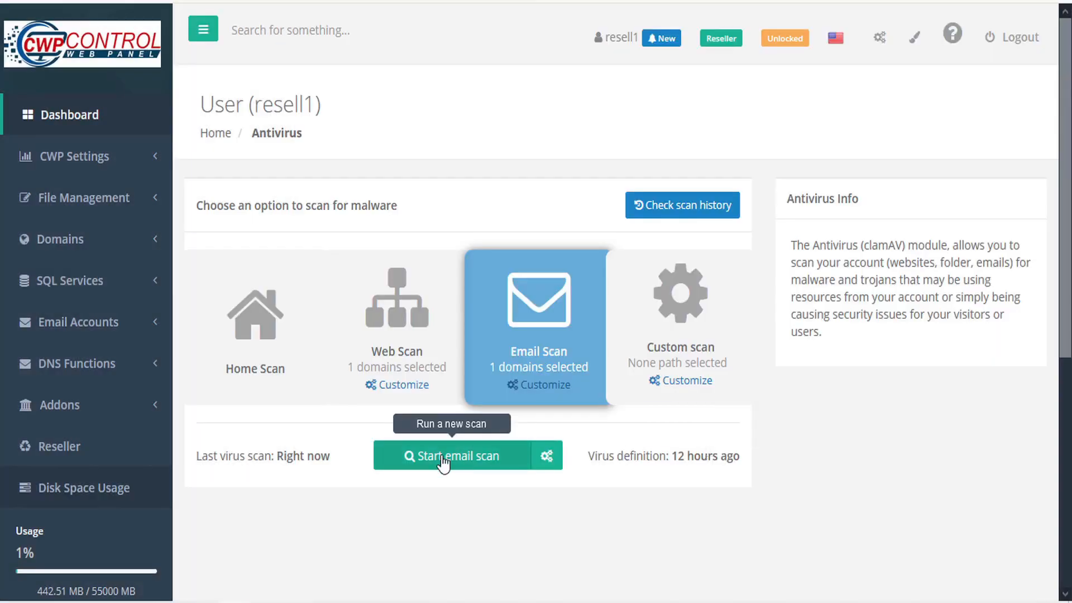
# Step: Run the email scan (19 files, 0 infected), dismiss the log prompt and close the results
pyautogui.click(450, 455)
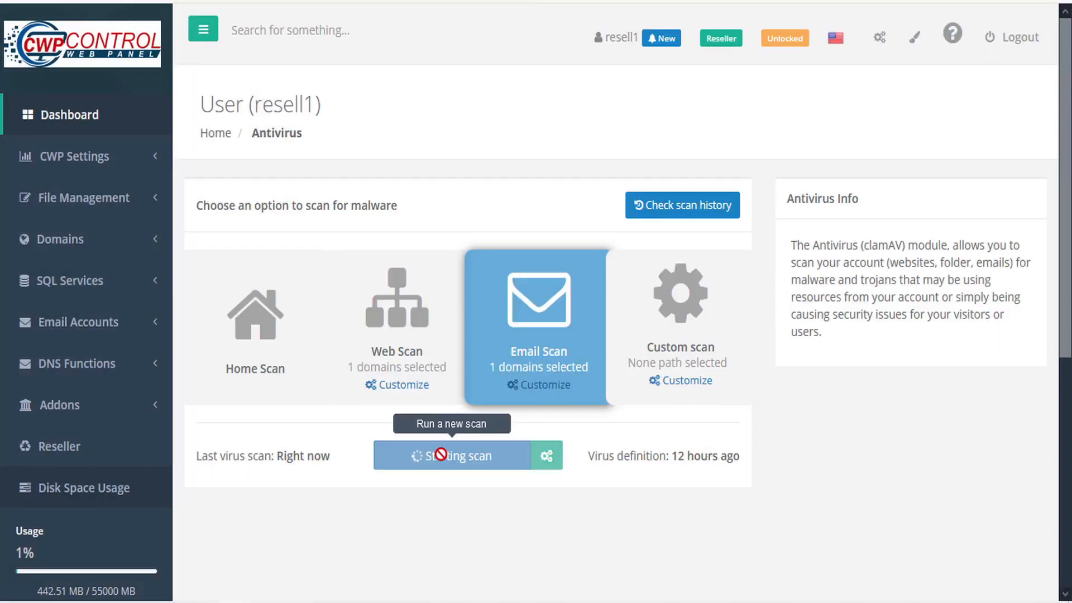
pyautogui.click(453, 455)
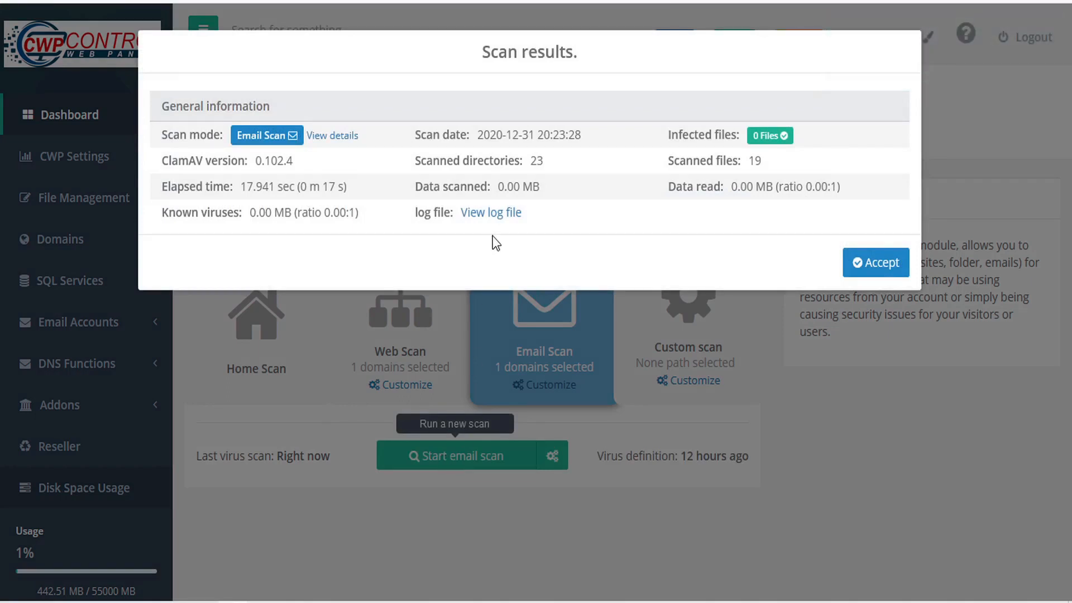
pyautogui.moveTo(496, 219)
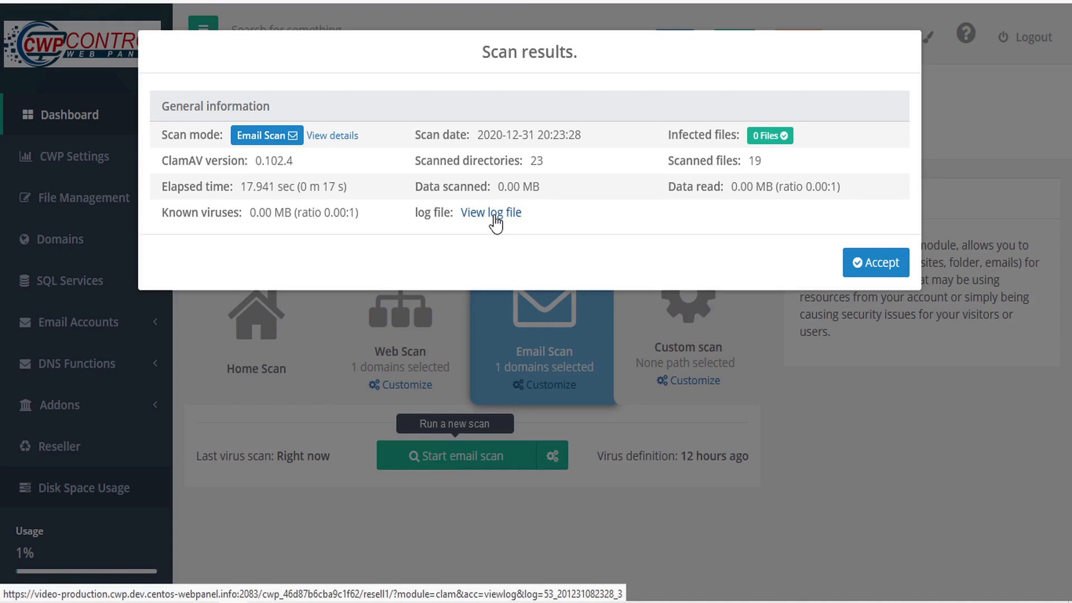
pyautogui.click(491, 213)
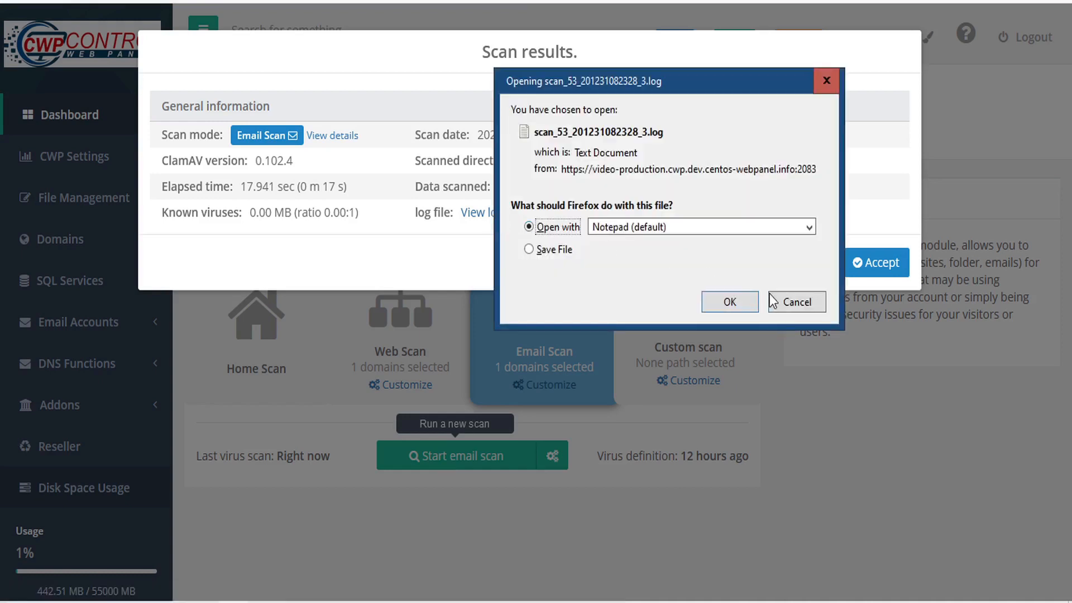
pyautogui.click(797, 301)
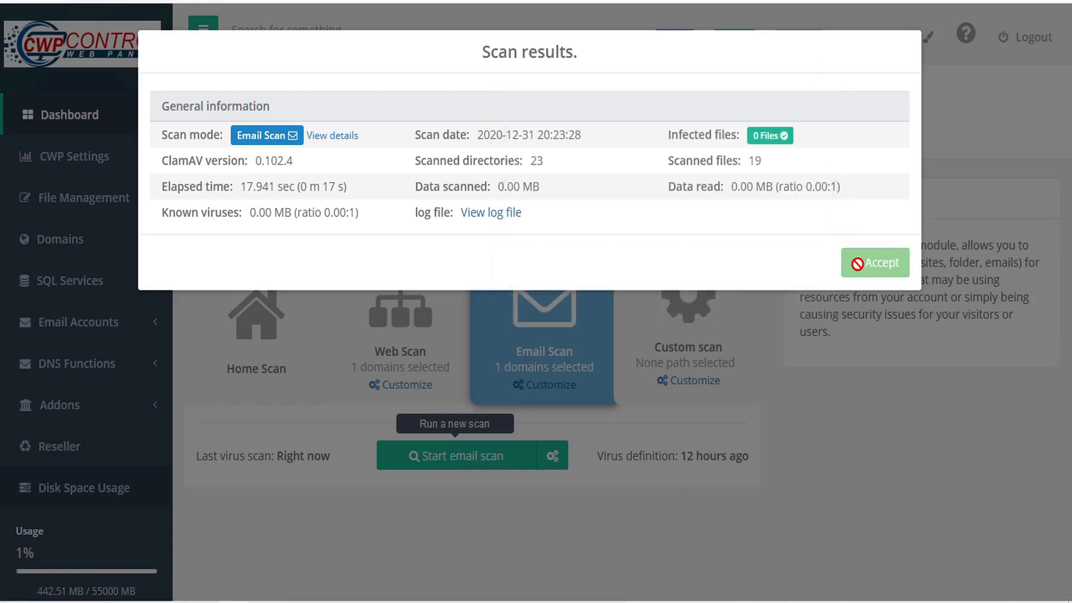
pyautogui.click(876, 262)
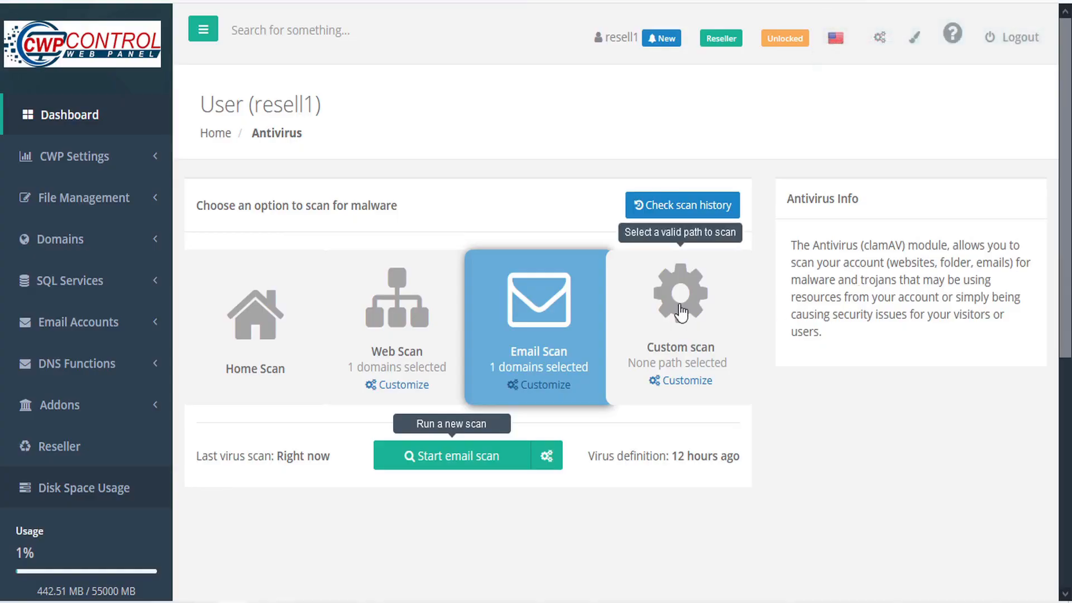
# Step: Choose /tmp/ as the path for the custom scan
pyautogui.click(695, 380)
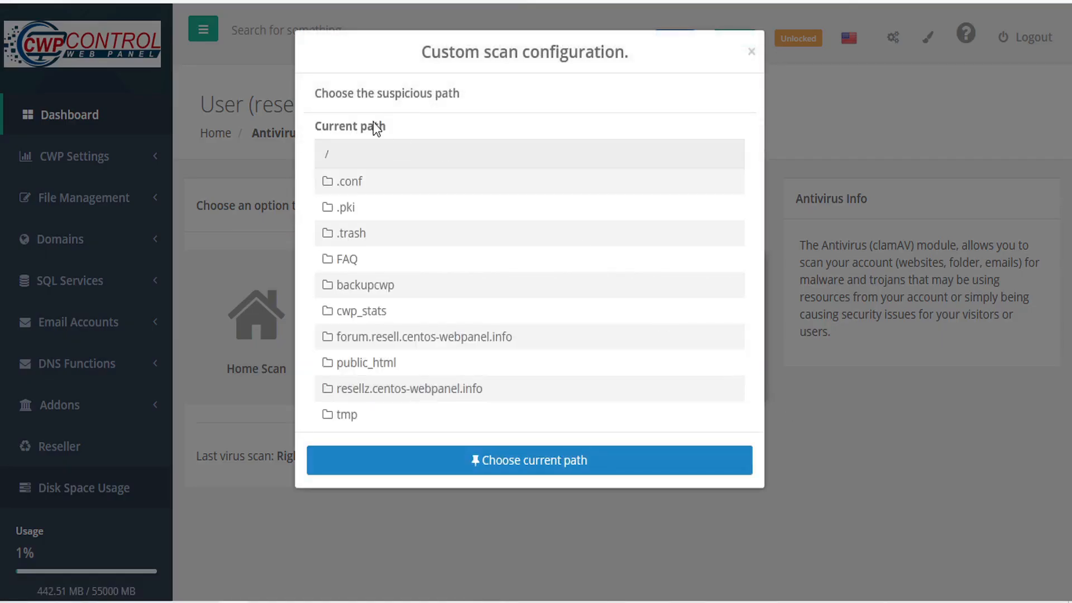
pyautogui.moveTo(405, 348)
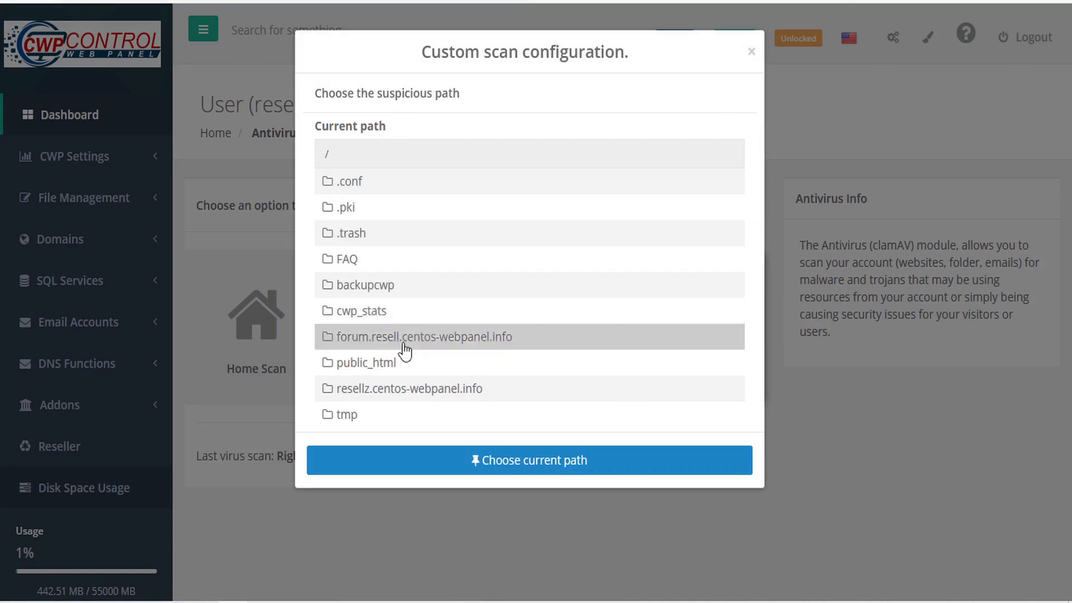
pyautogui.click(528, 460)
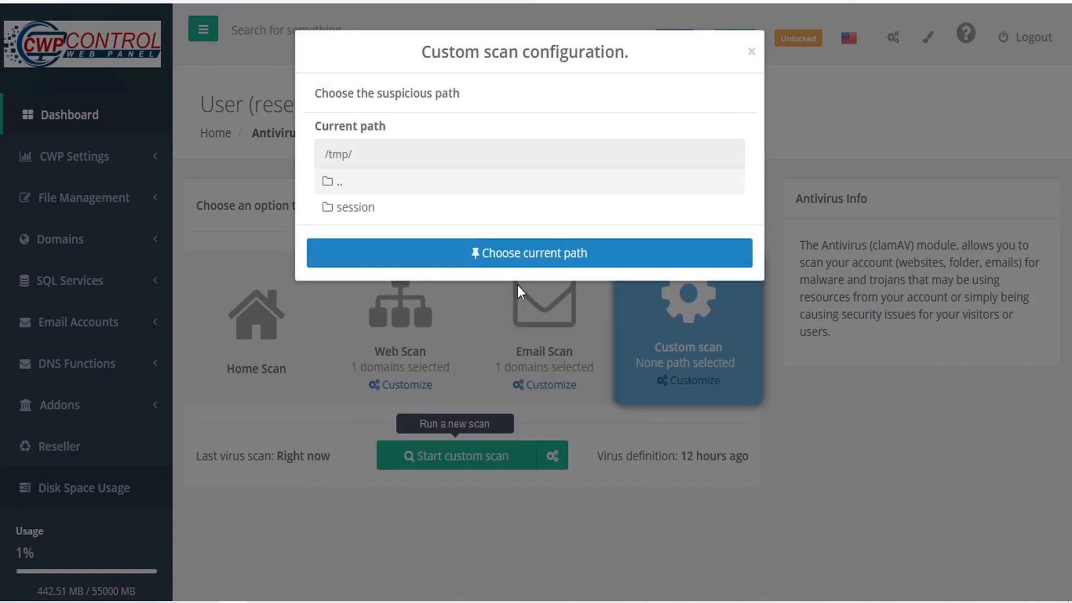
pyautogui.click(528, 252)
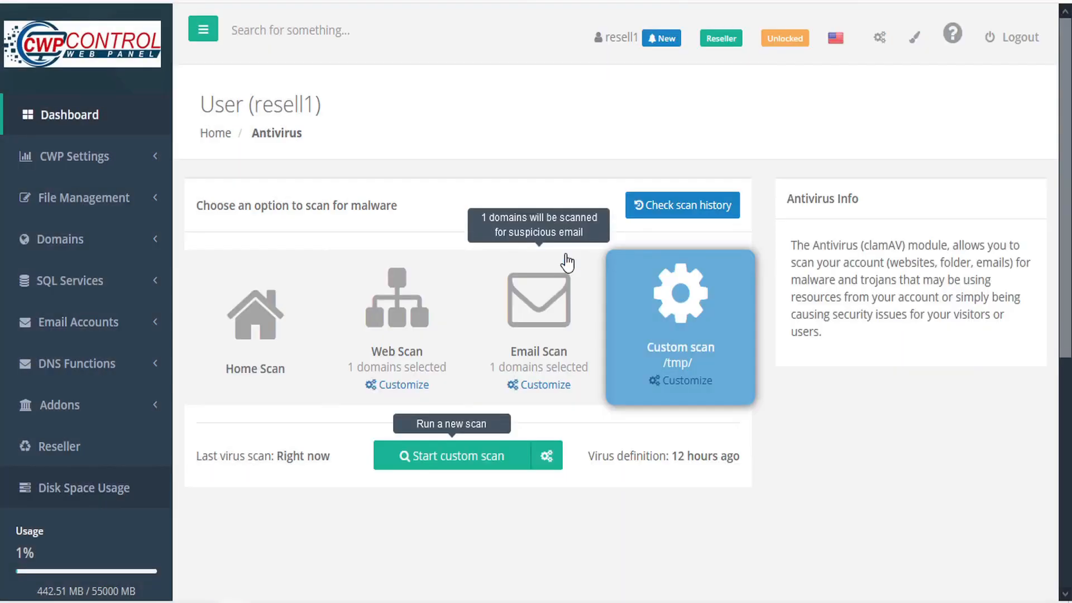
pyautogui.moveTo(570, 386)
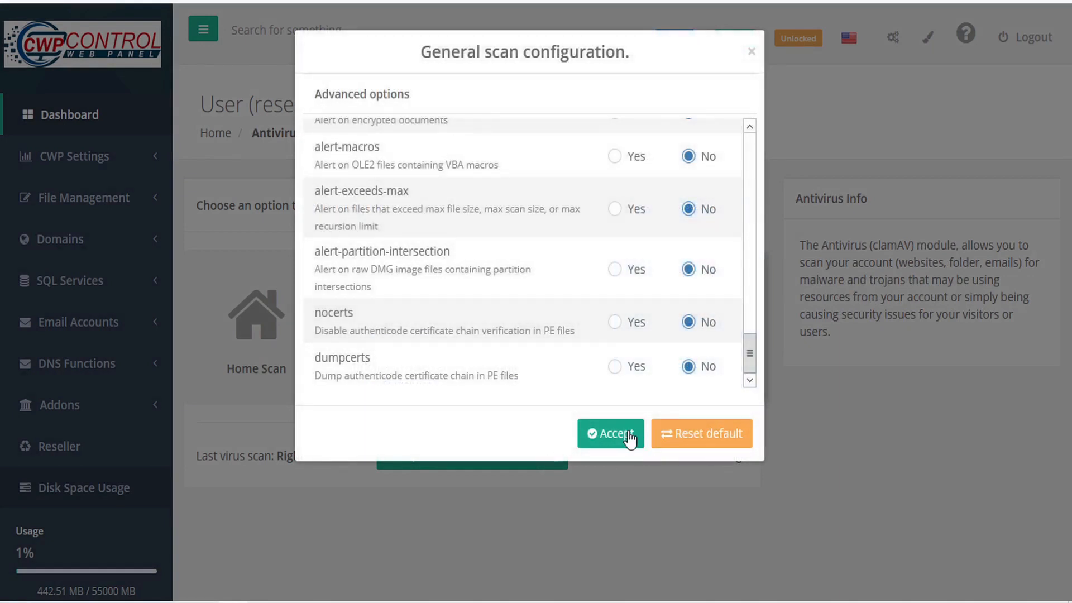
# Step: Accept the general scan options, run the custom /tmp/ scan (10 files, 0 infected) and close its results
pyautogui.click(611, 433)
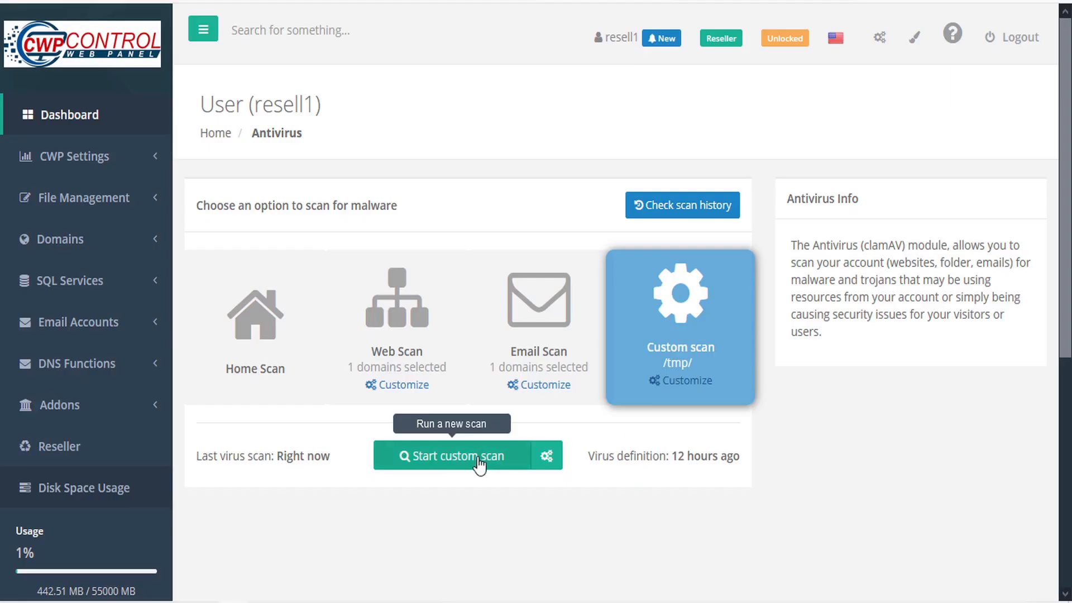
pyautogui.click(458, 455)
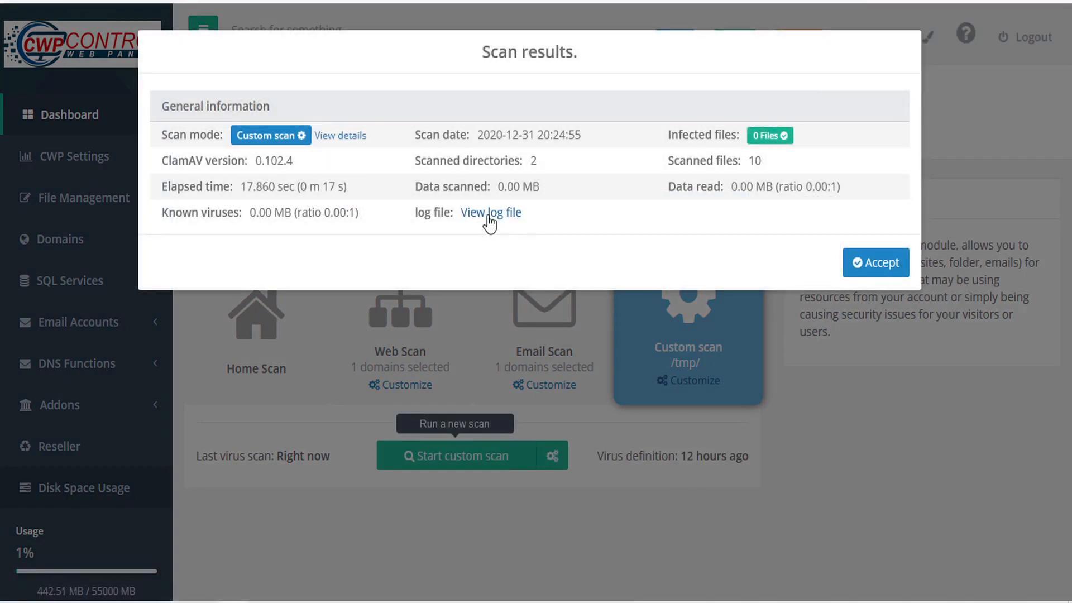
pyautogui.click(875, 263)
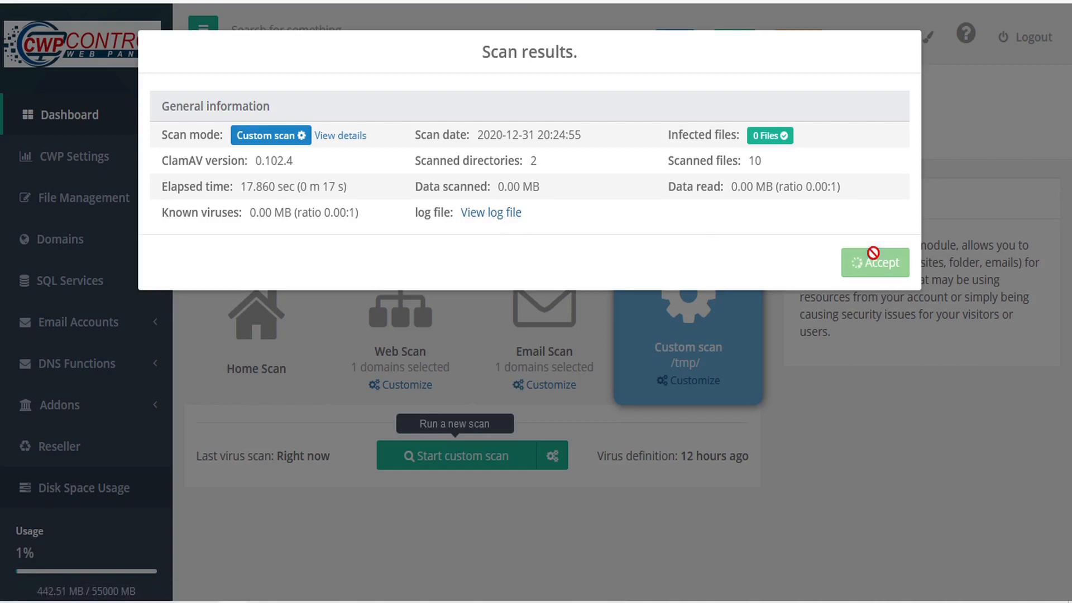
pyautogui.click(875, 261)
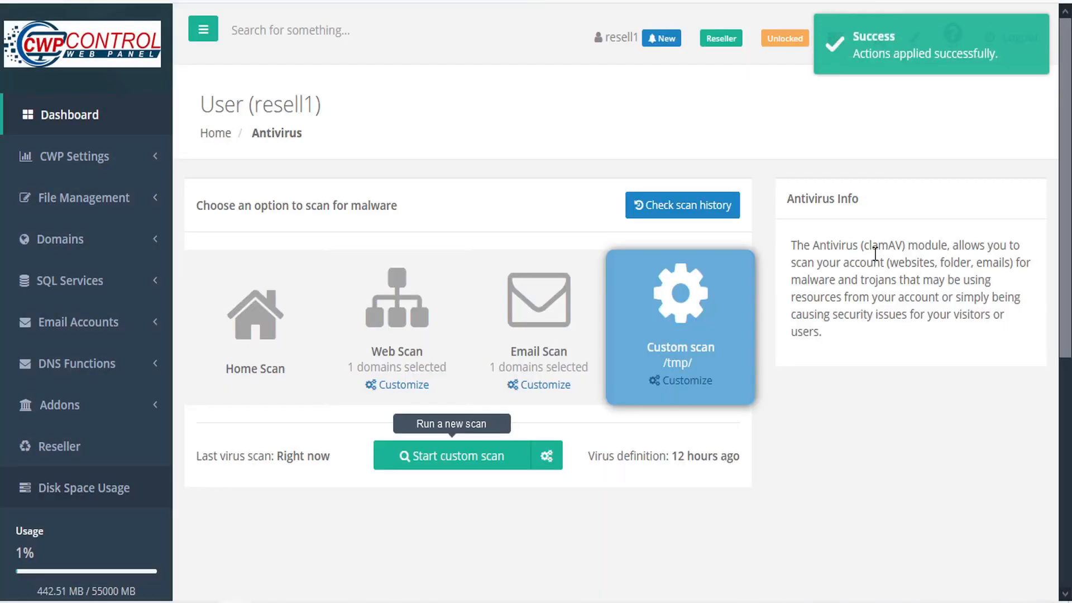